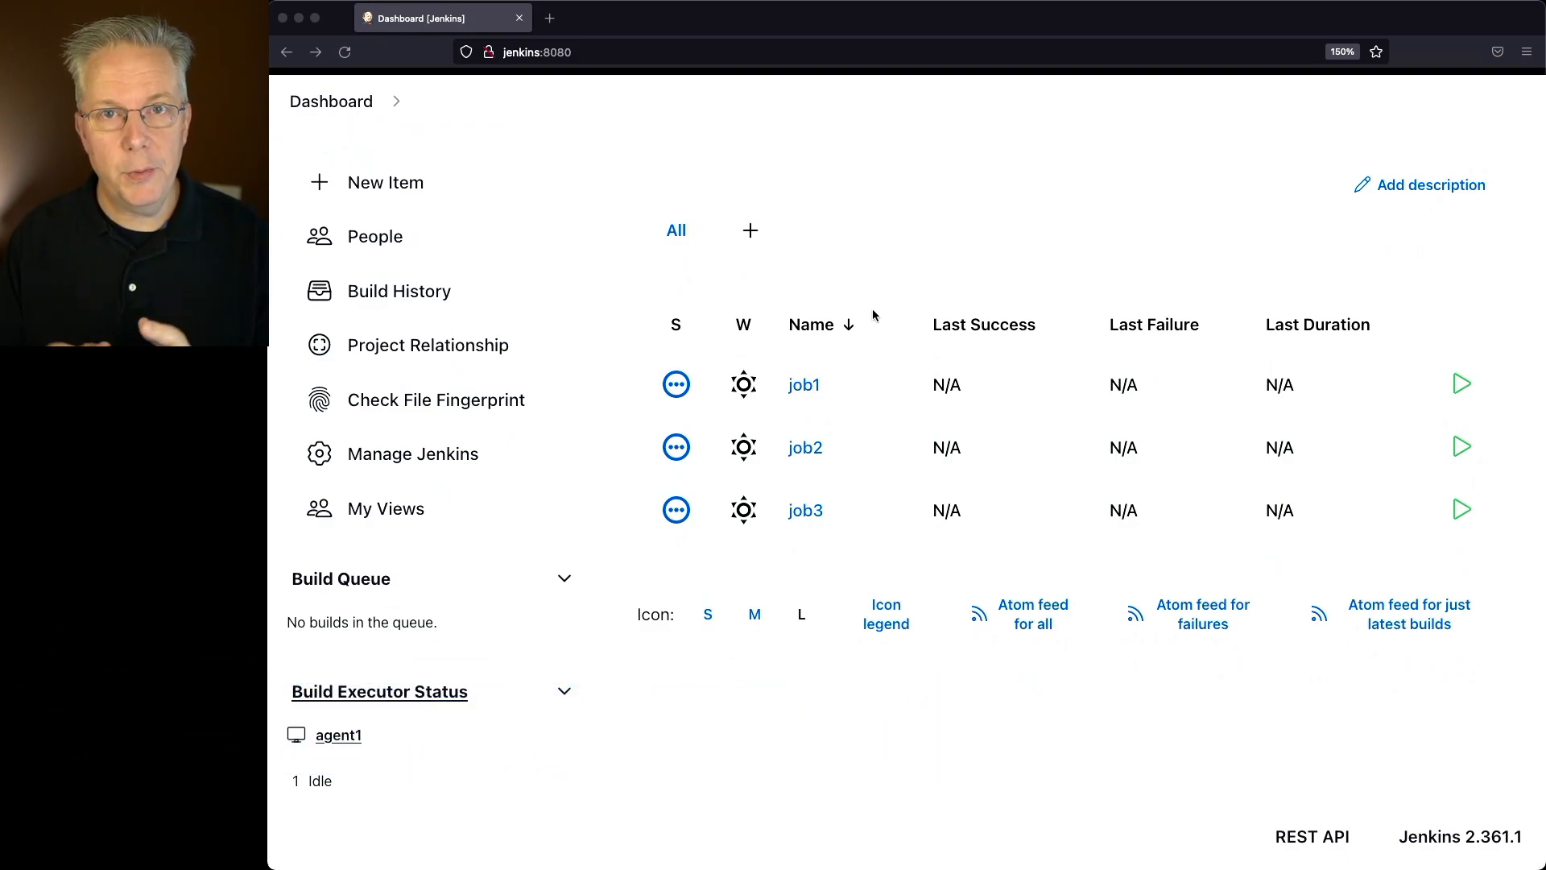
mouse_move(805, 385)
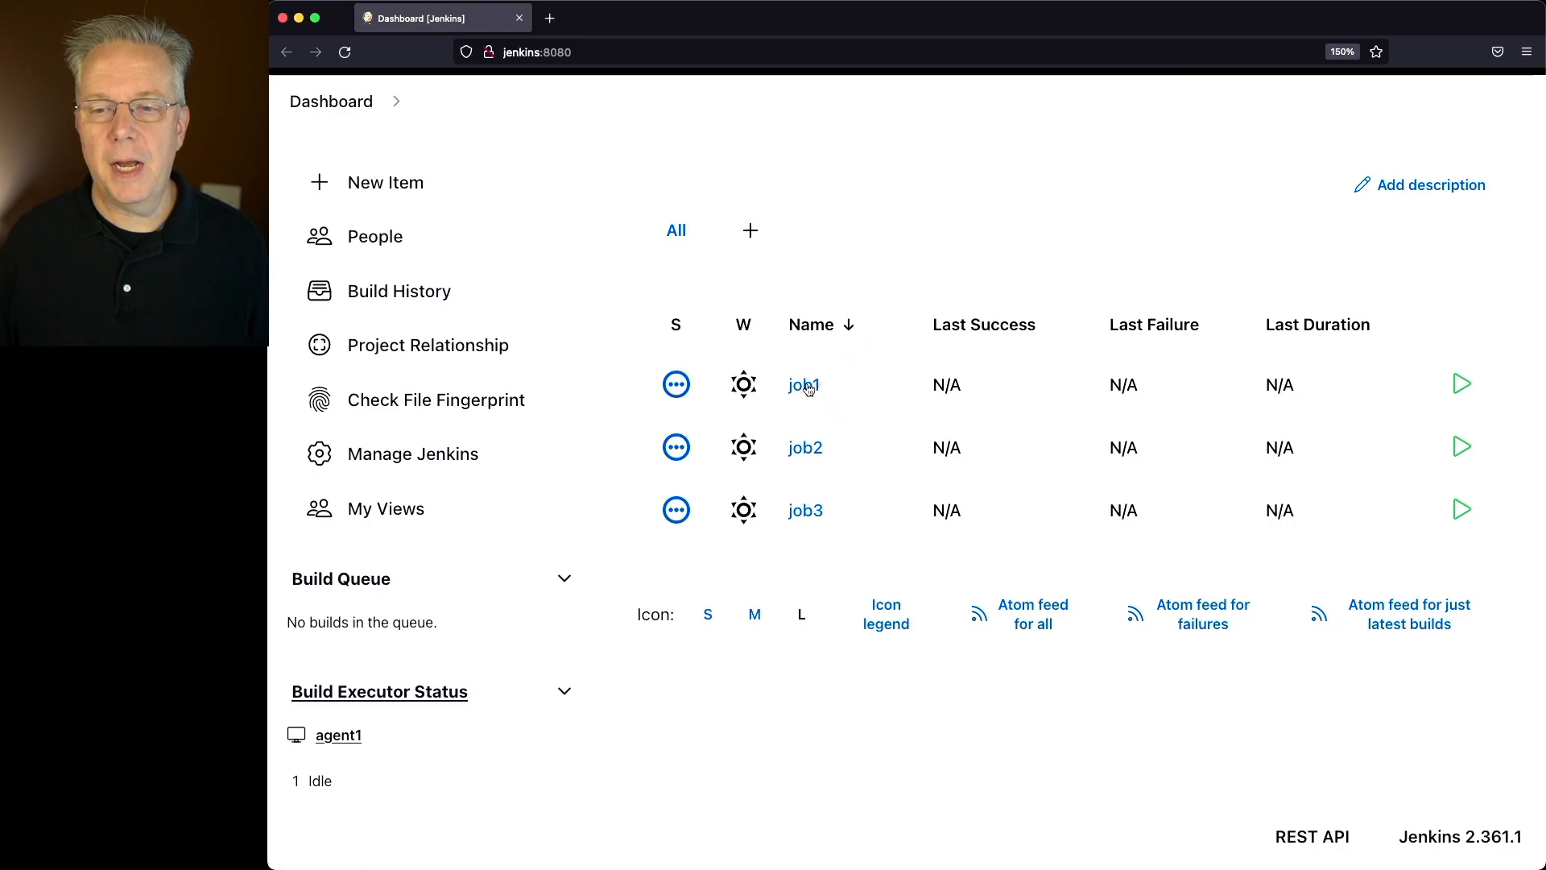
View job1's configuration down to its pipeline script with the Hello stage.
click(802, 385)
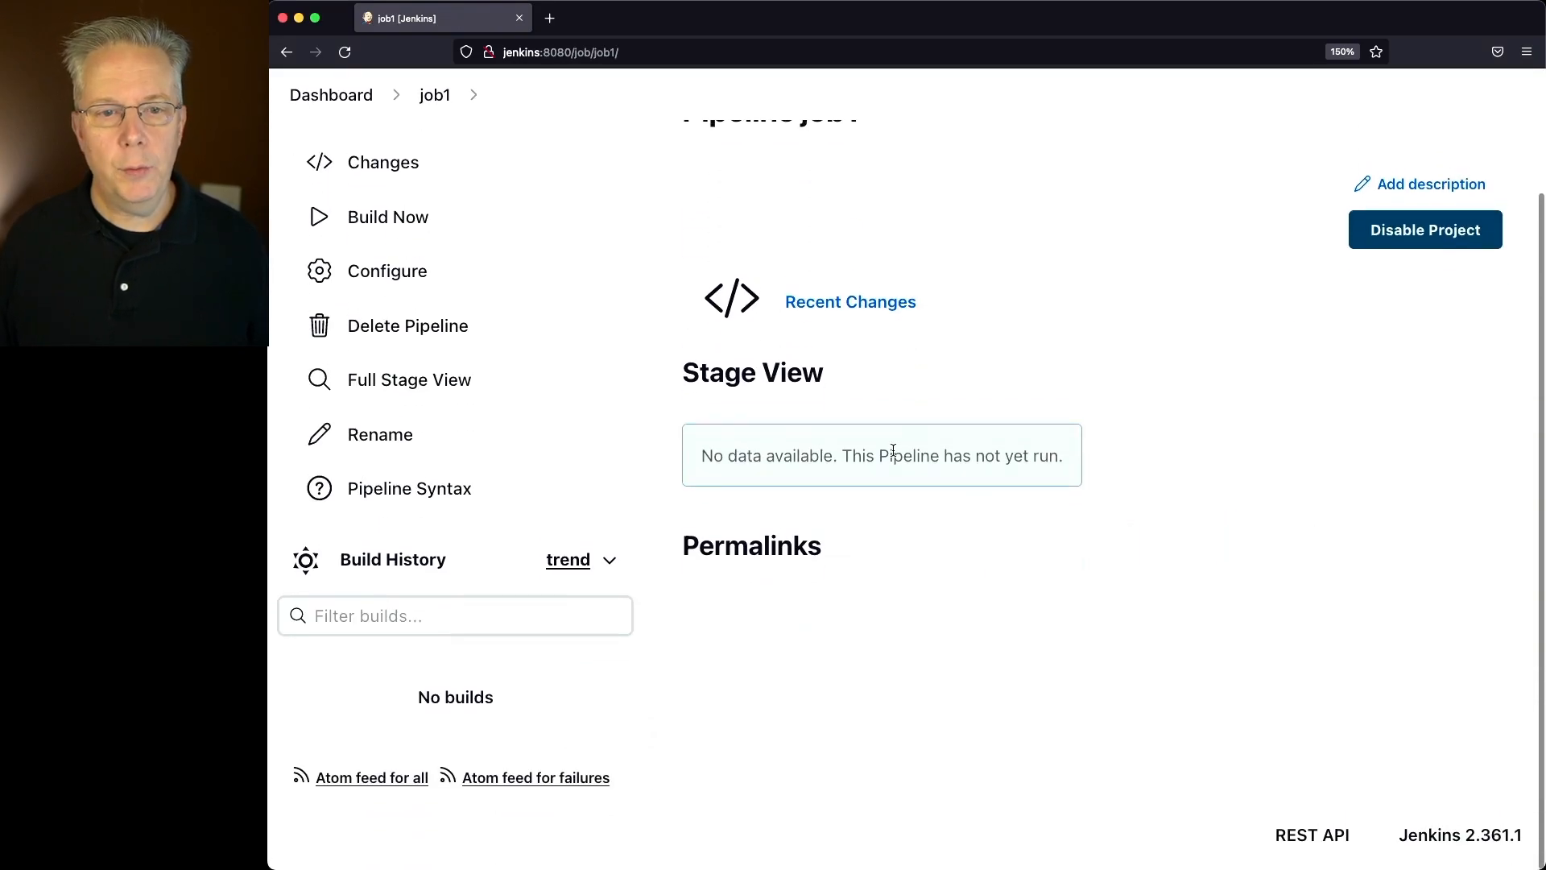
click(386, 271)
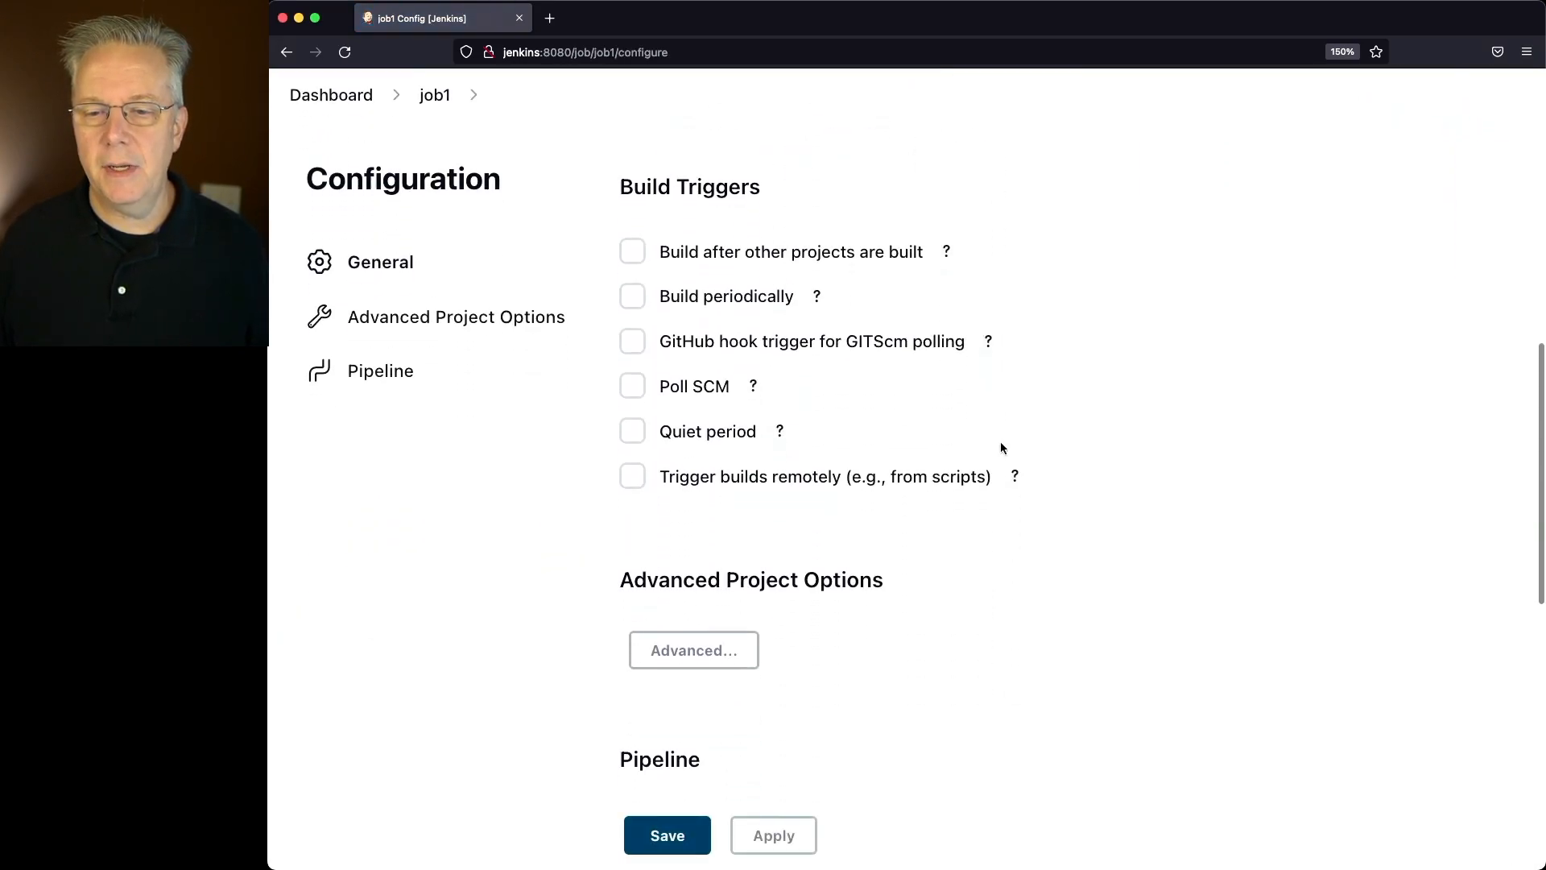
scroll(down, 3)
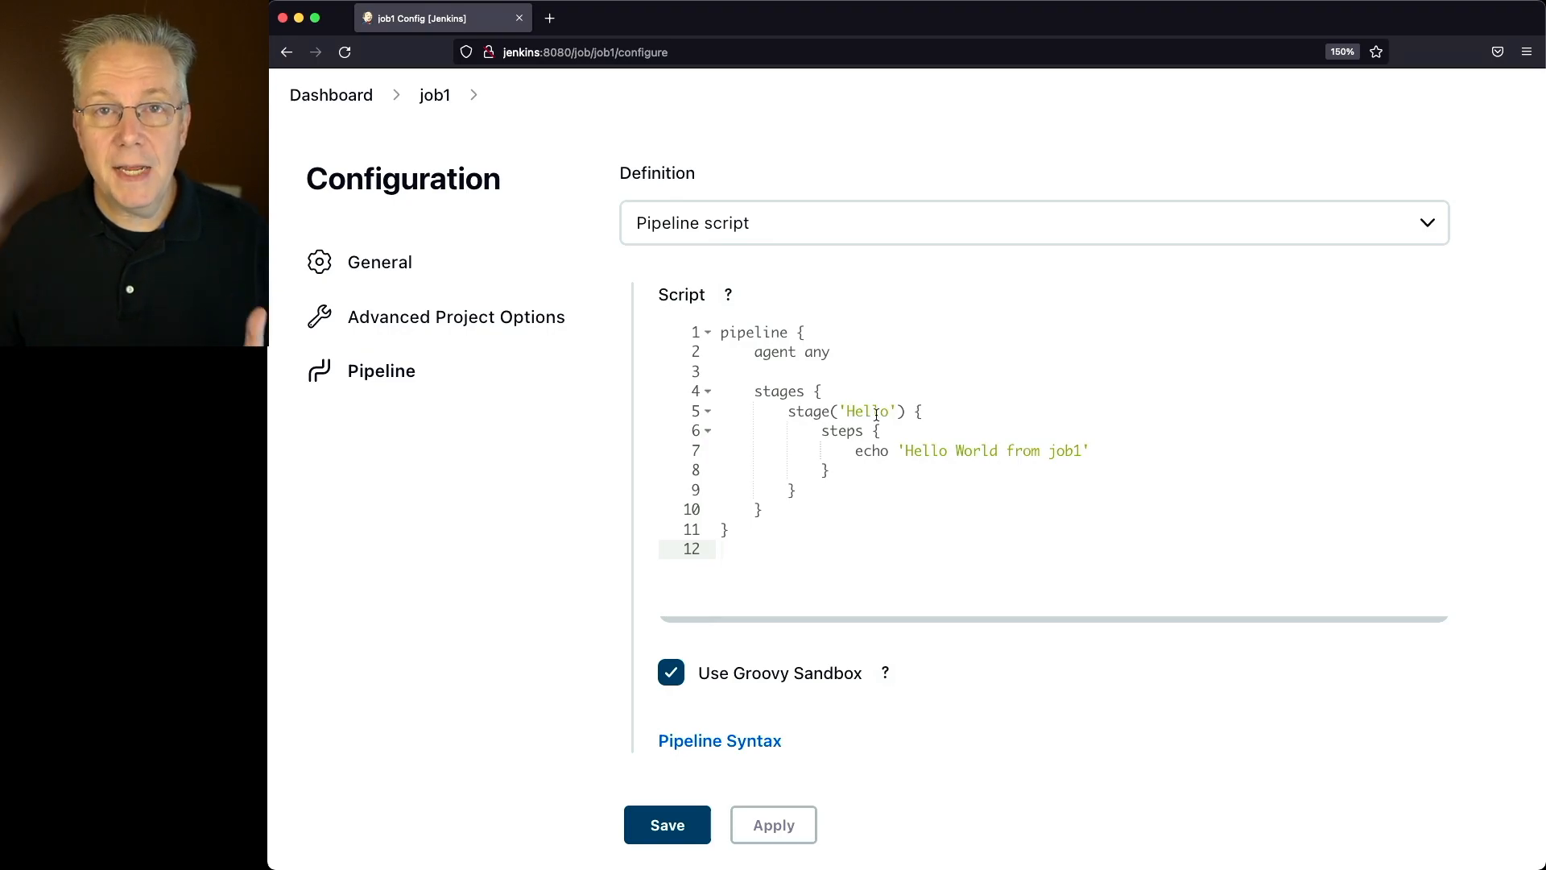
In job2's Build Triggers, review the 'Build after other projects are built' option and its help.
click(330, 95)
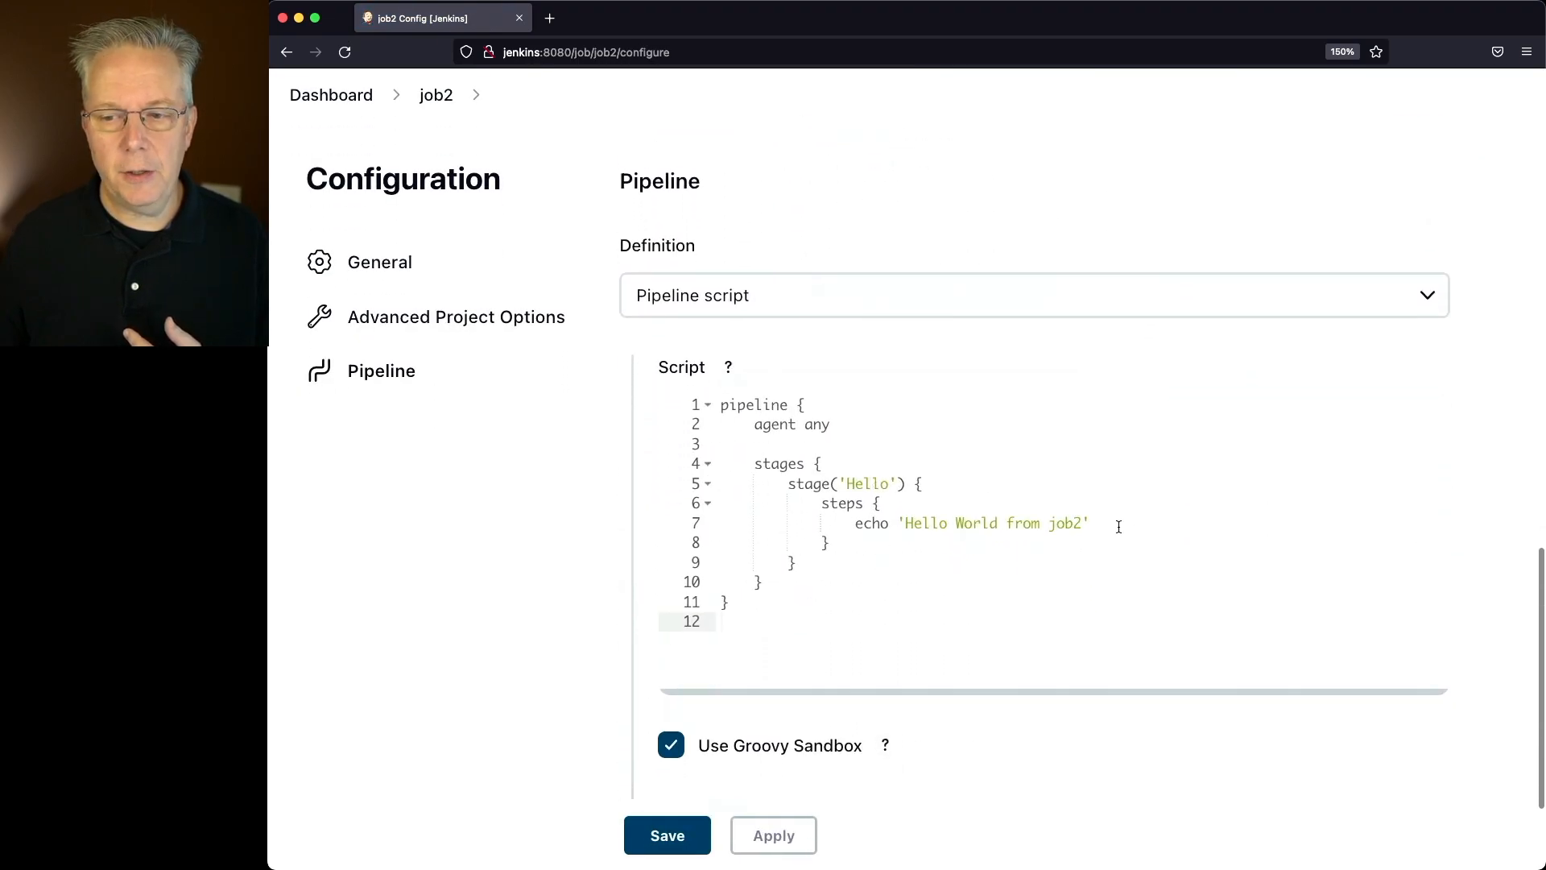
scroll(up, 3)
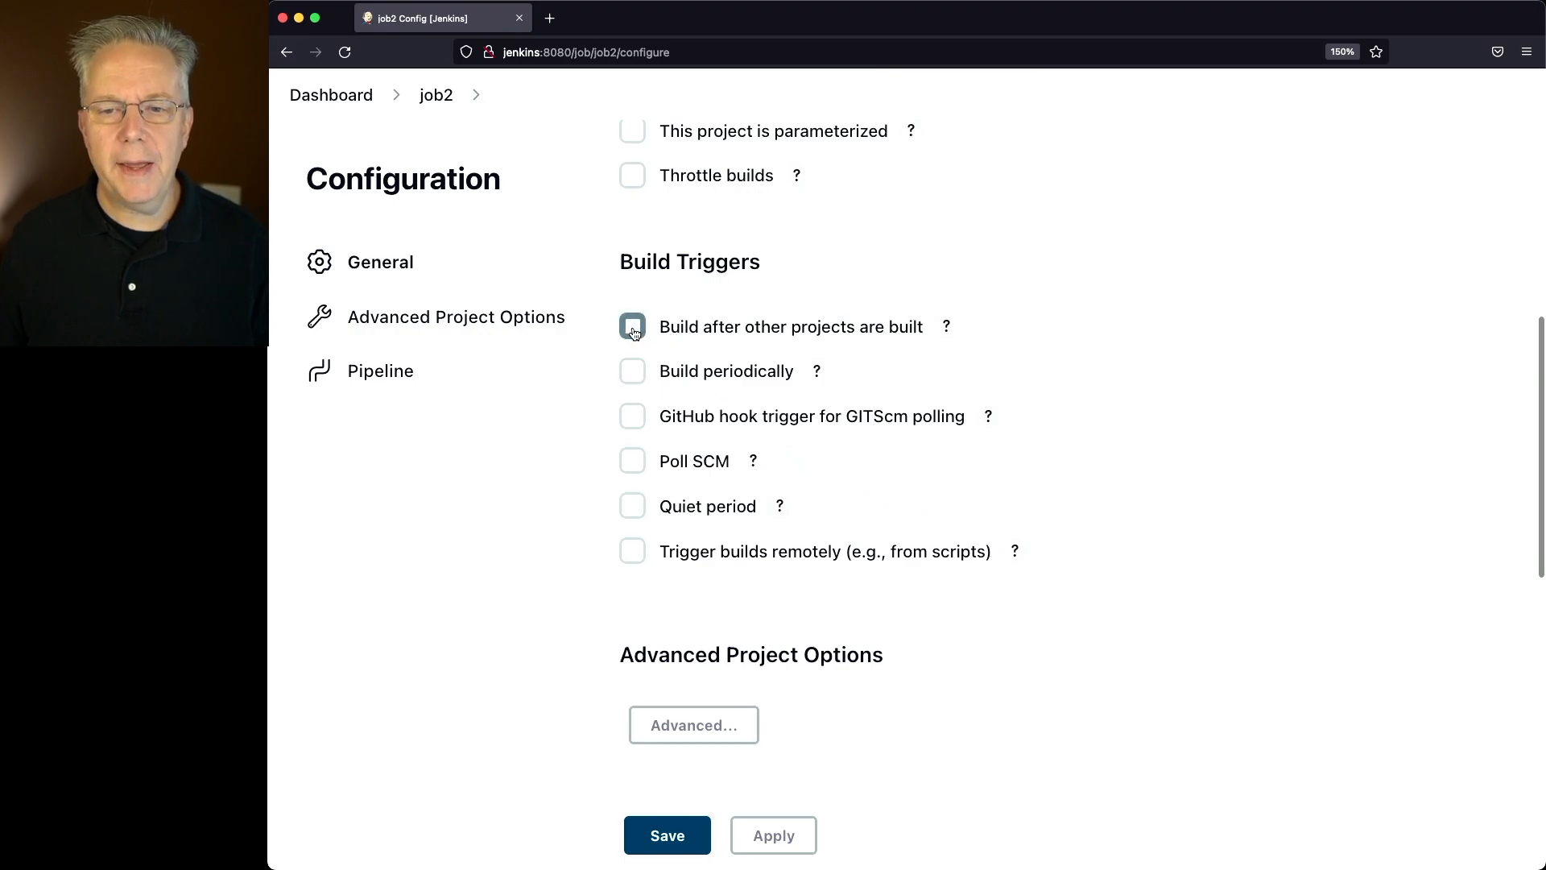
click(631, 327)
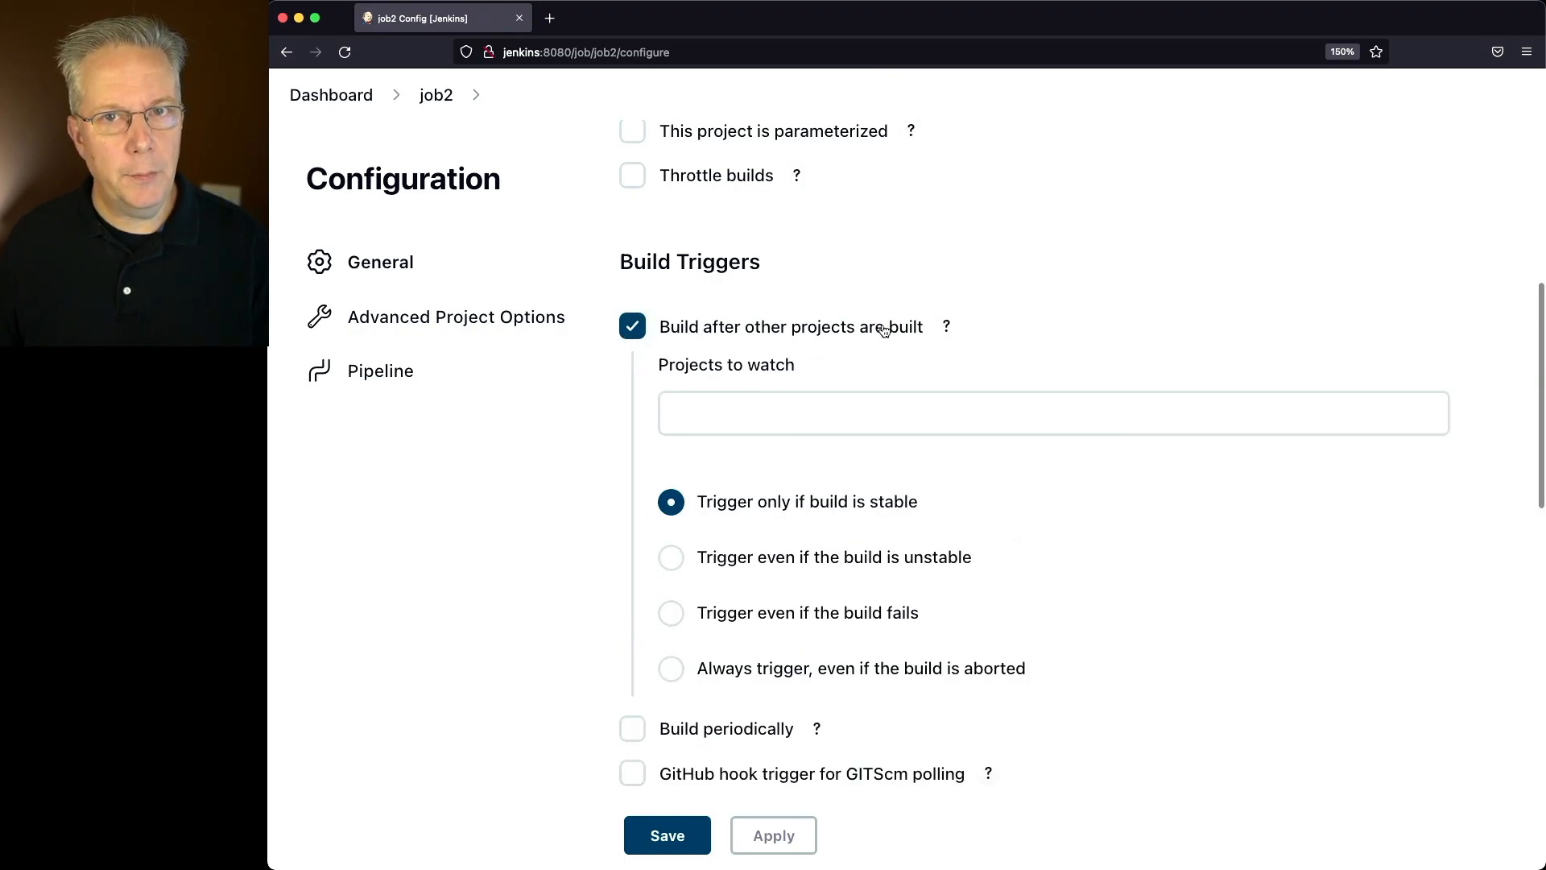
click(632, 327)
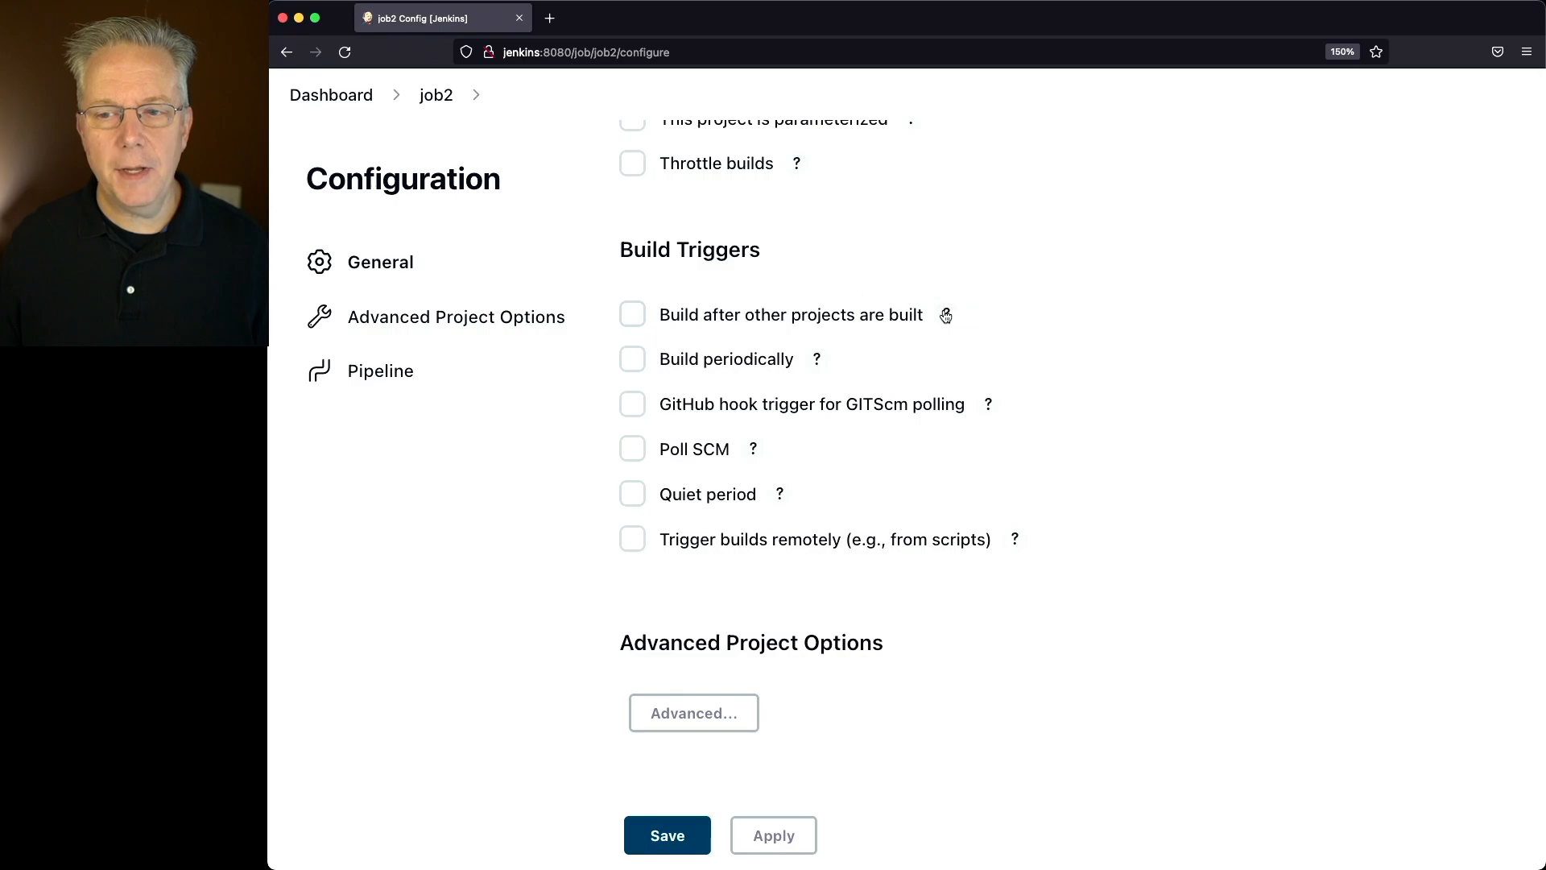
click(945, 314)
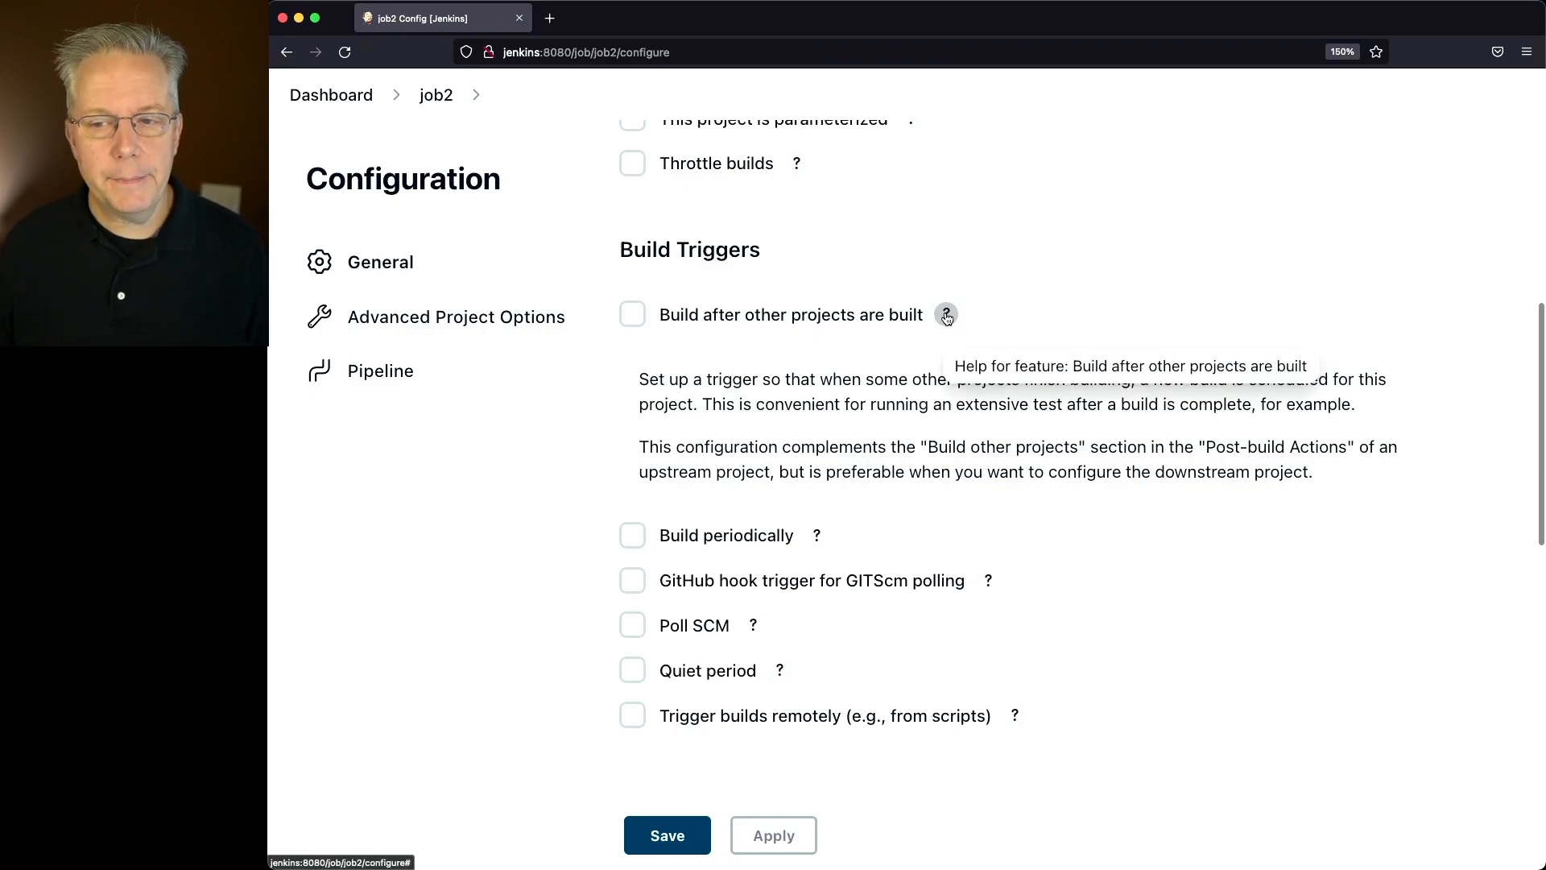
Enable the upstream trigger for job2 with job1 as the project to watch, stable builds only.
click(632, 314)
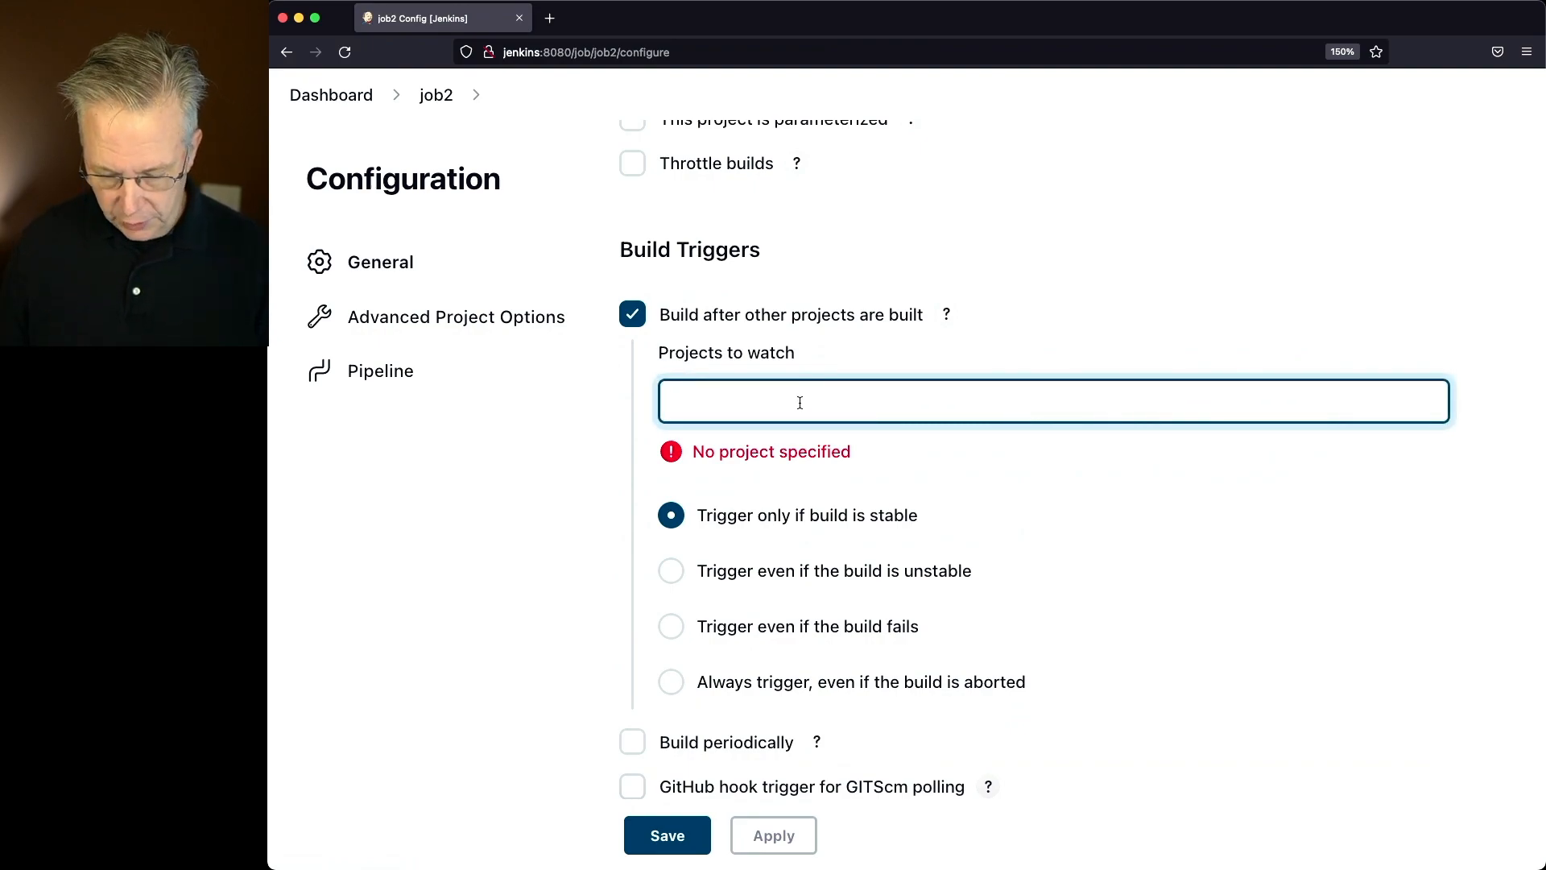
text(job1,)
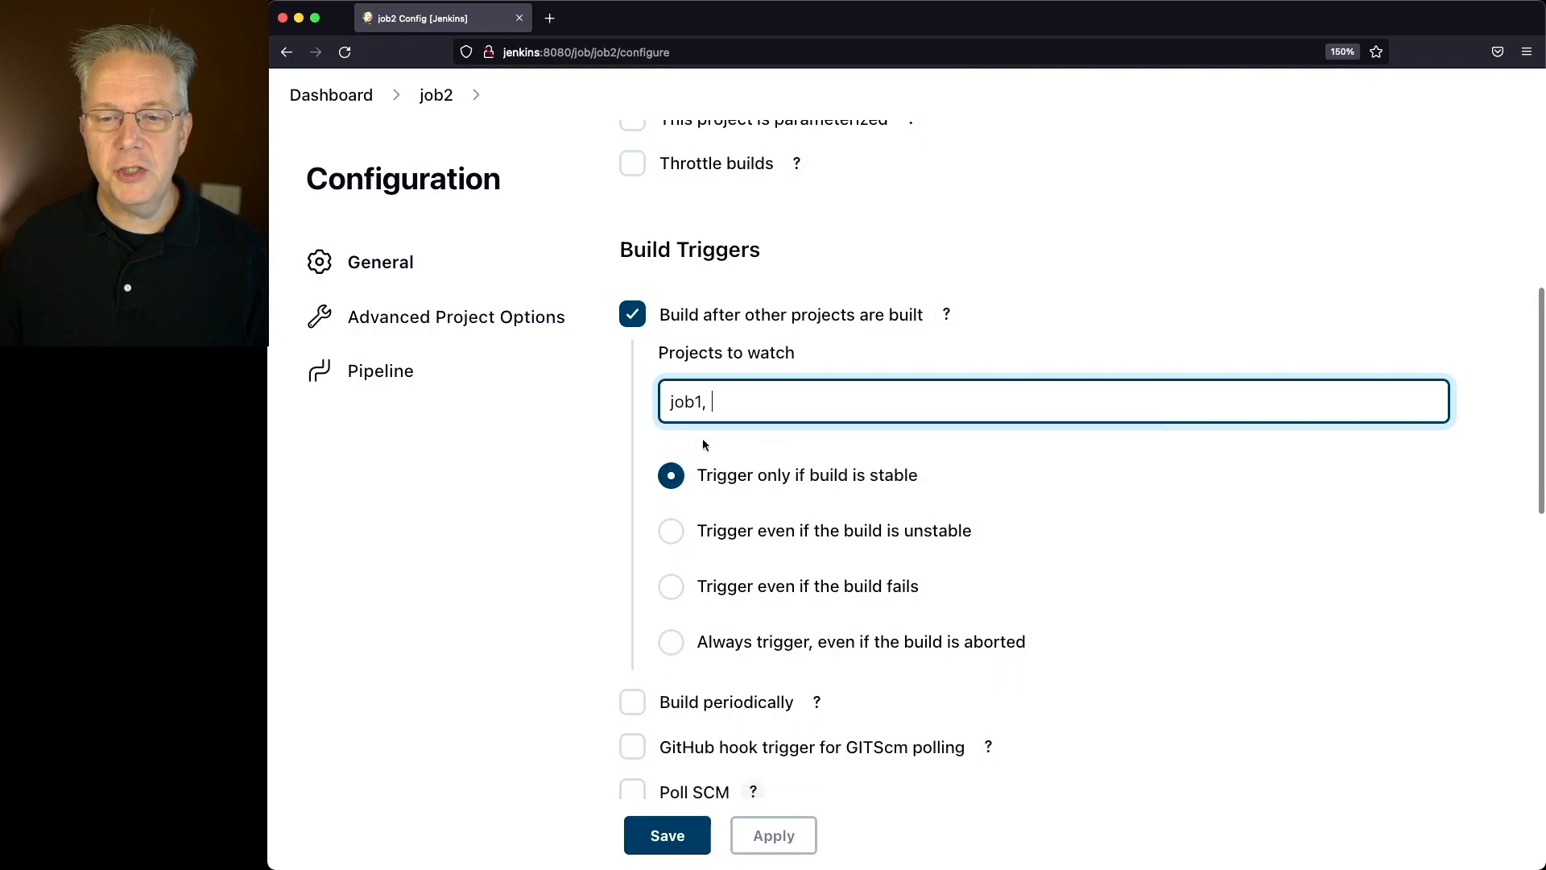
scroll(down, 3)
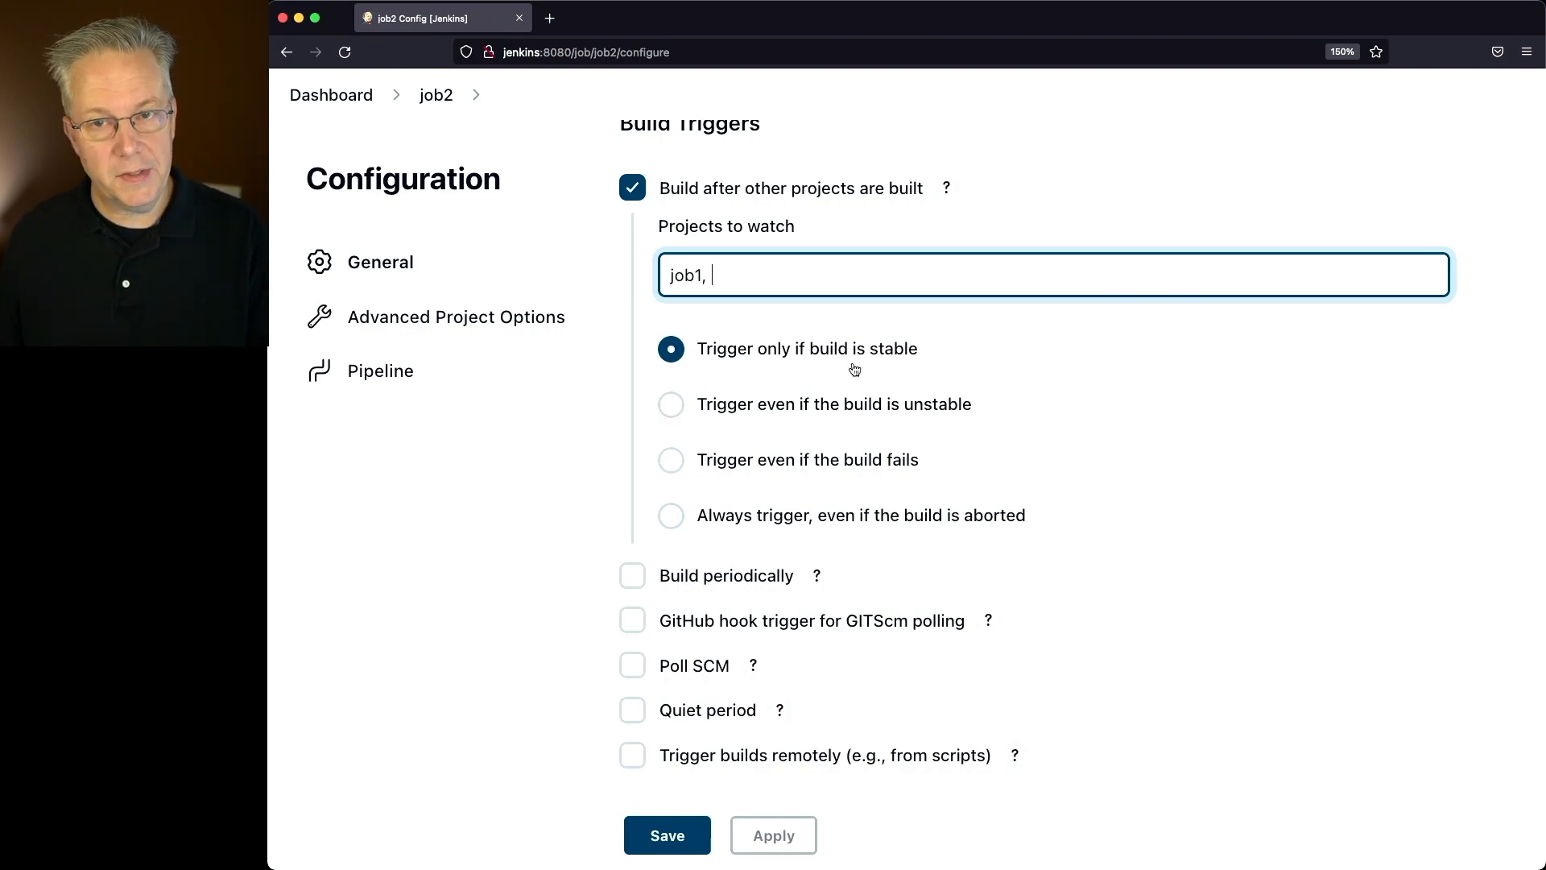
mouse_move(781, 583)
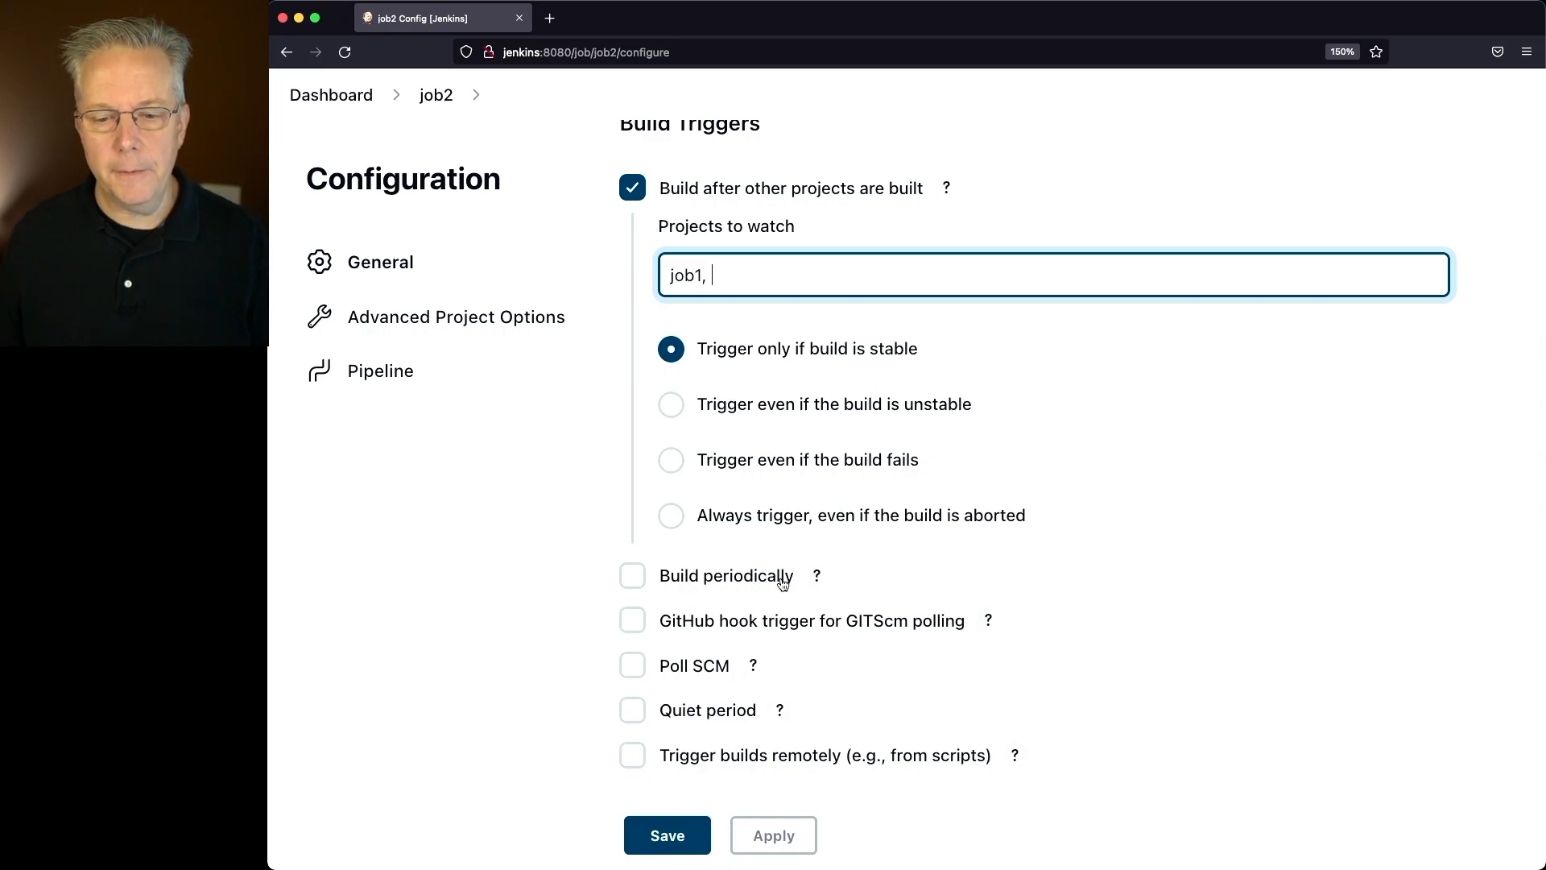
Save job2's trigger settings, then build job1 and view its first build's console output.
click(667, 836)
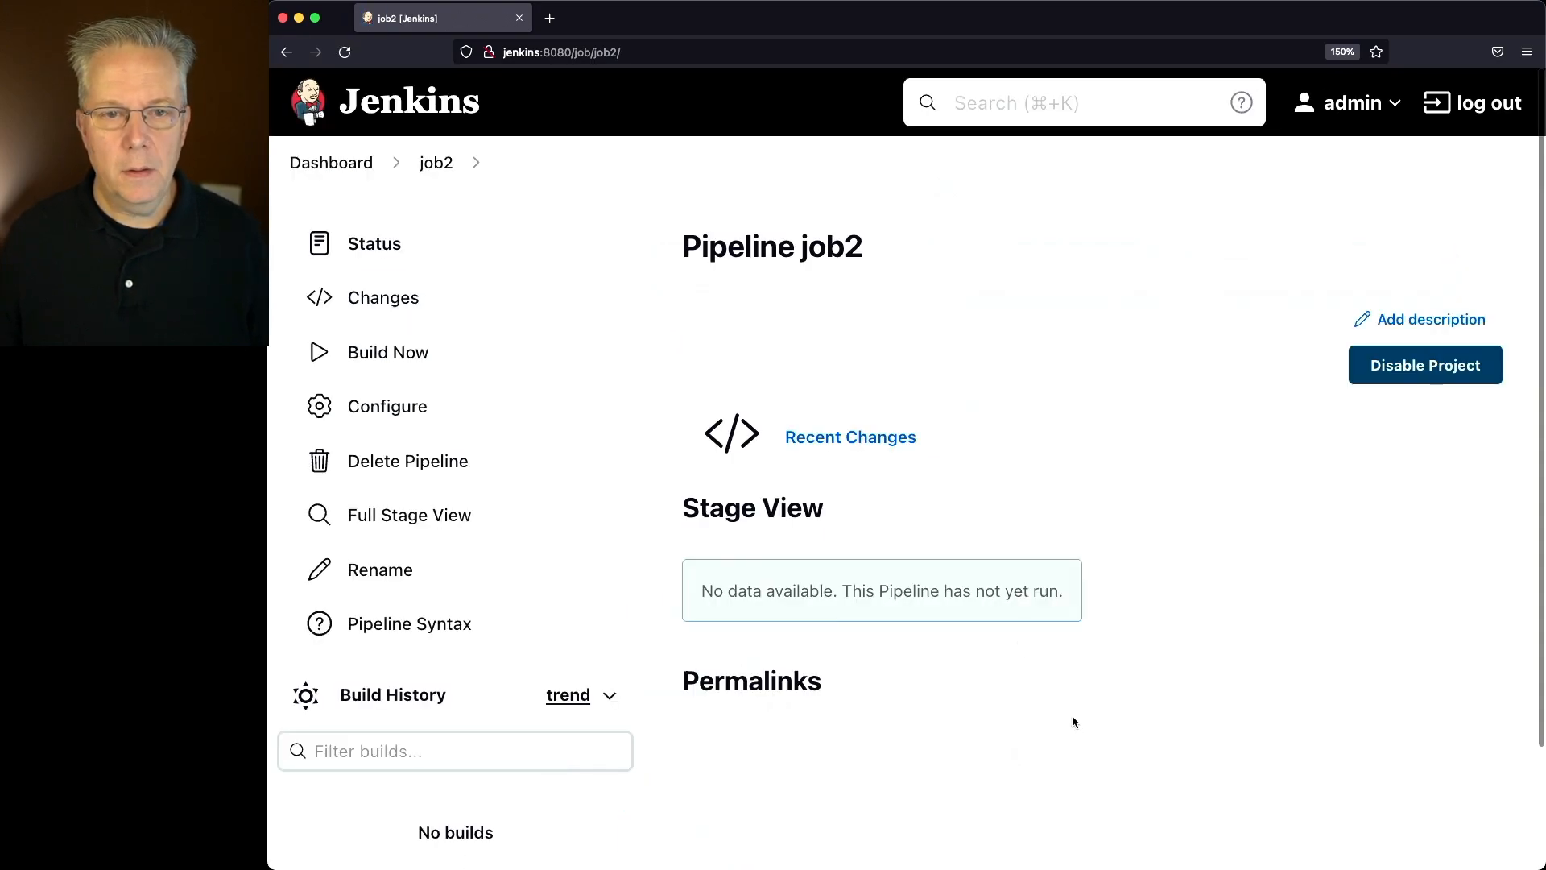
click(332, 161)
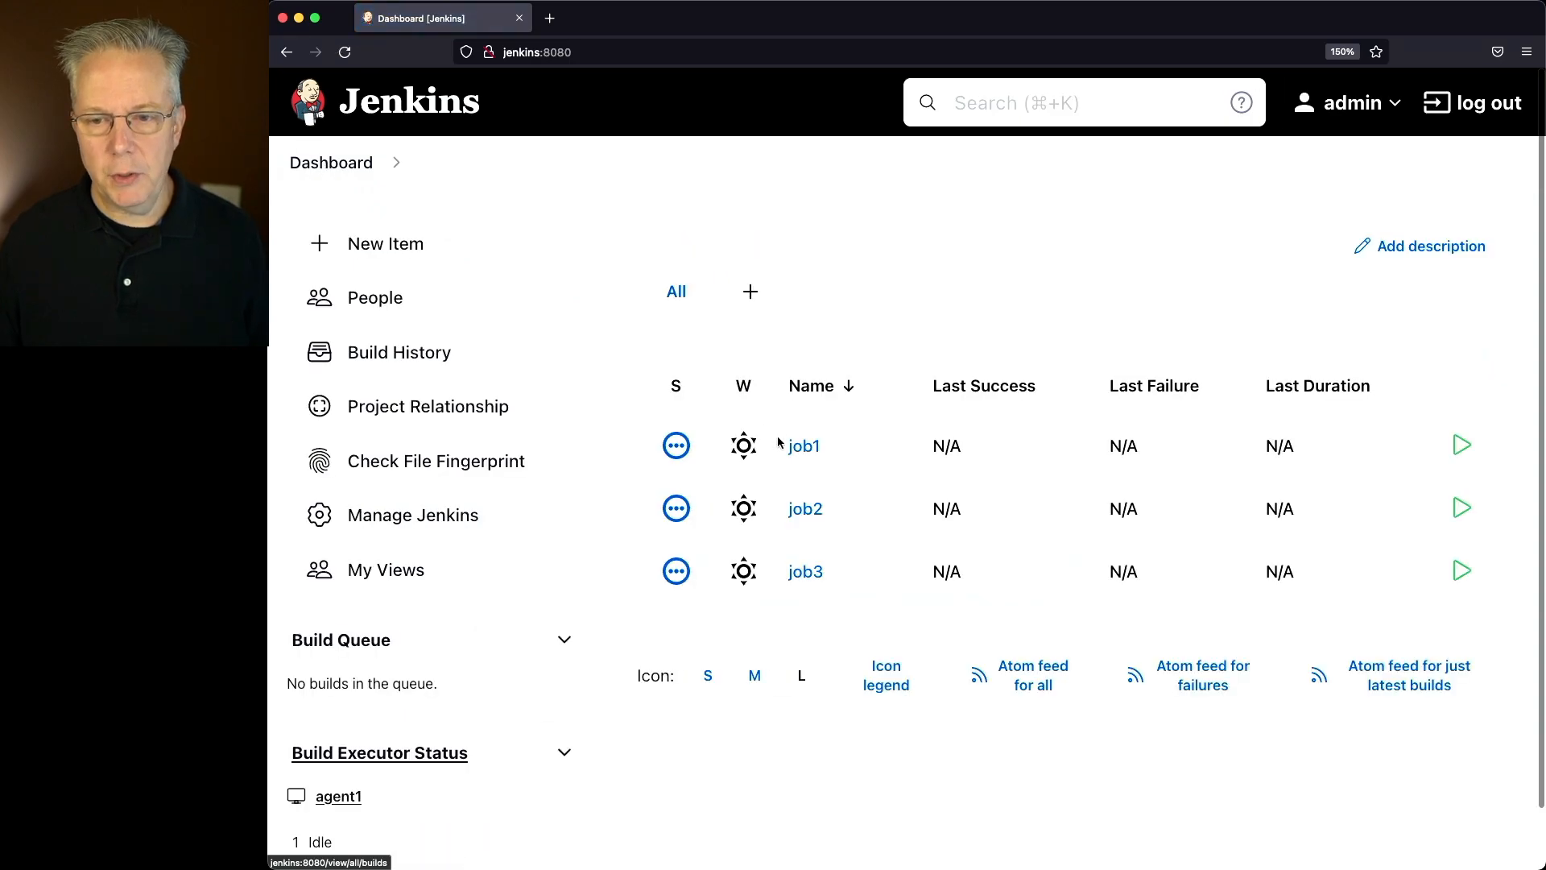
click(802, 446)
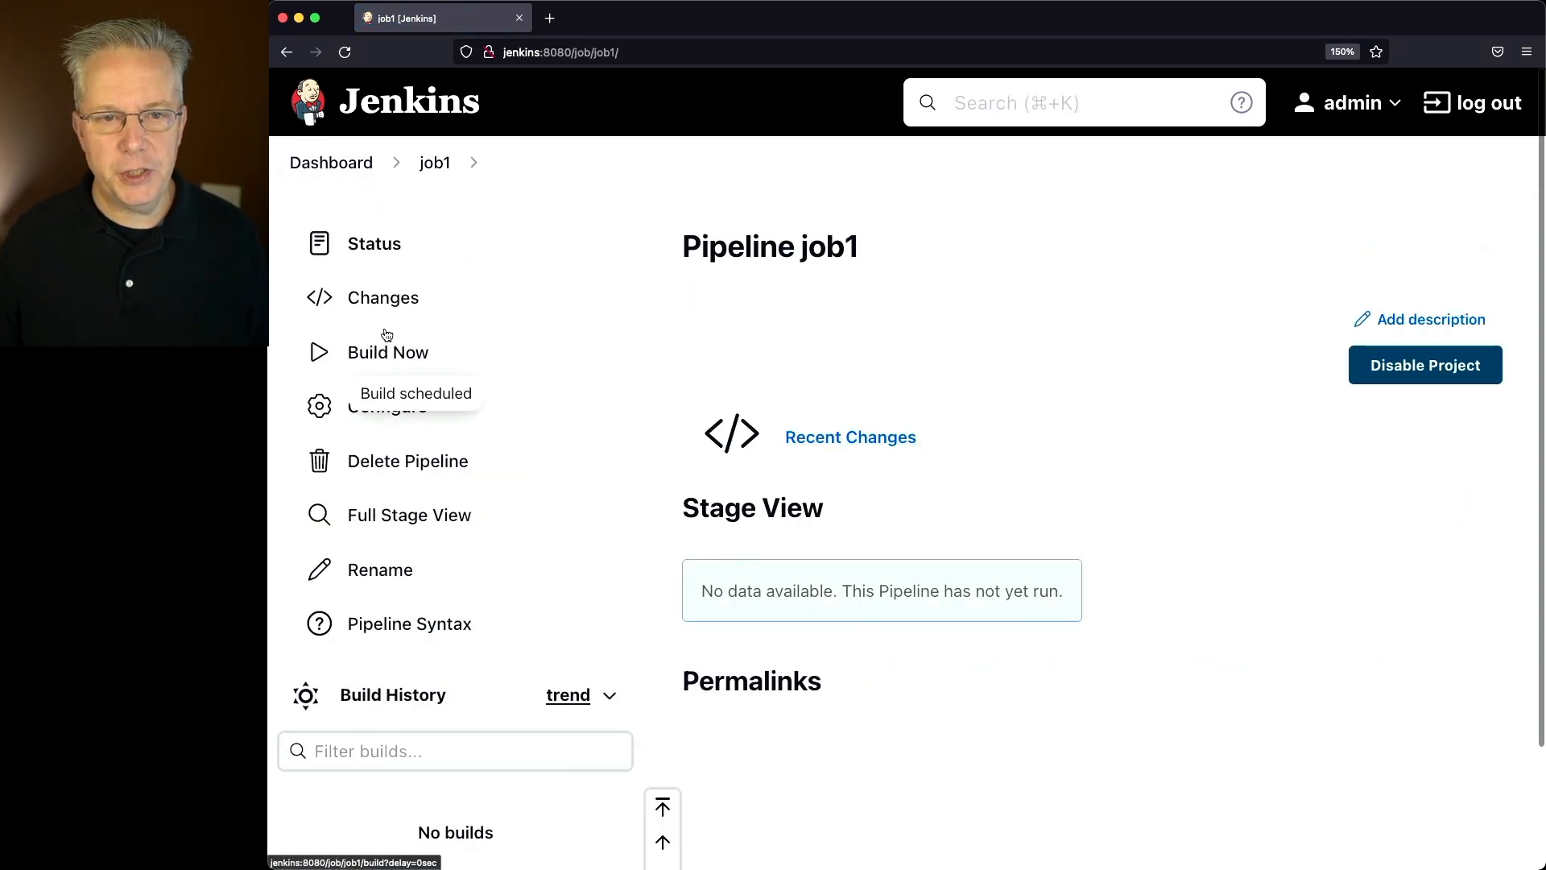
click(389, 352)
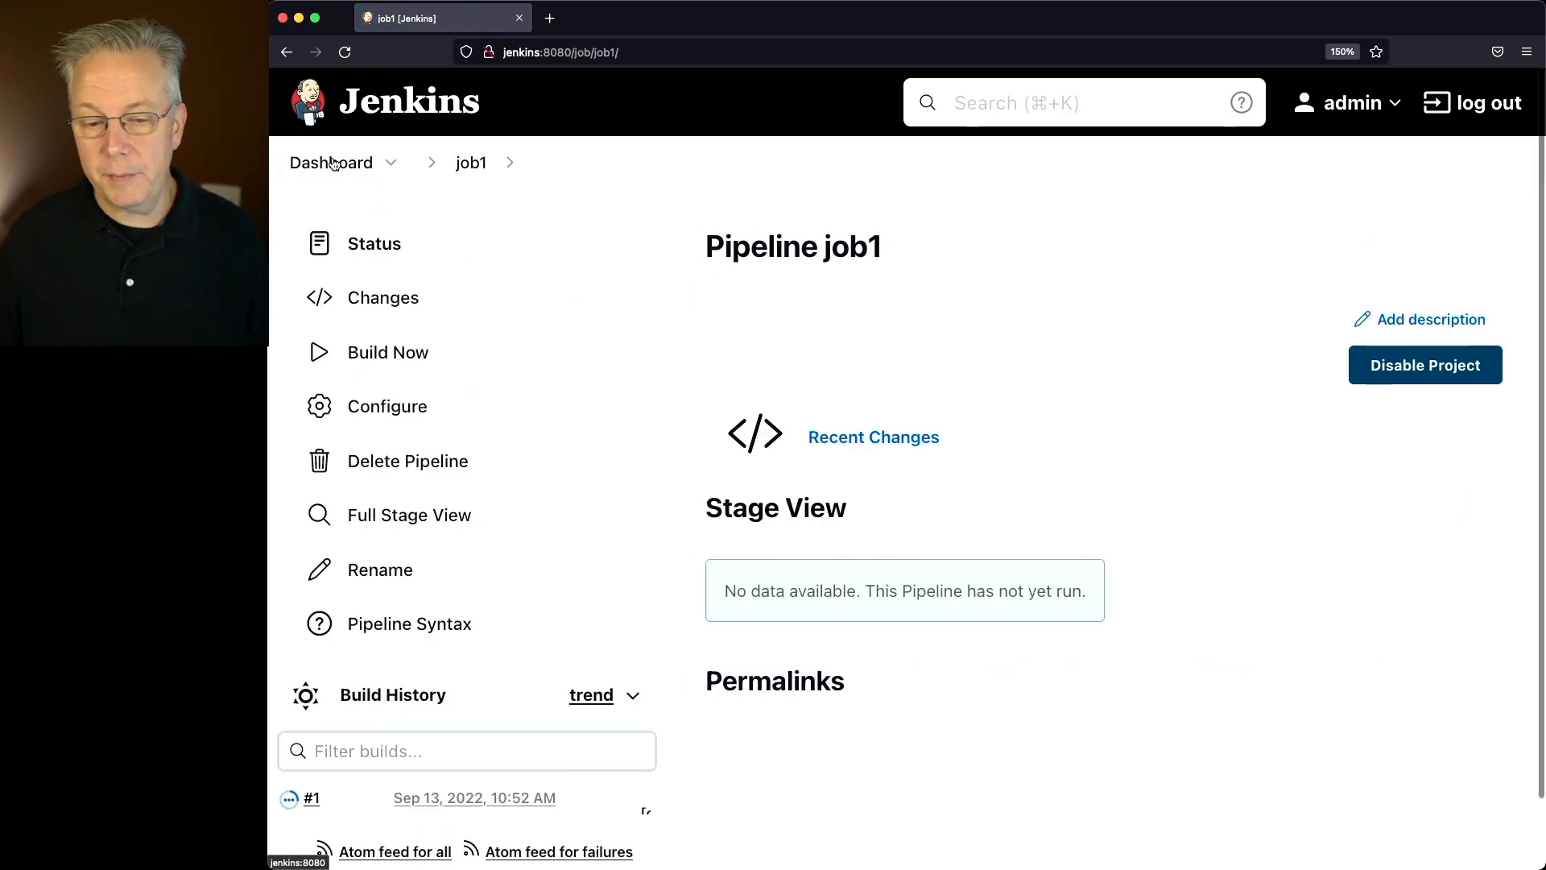
click(311, 797)
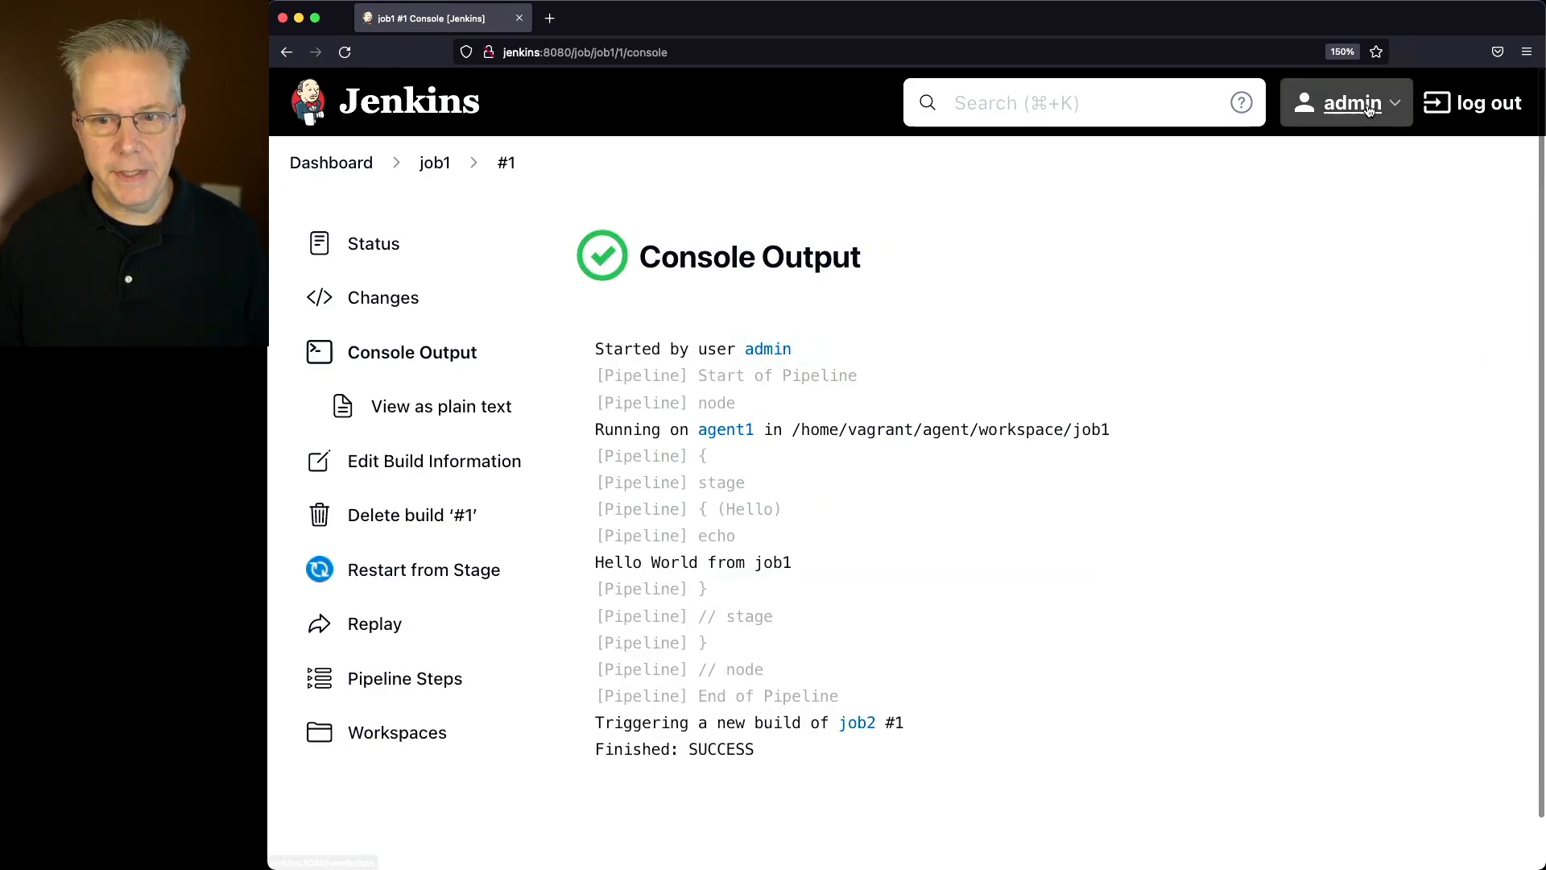
mouse_move(831, 575)
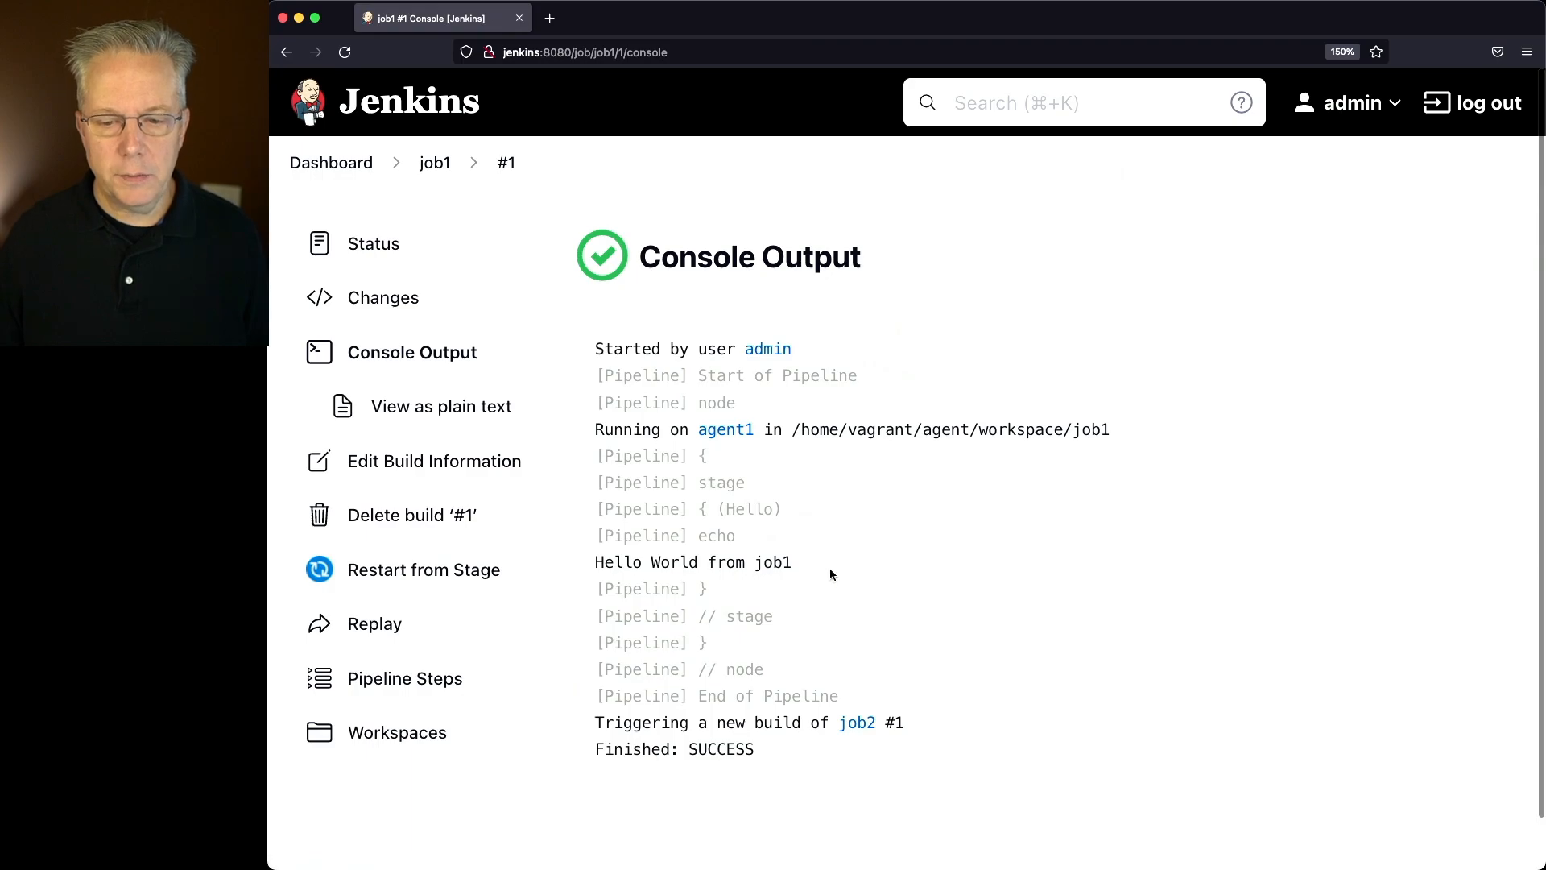
mouse_move(758, 727)
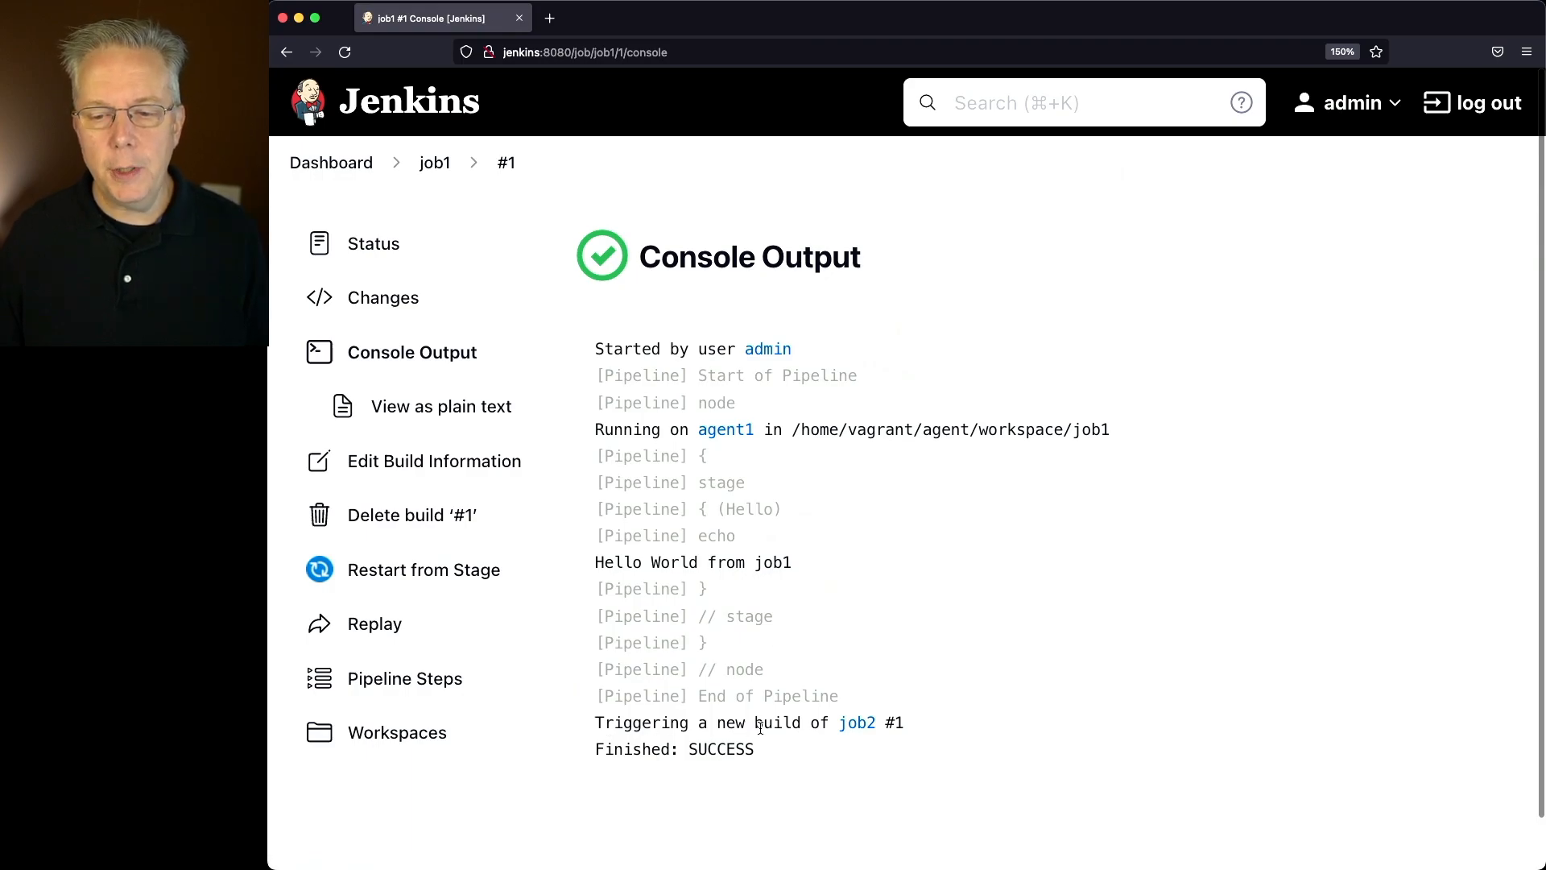
View job2 build #1's console output showing it was started by upstream job1.
click(330, 163)
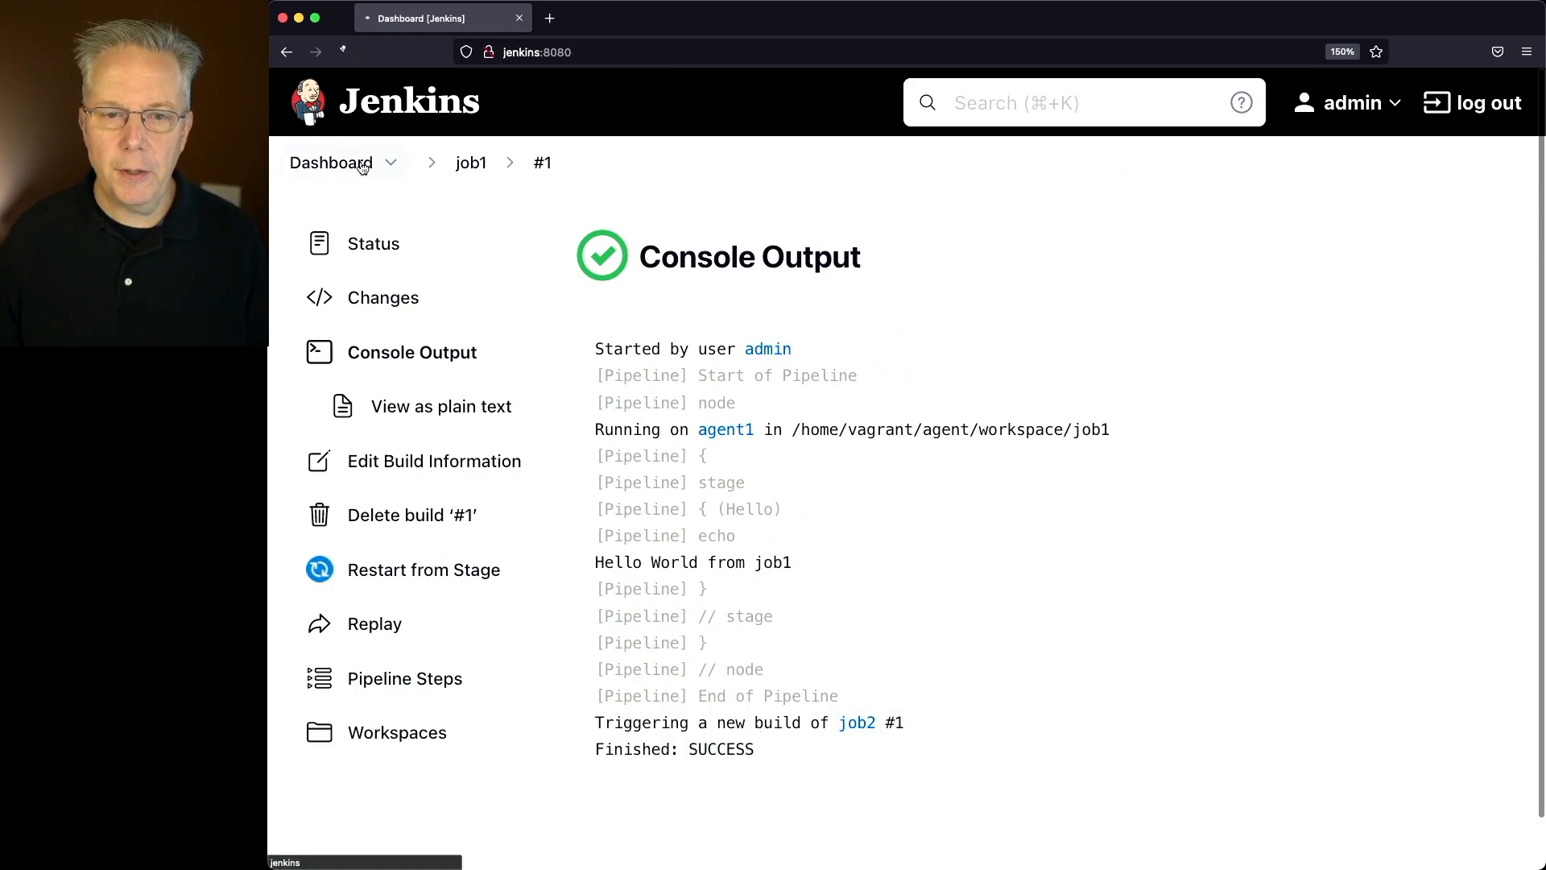
click(330, 162)
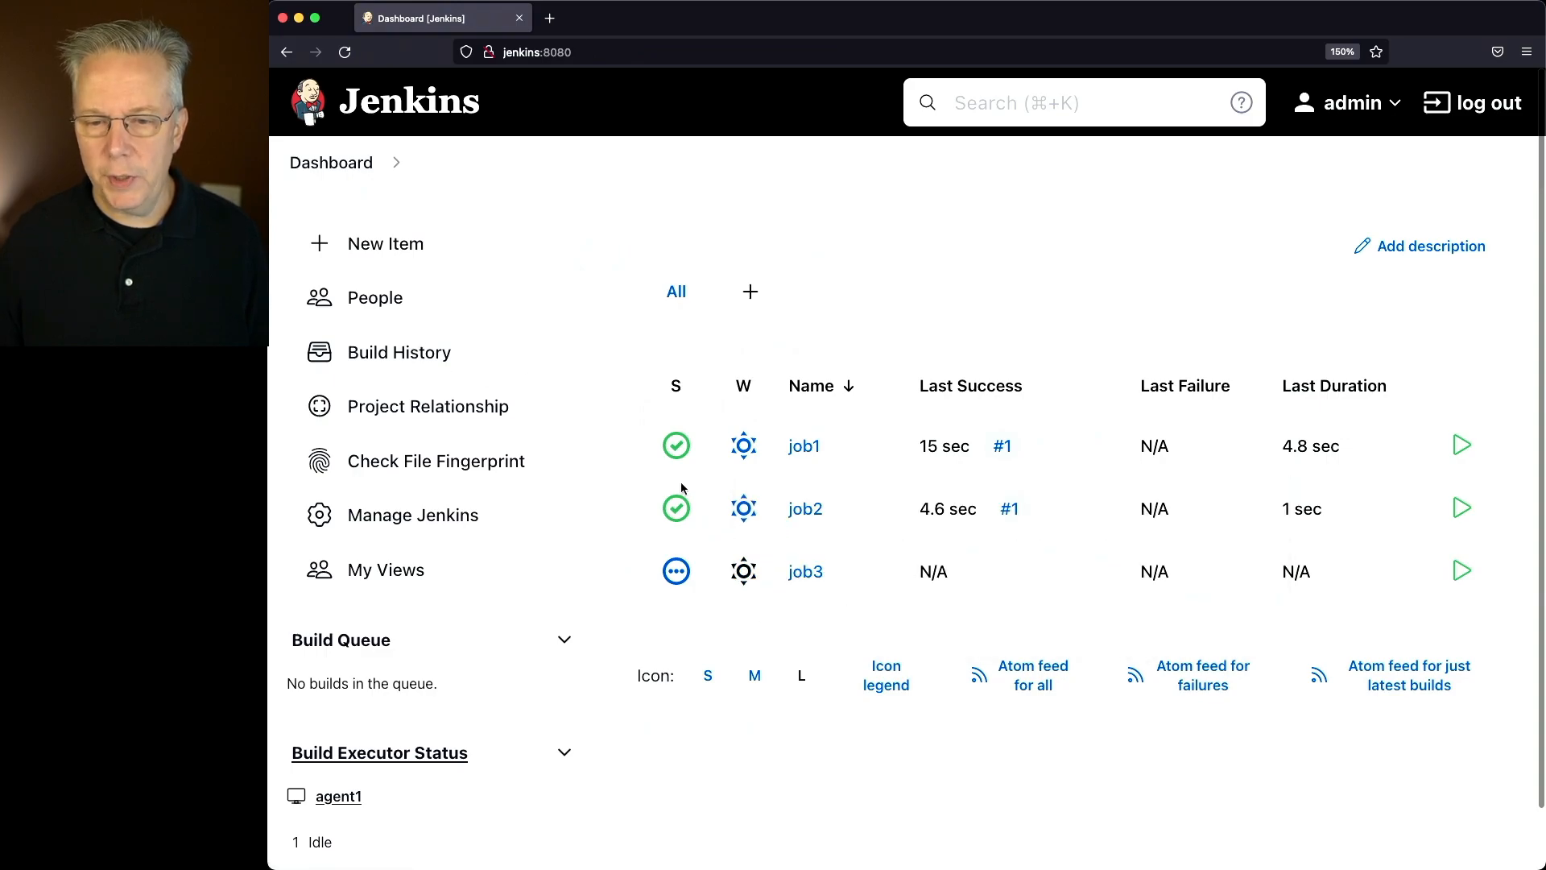
click(805, 509)
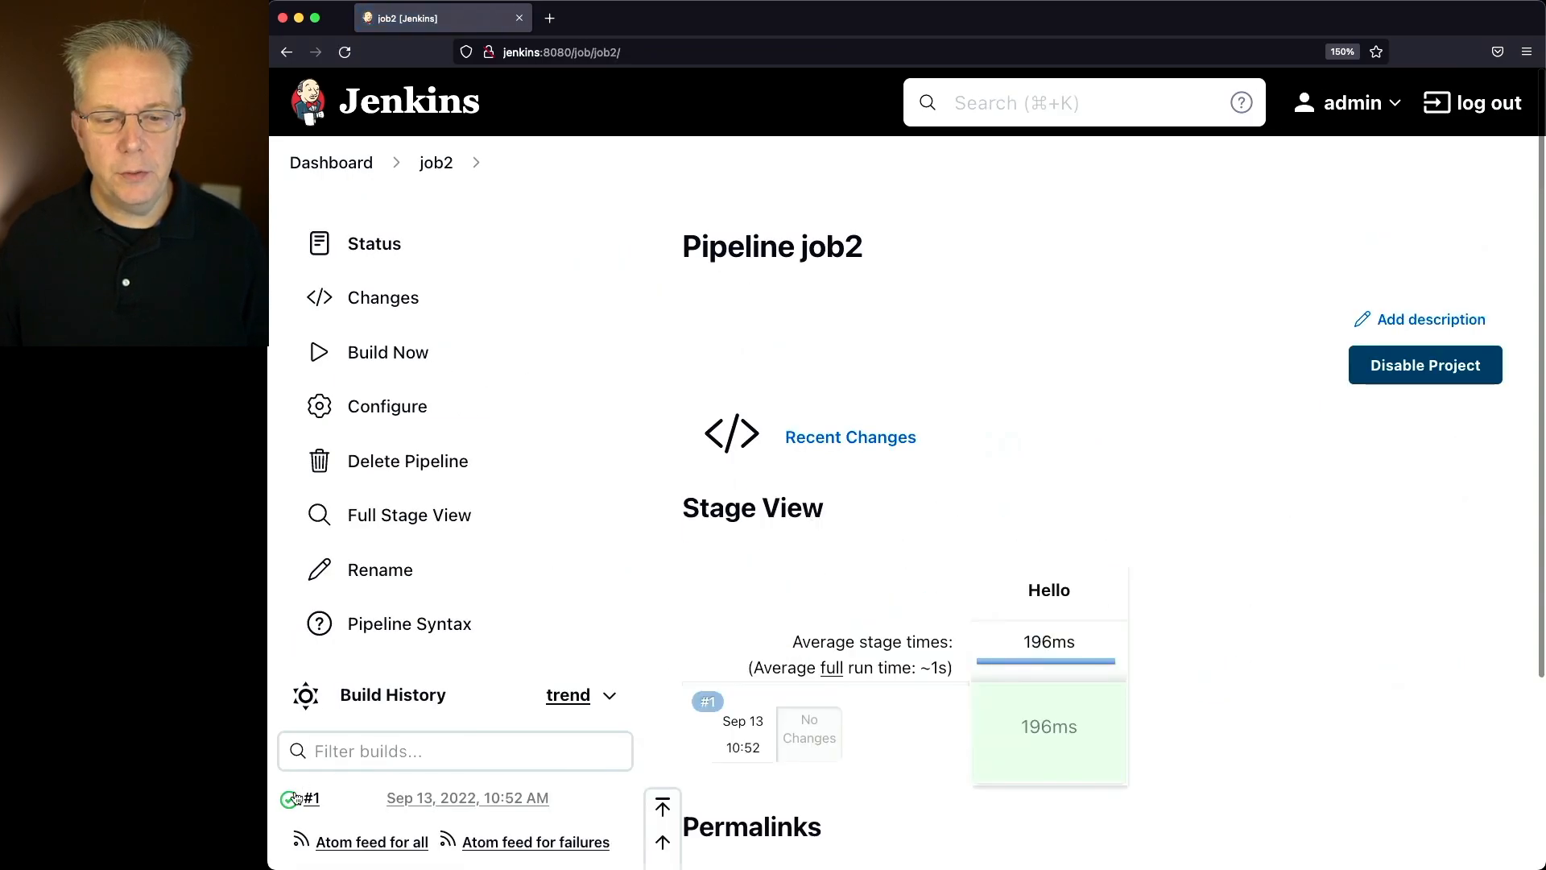
click(314, 797)
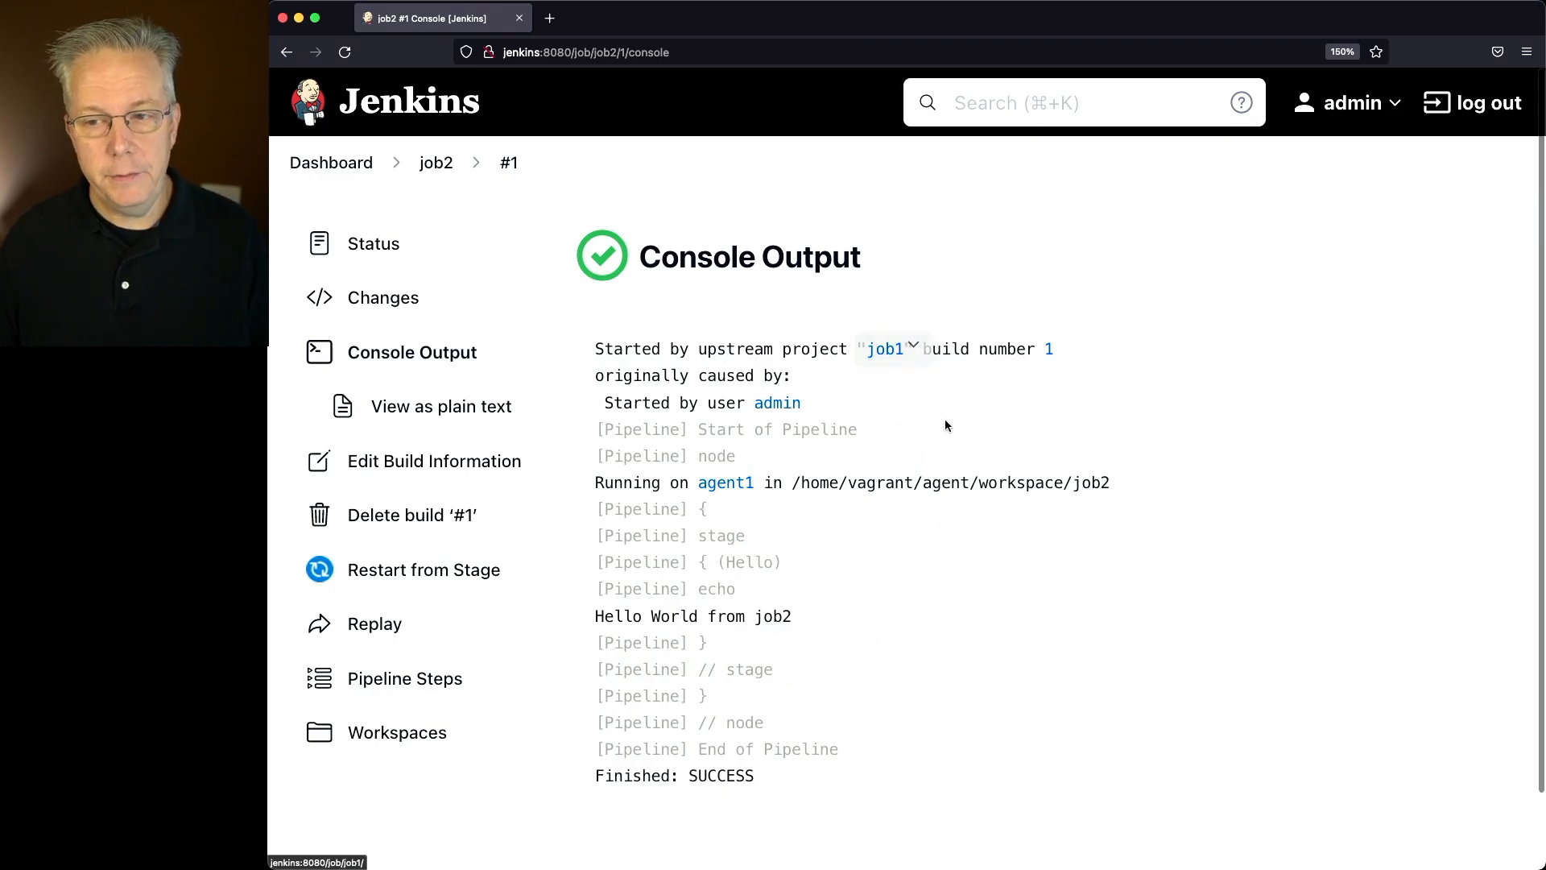
mouse_move(798, 395)
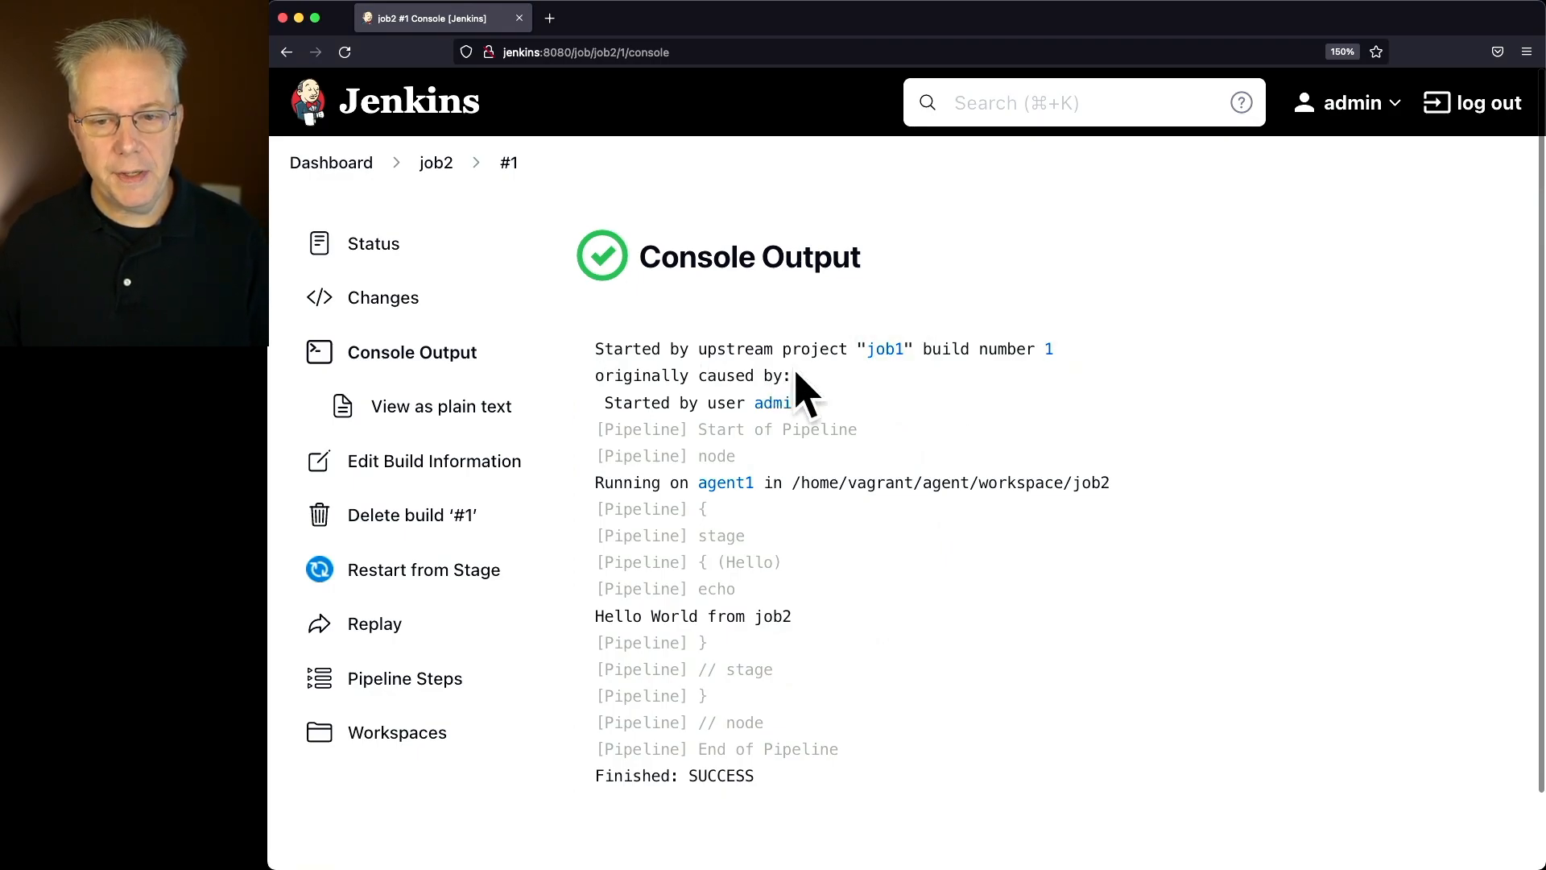
mouse_move(777, 403)
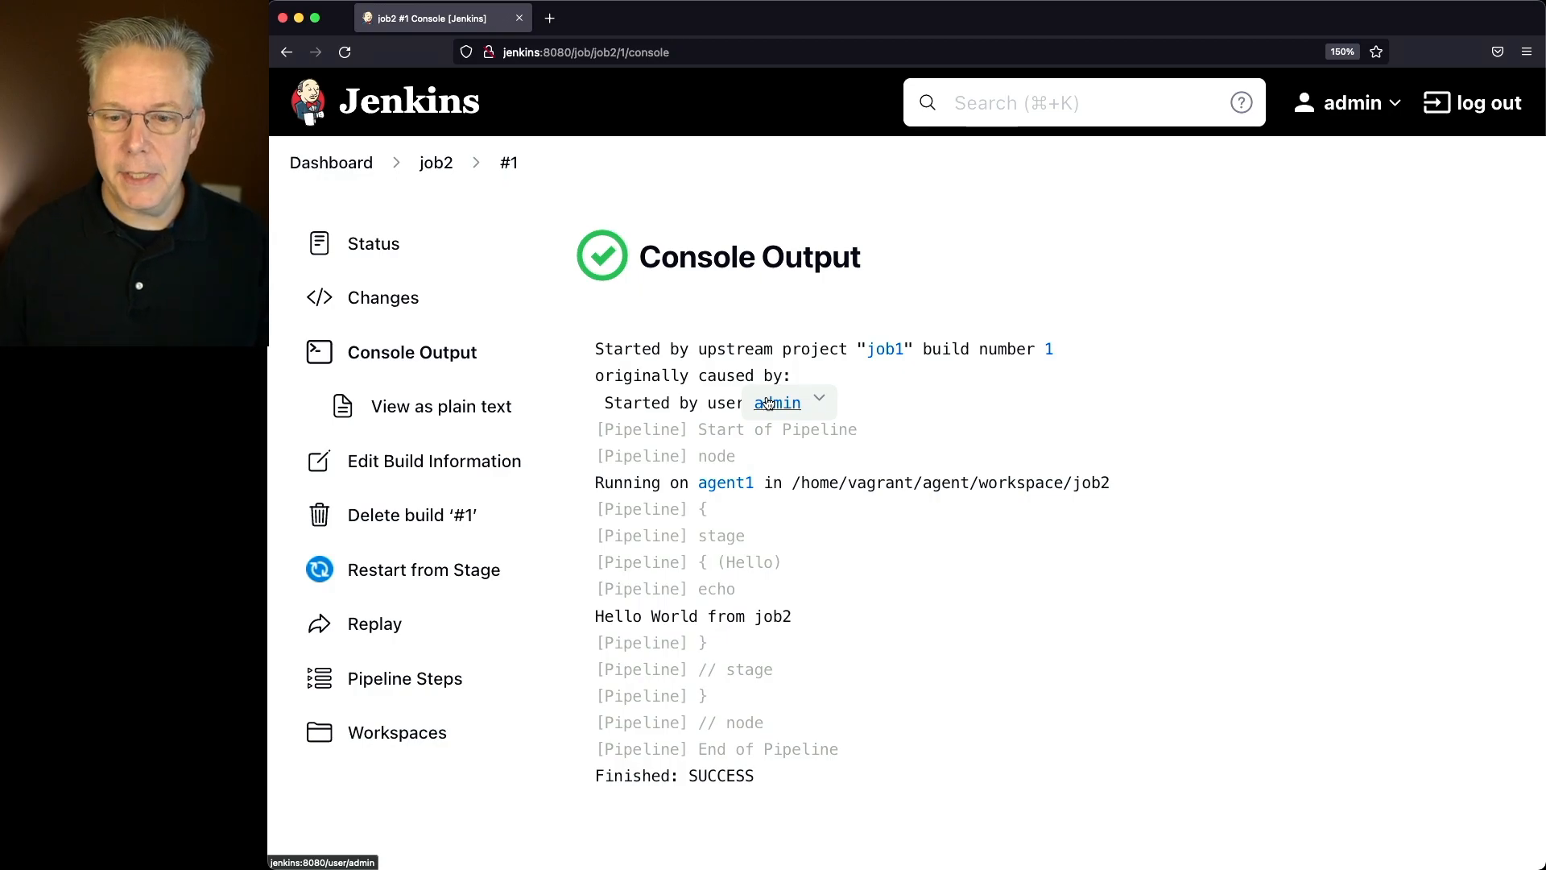
Configure job3 to build after job2 finishes and save it.
click(330, 163)
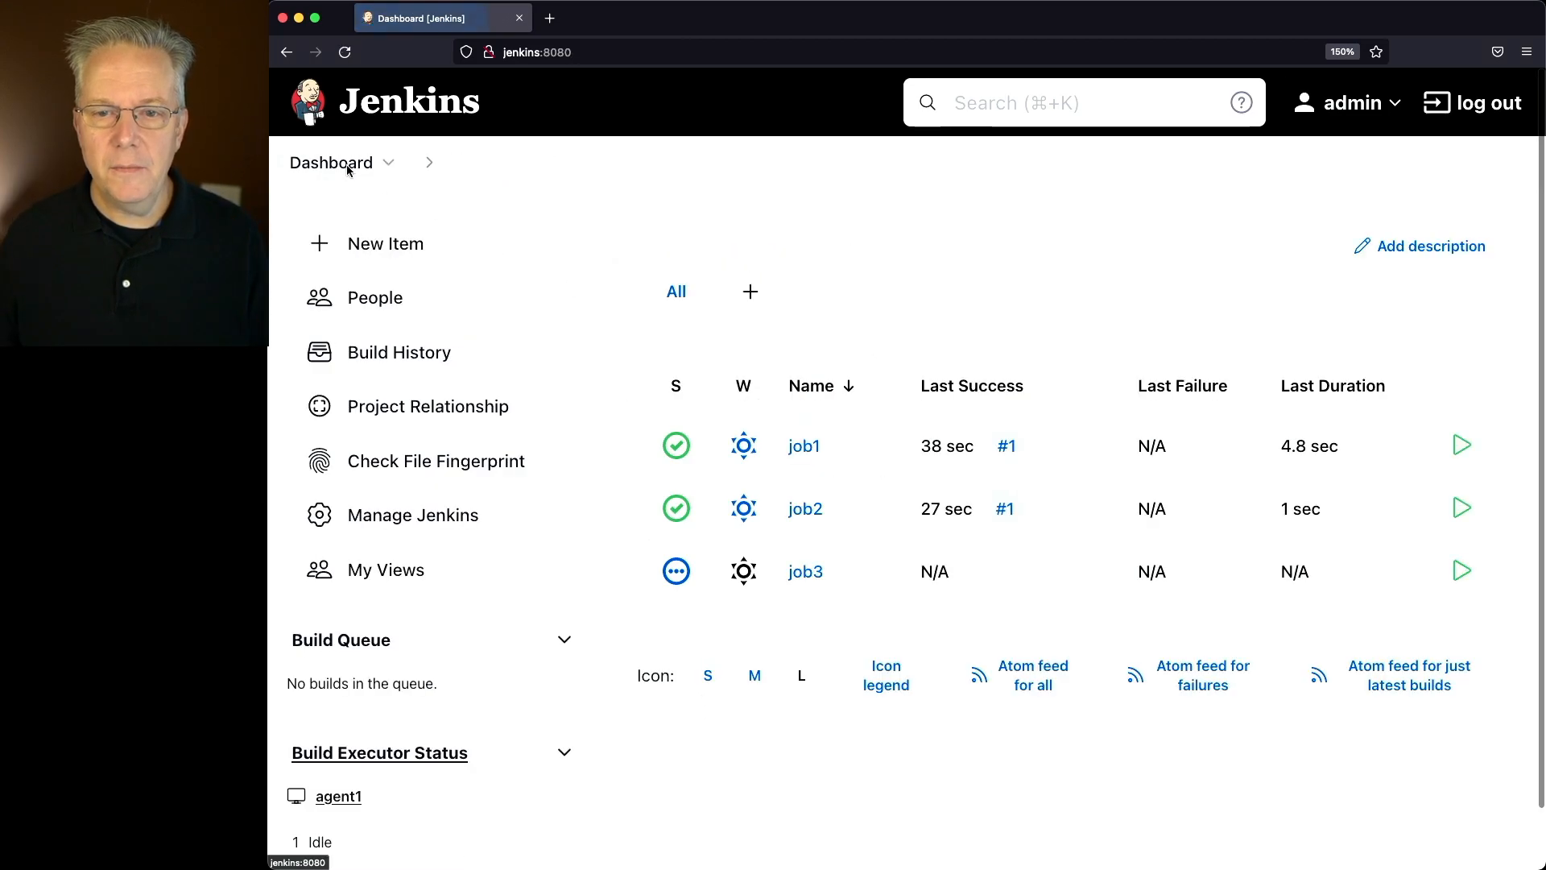
click(805, 570)
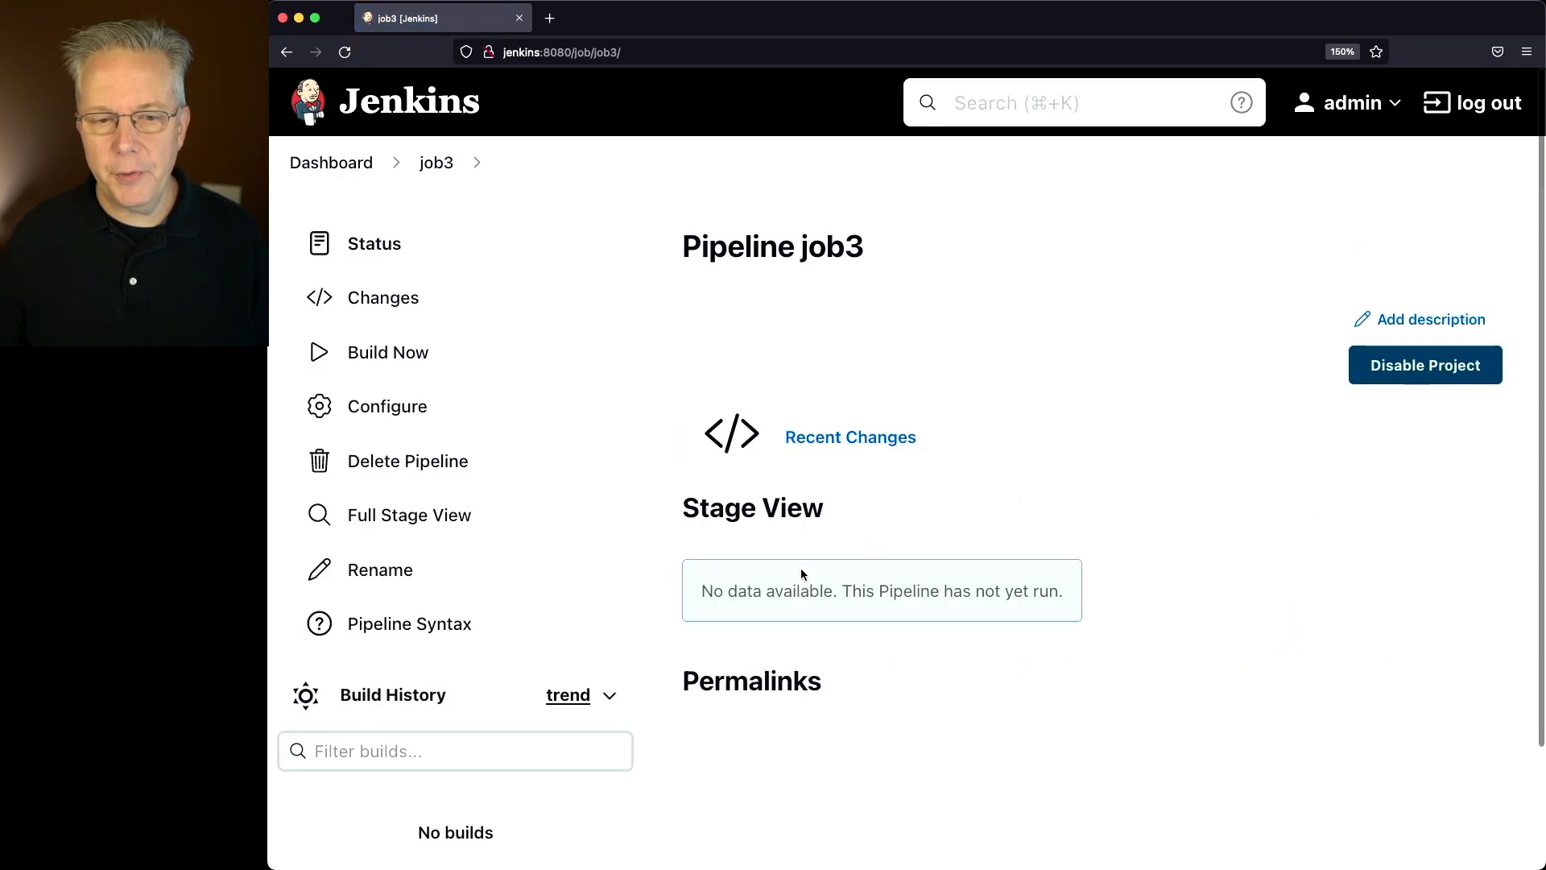
click(388, 405)
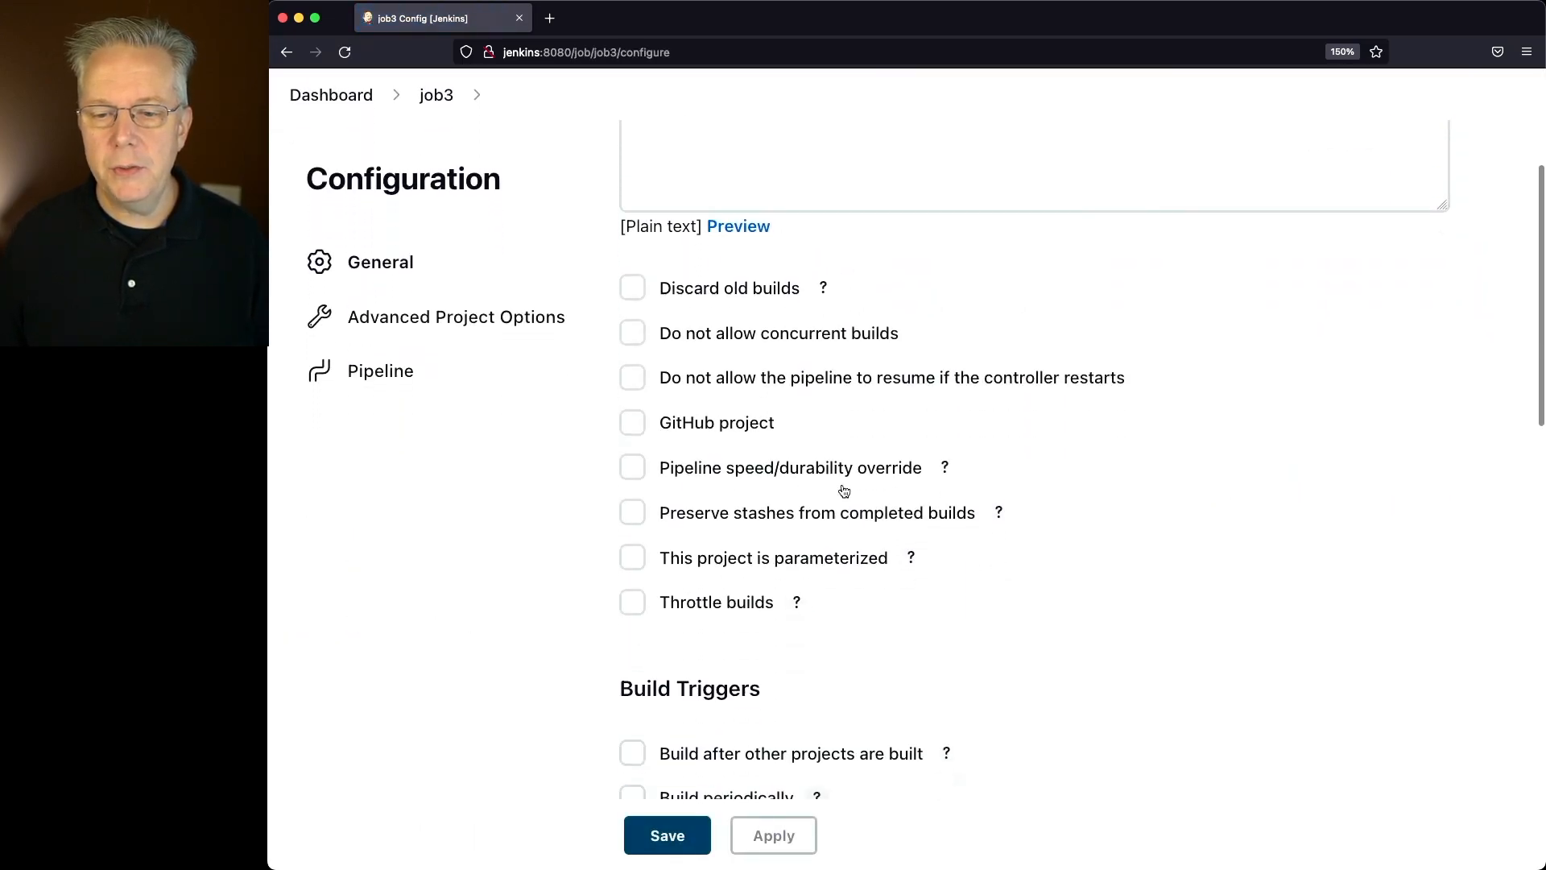
click(632, 754)
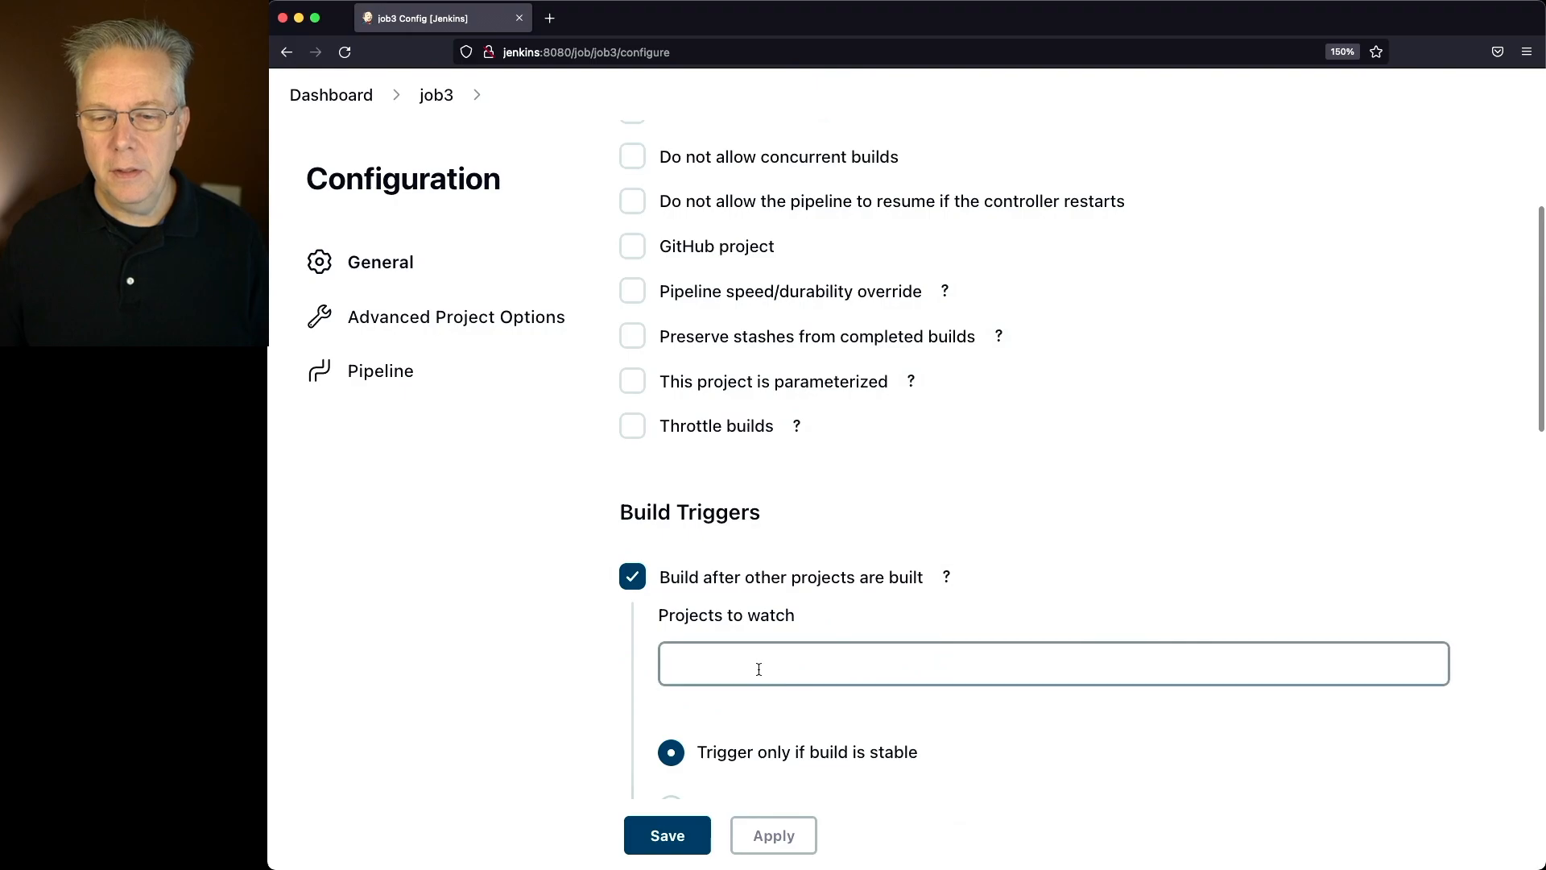
text(job)
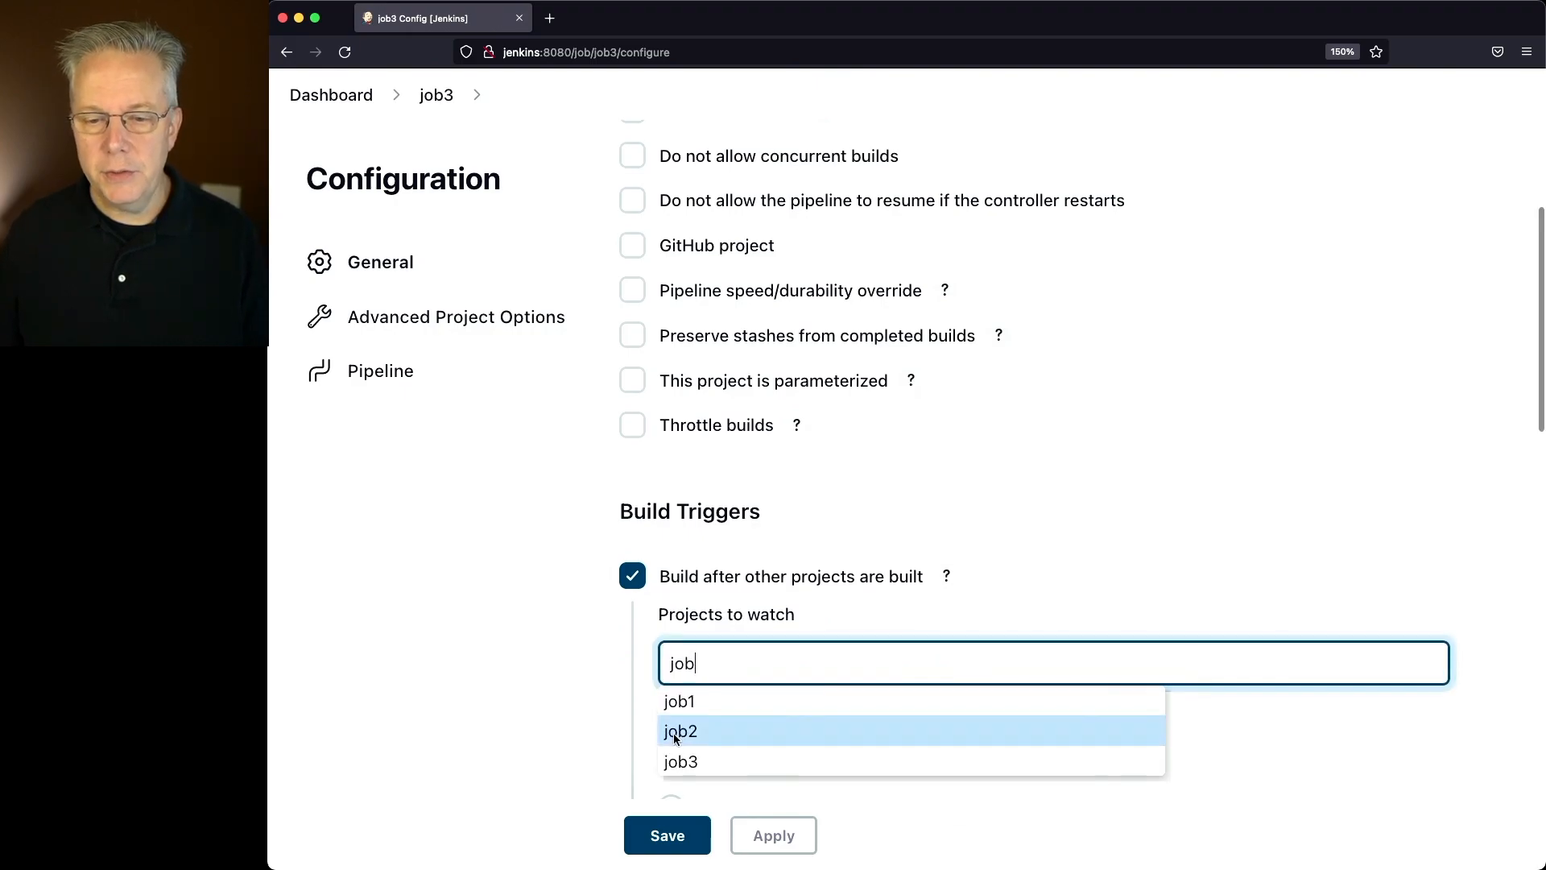
click(679, 731)
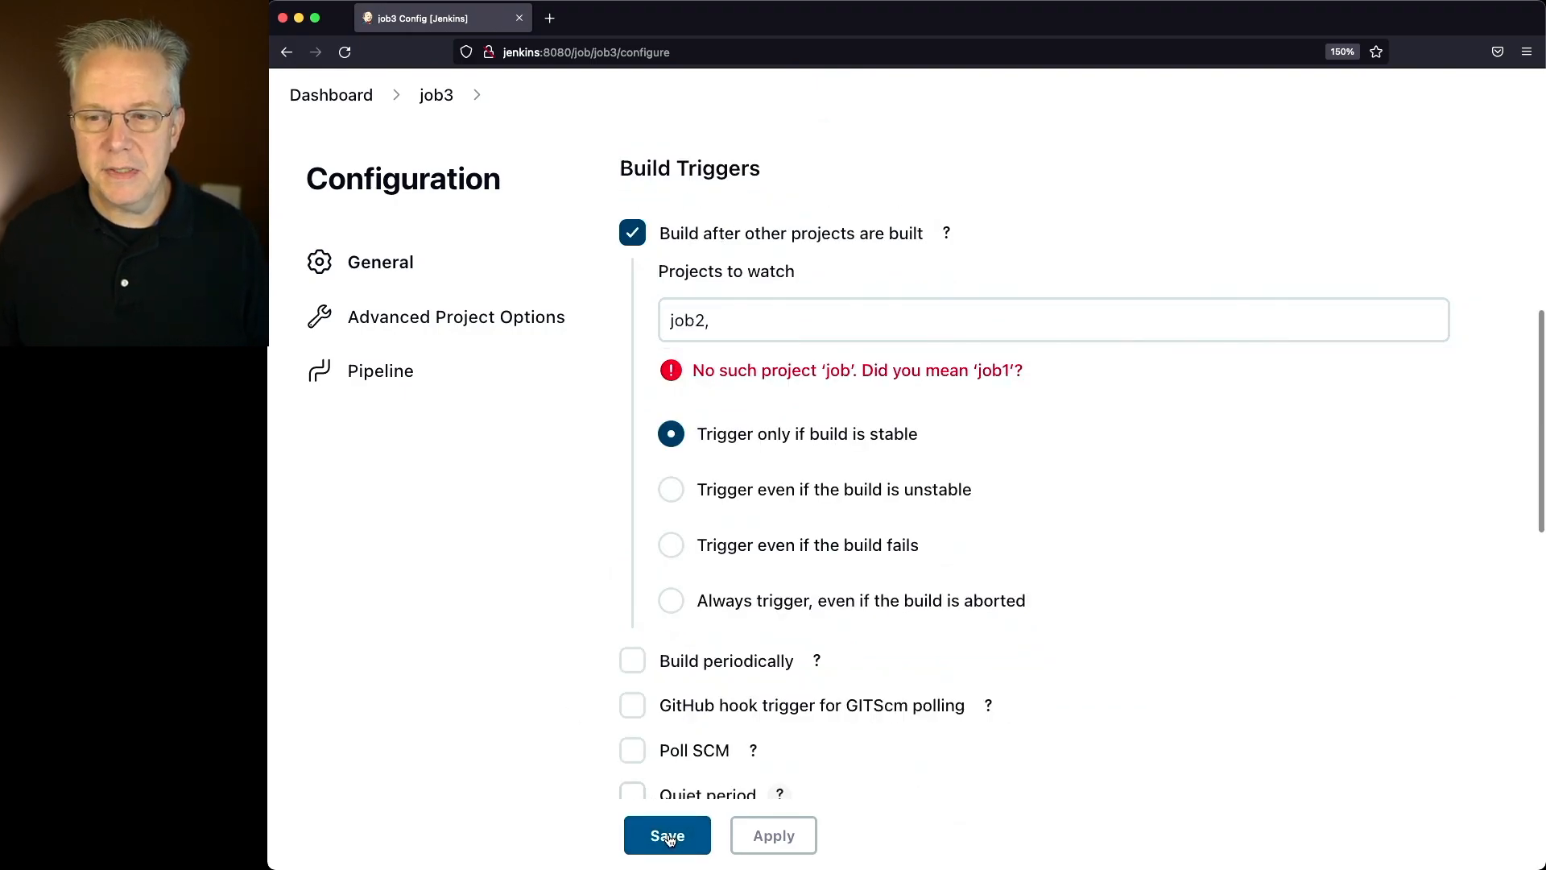
click(666, 836)
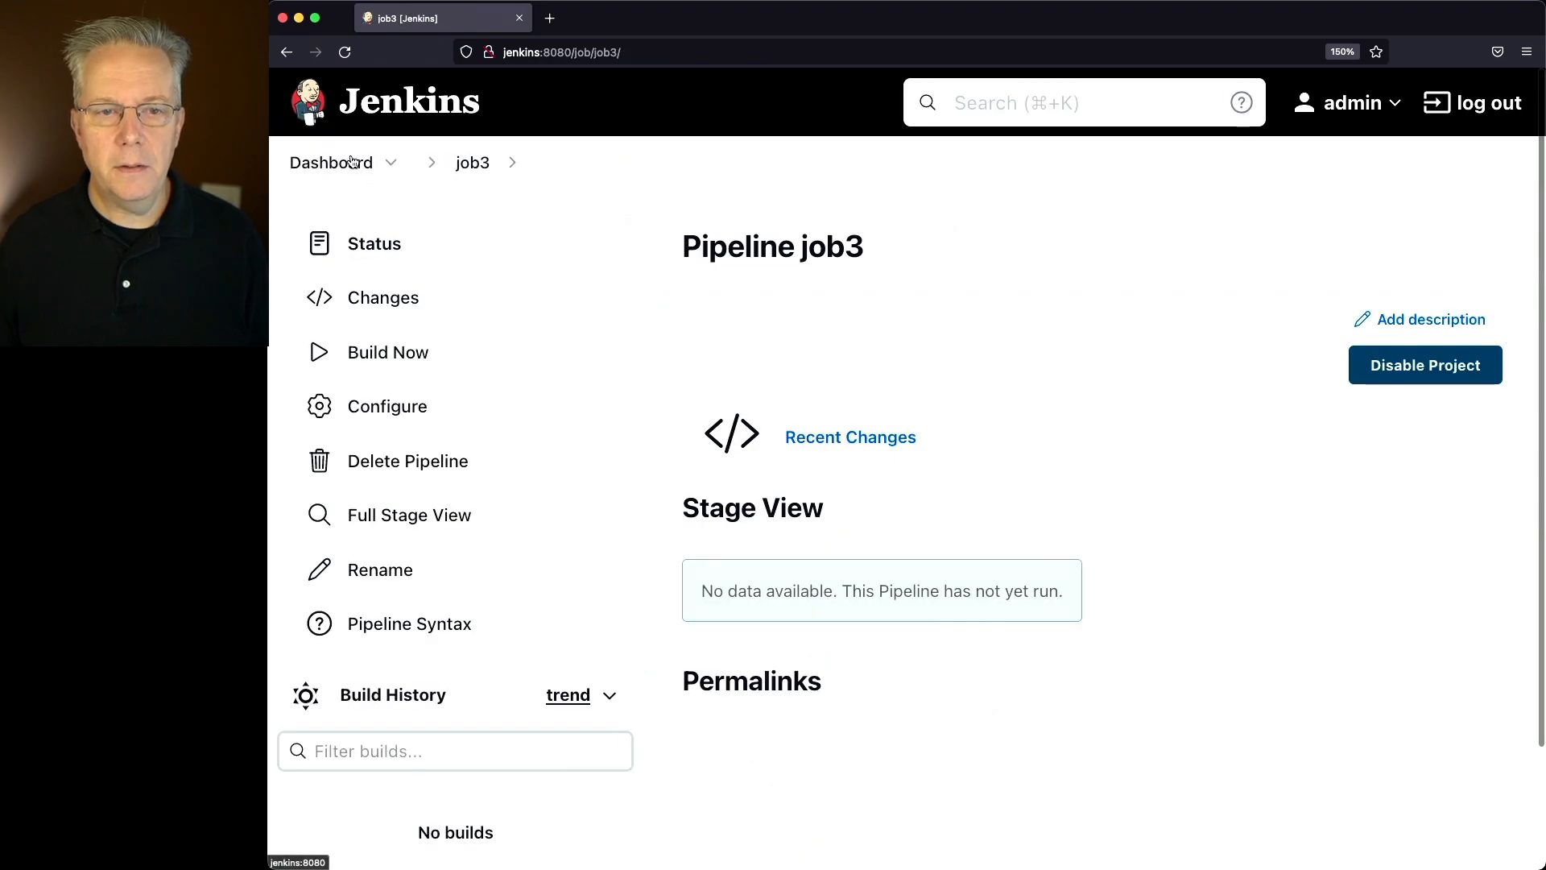
Build job1 again and follow its log through job2 #2 to job3's first build.
click(330, 163)
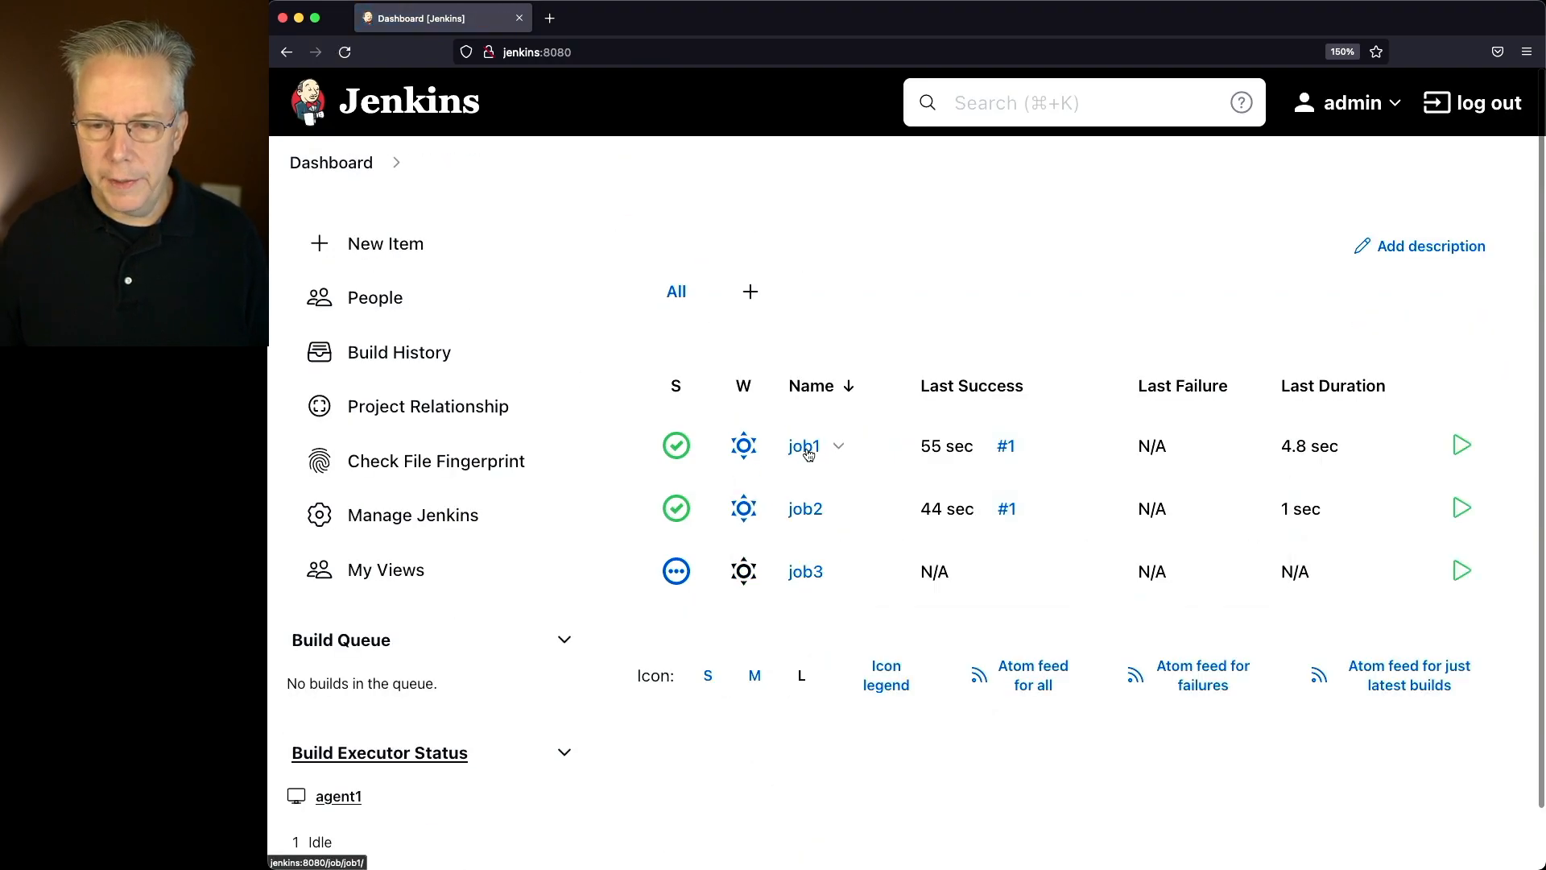
click(805, 446)
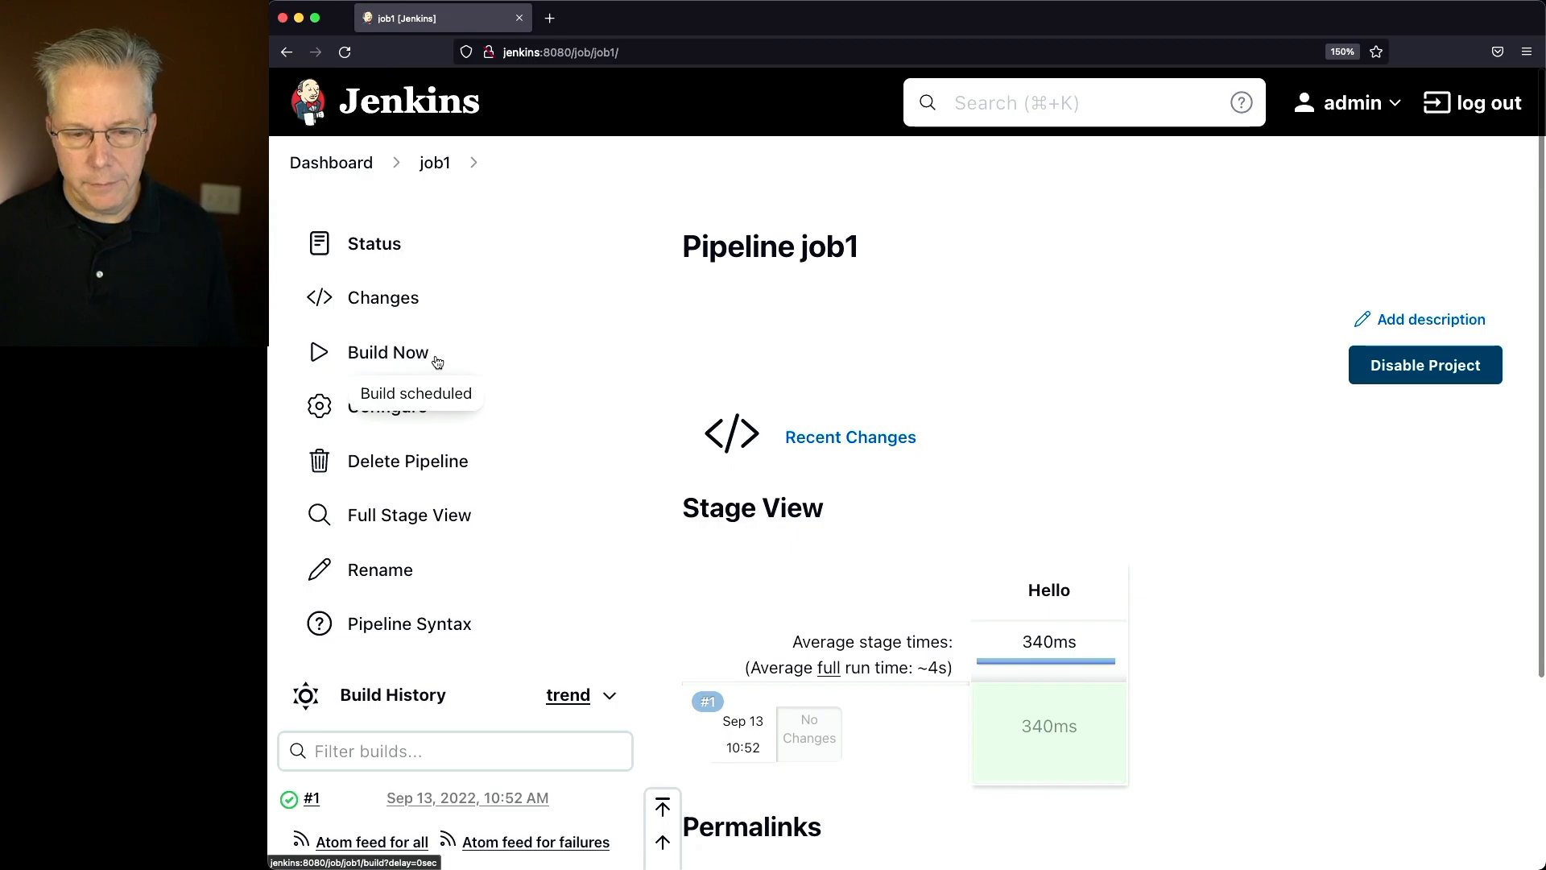
click(388, 352)
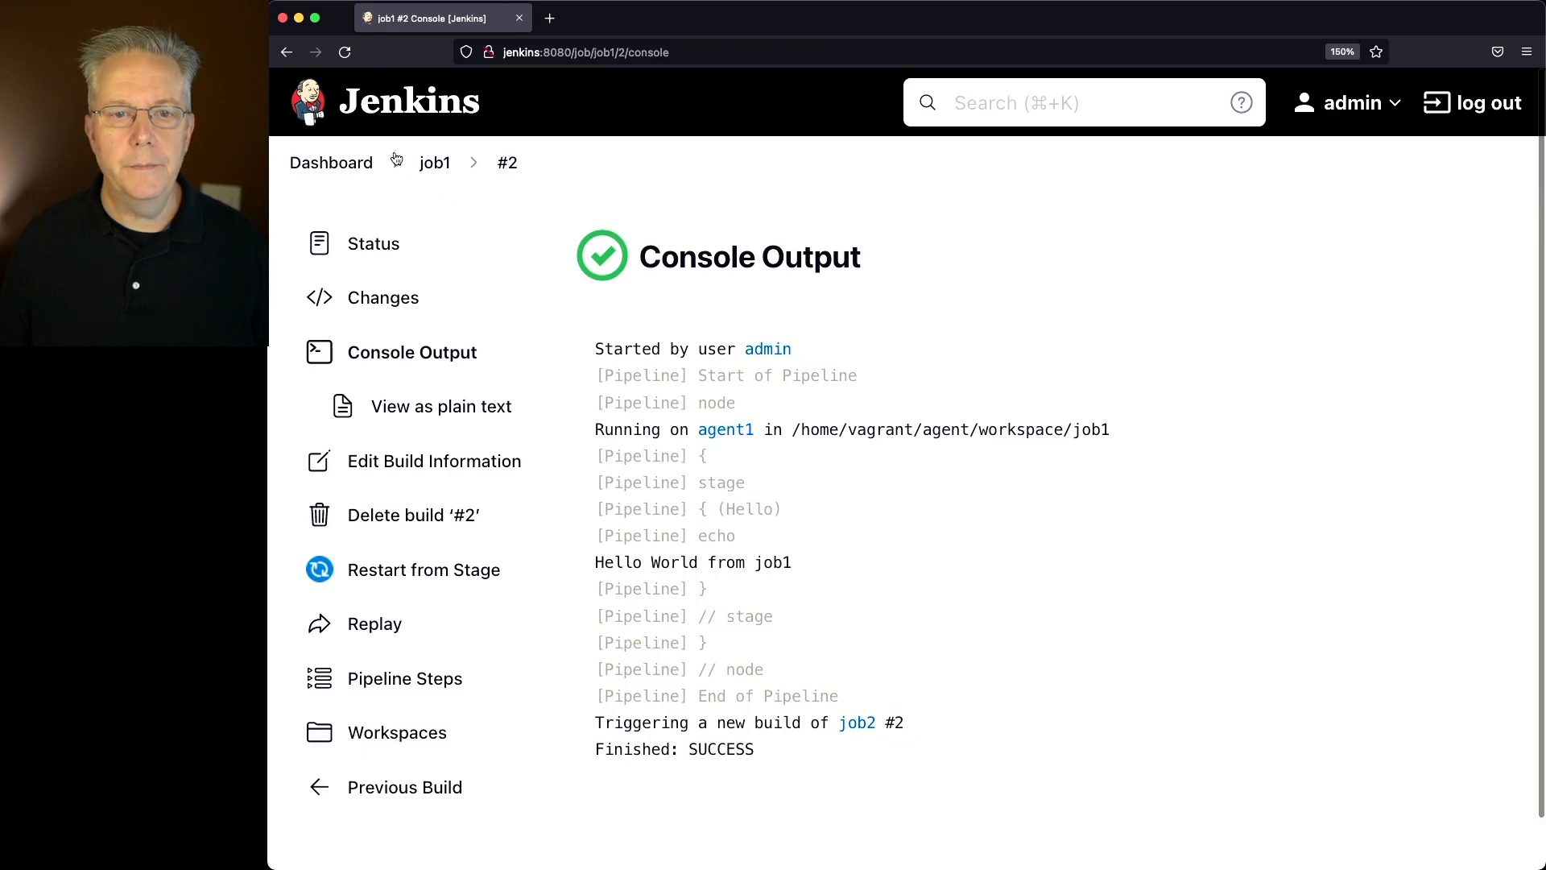
click(855, 721)
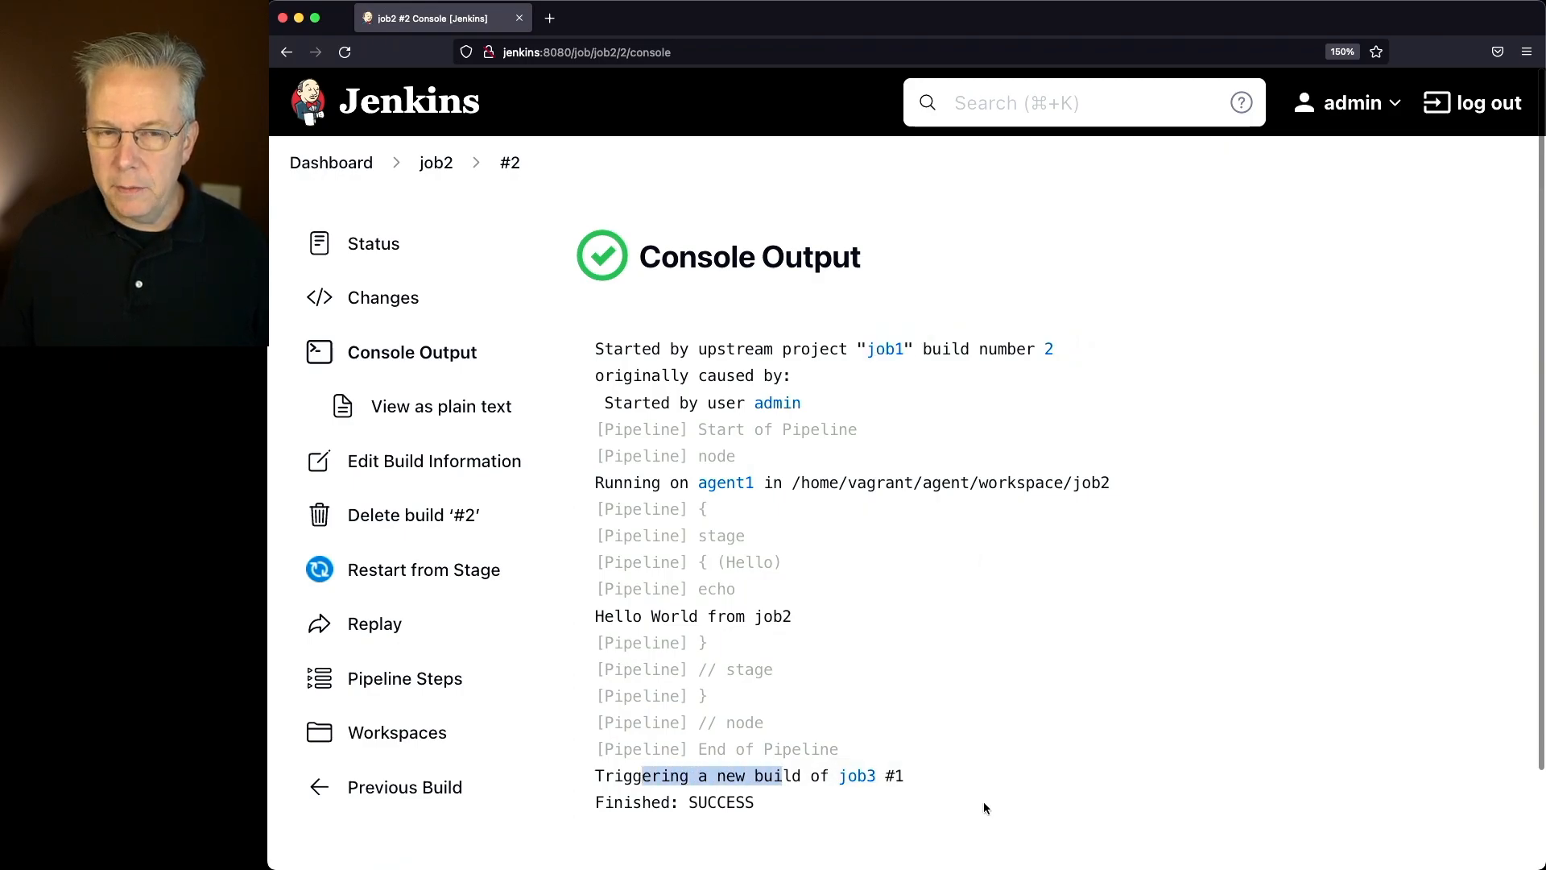
click(855, 775)
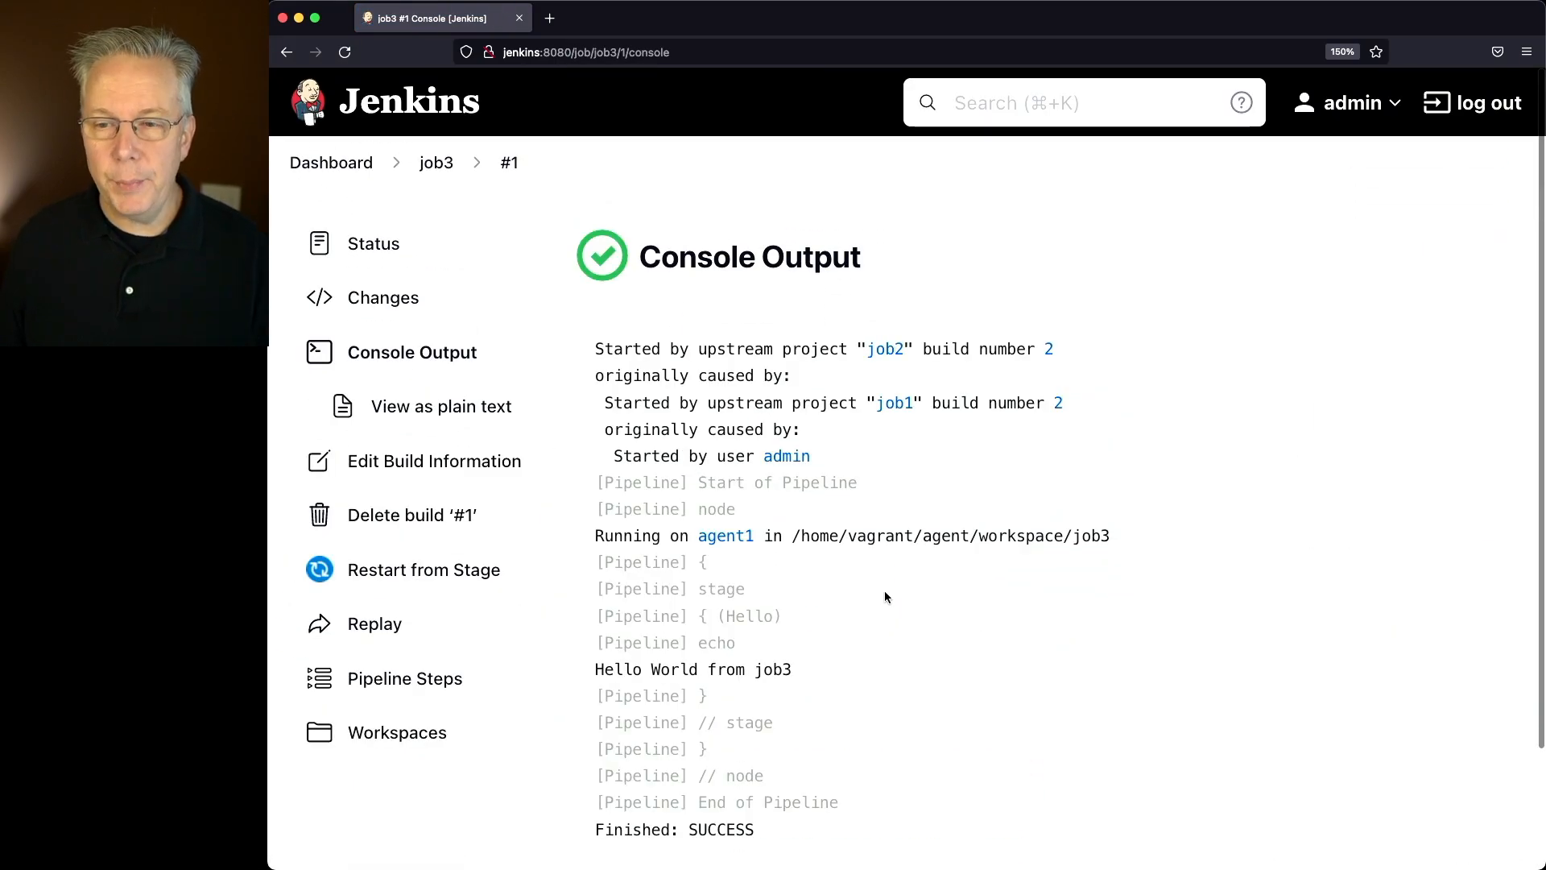
mouse_move(697, 353)
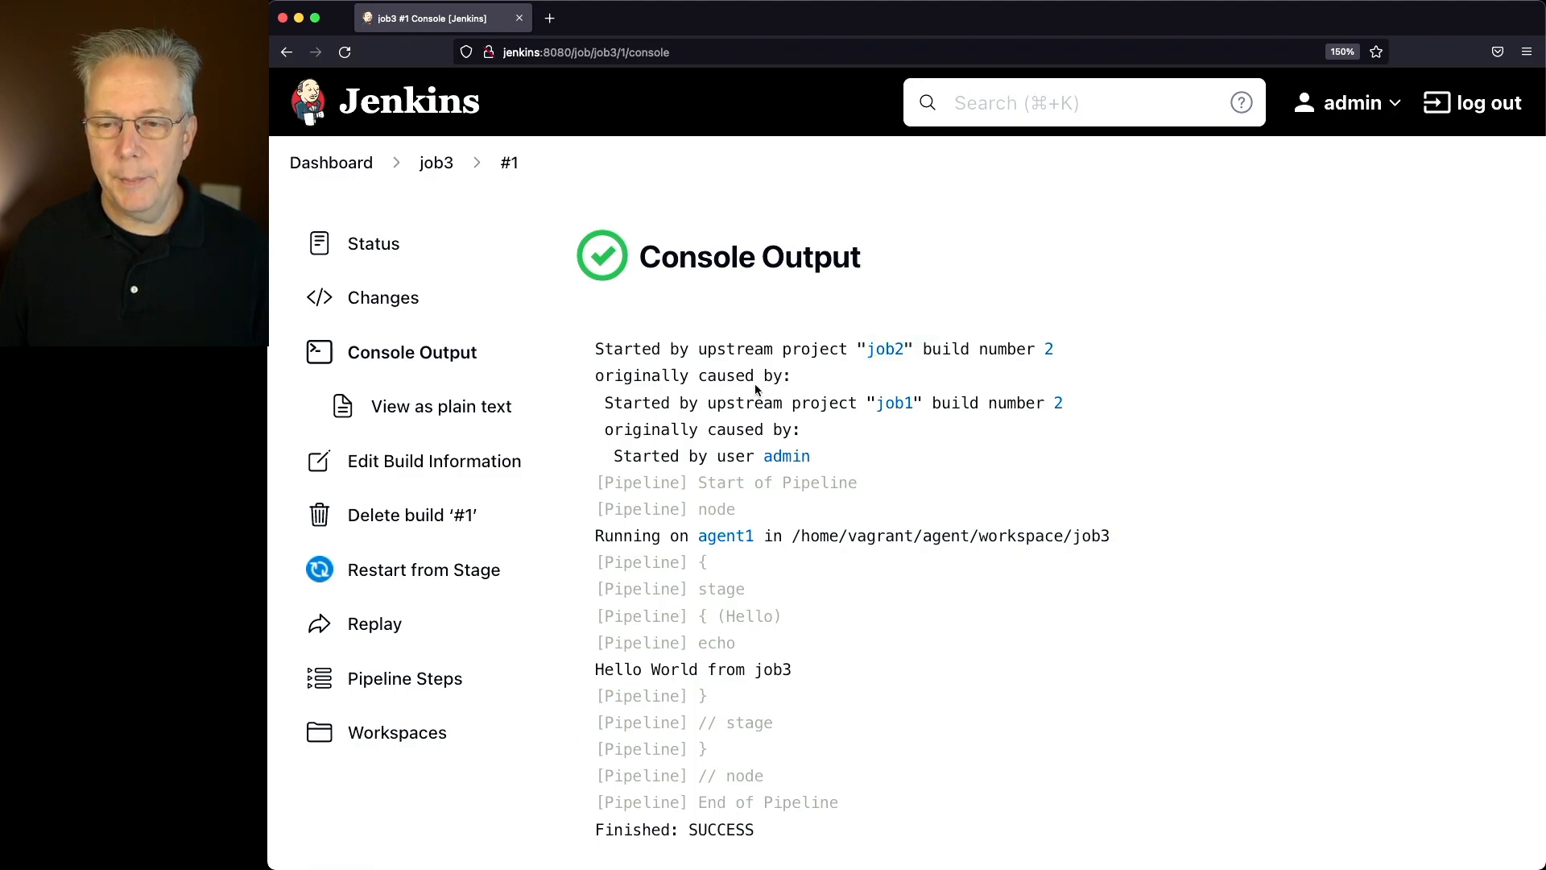
mouse_move(786, 456)
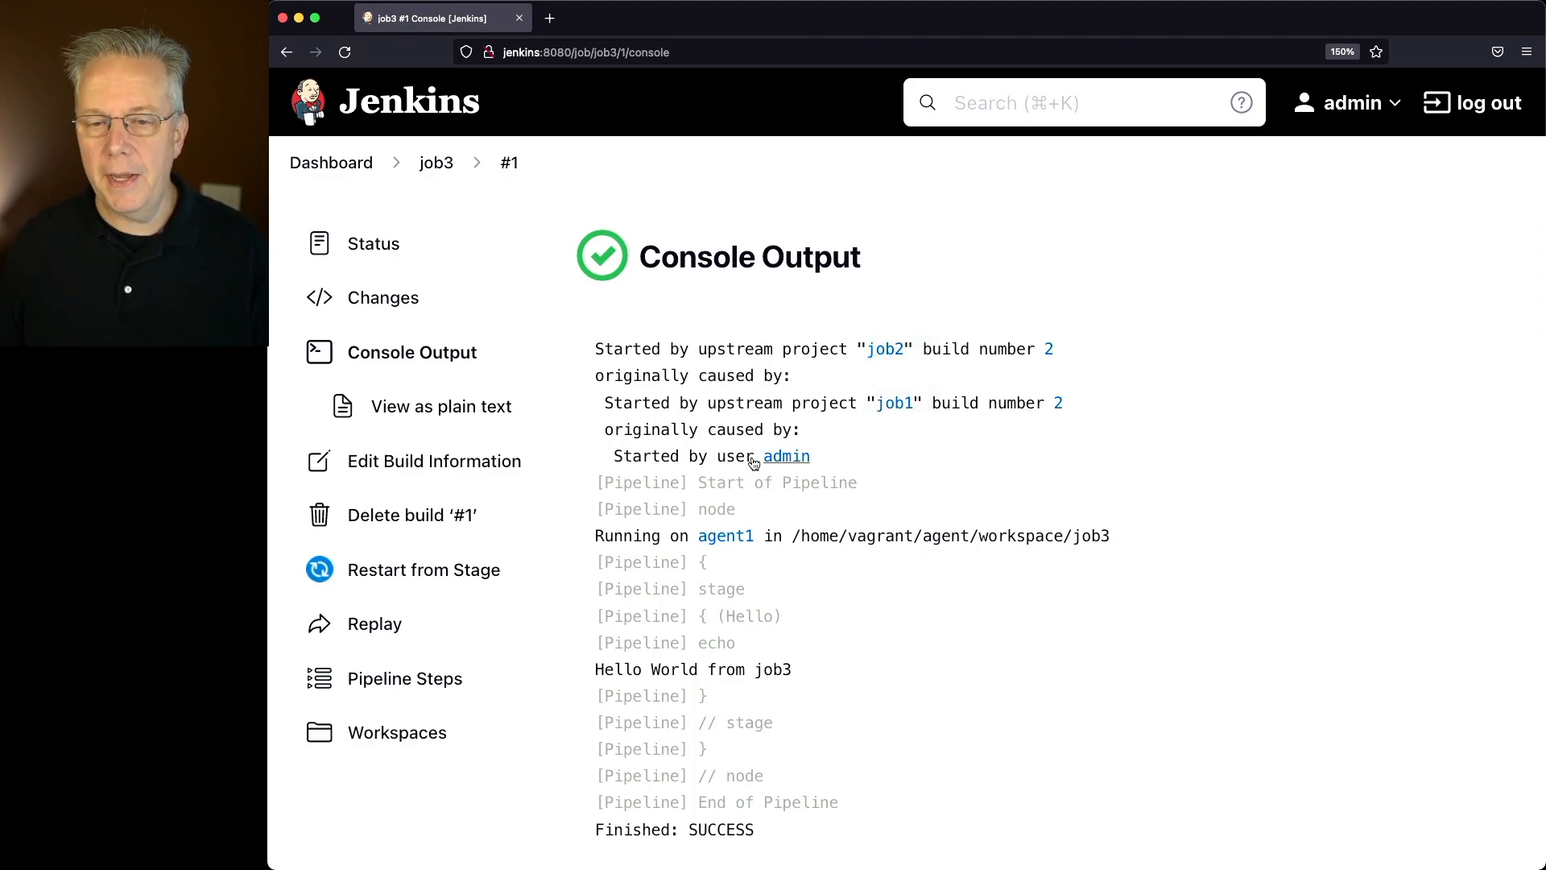
mouse_move(786, 456)
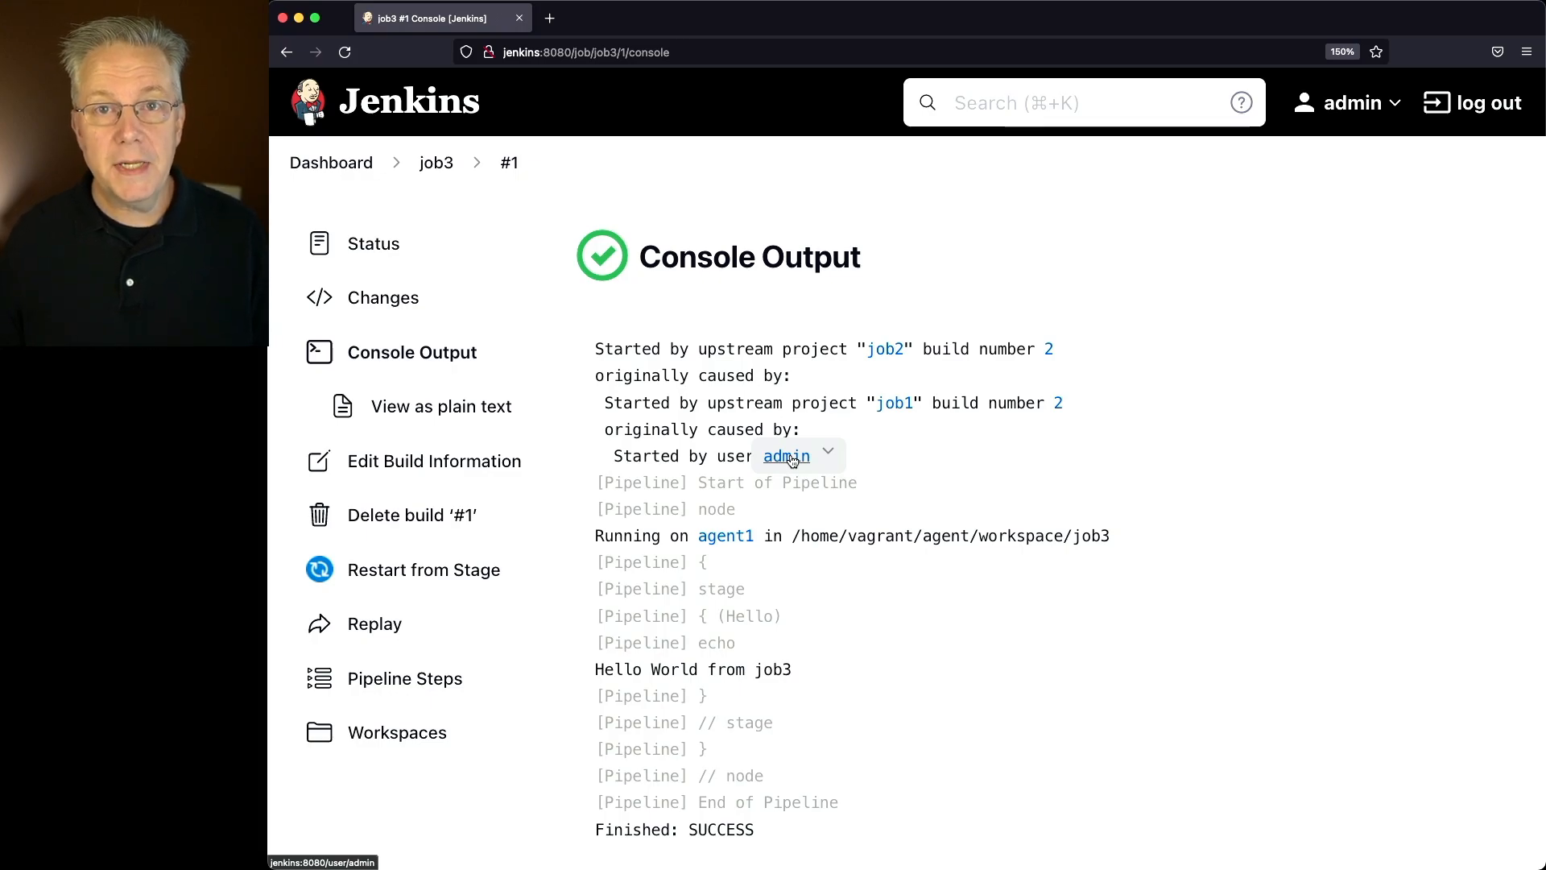
mouse_move(497, 270)
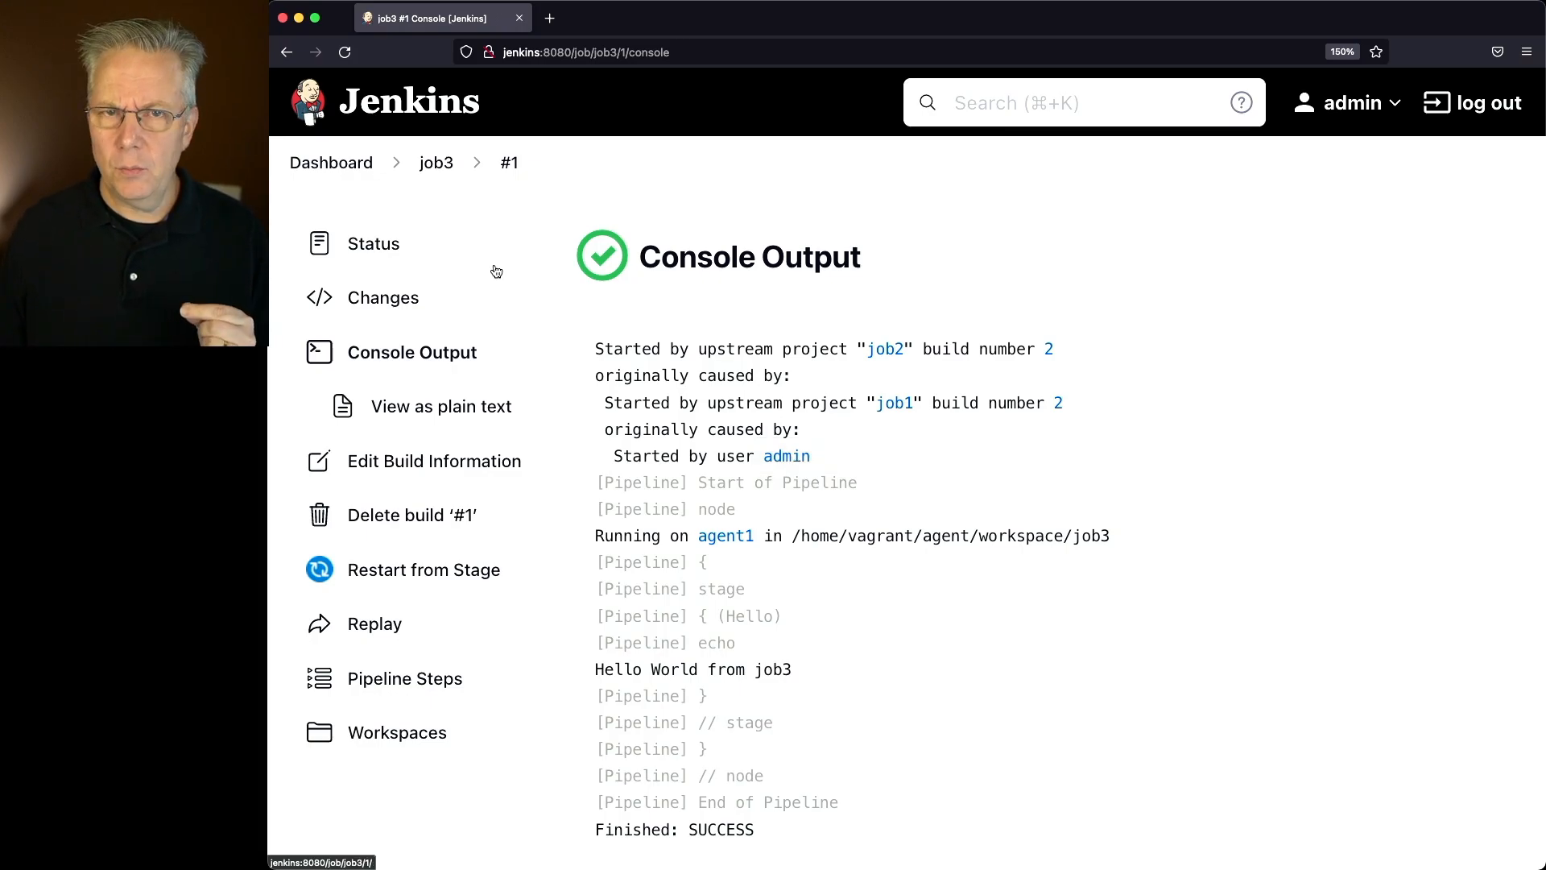
Reopen job3's configuration and switch off its build-after-other-projects trigger.
click(436, 163)
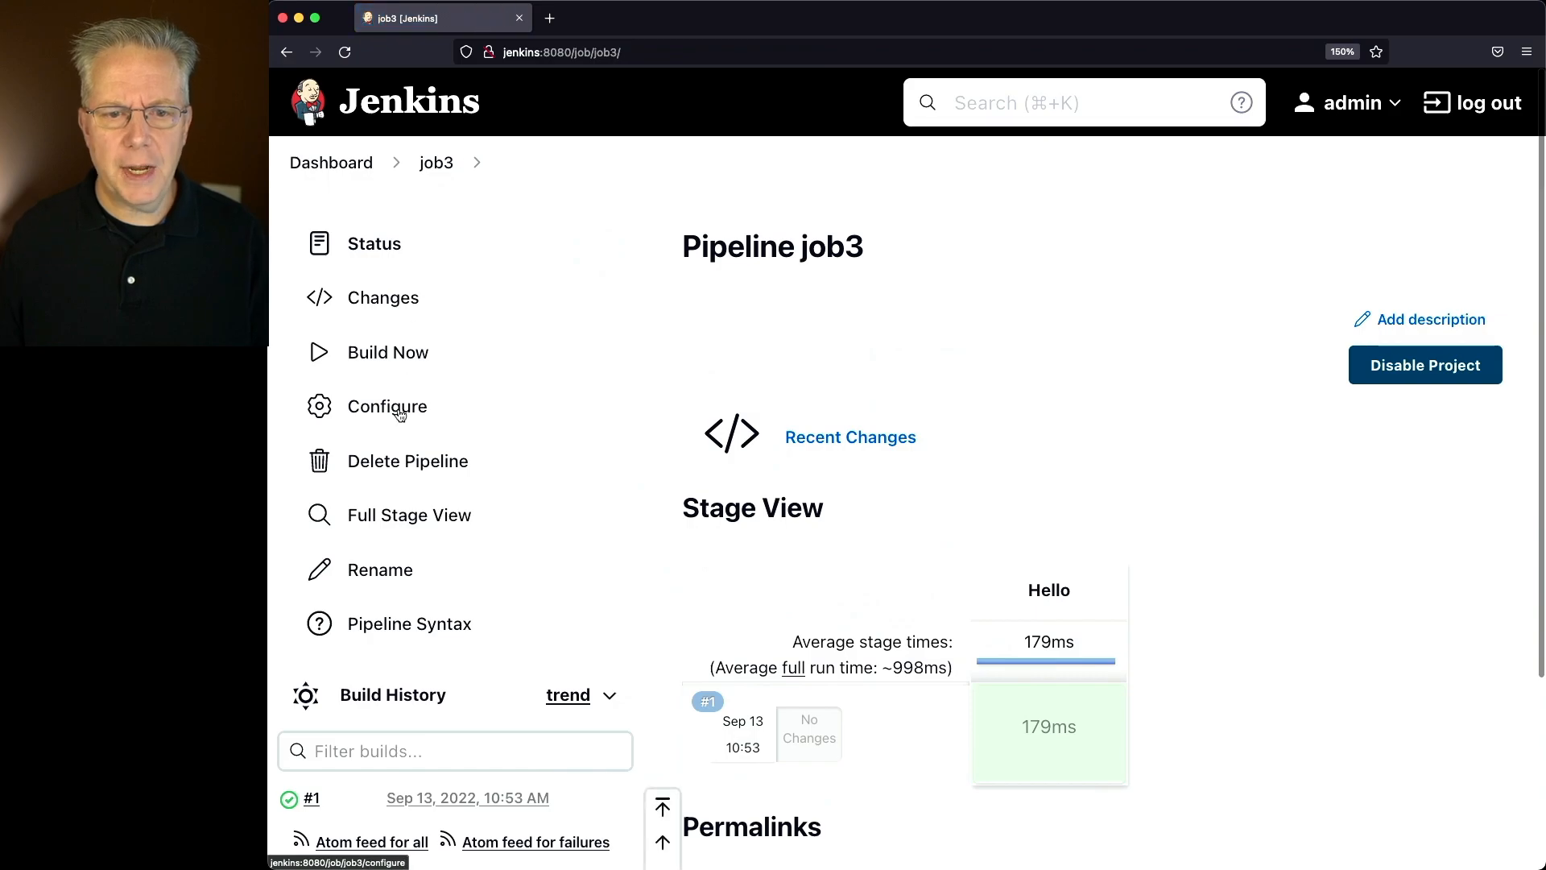
click(388, 405)
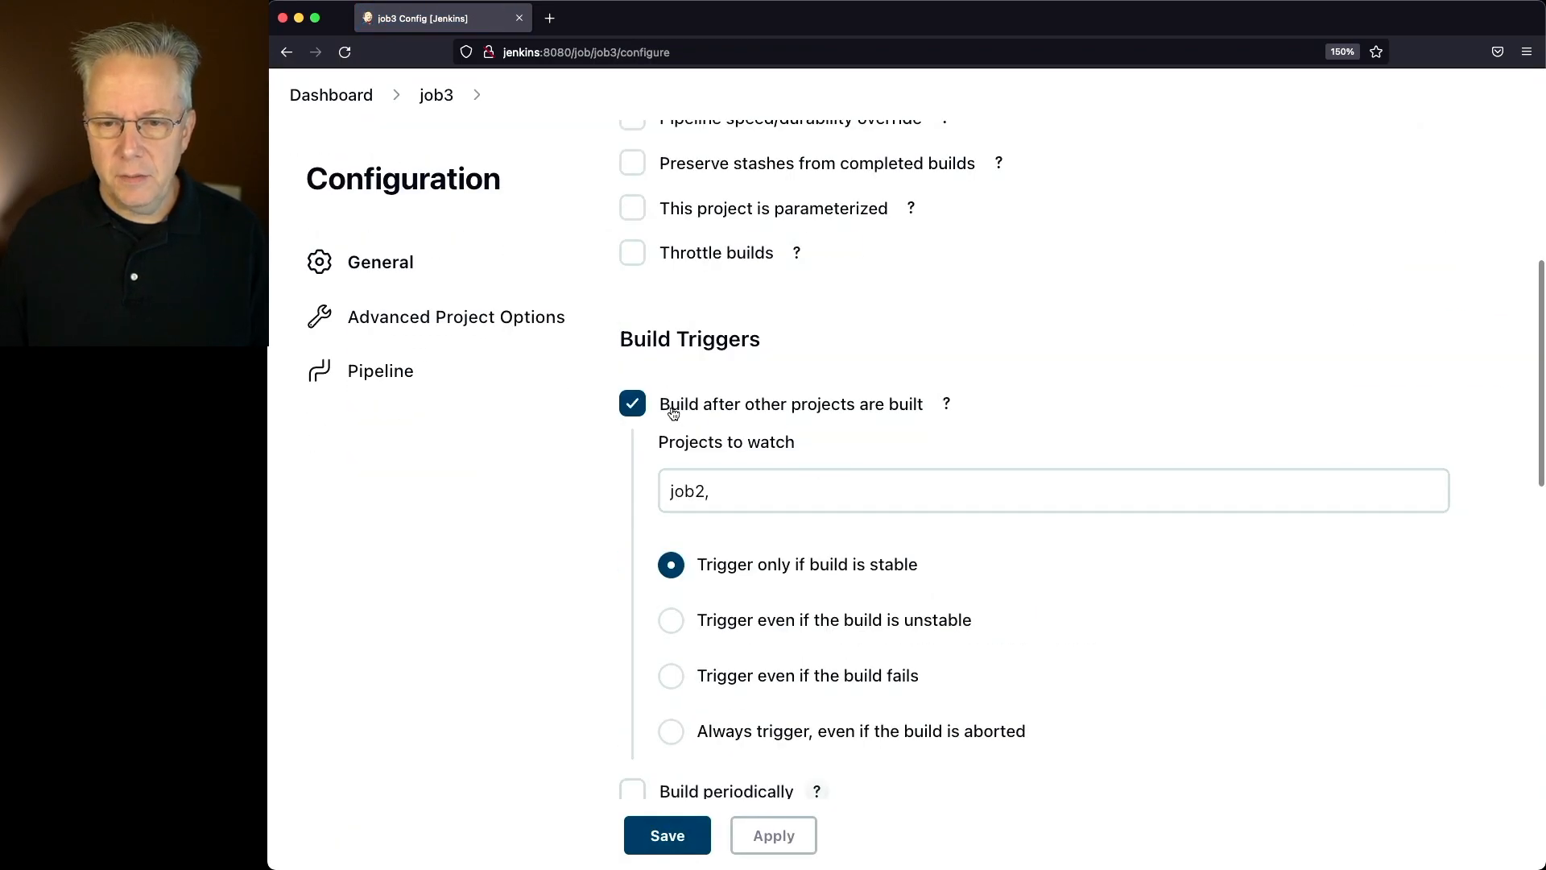
mouse_move(588, 327)
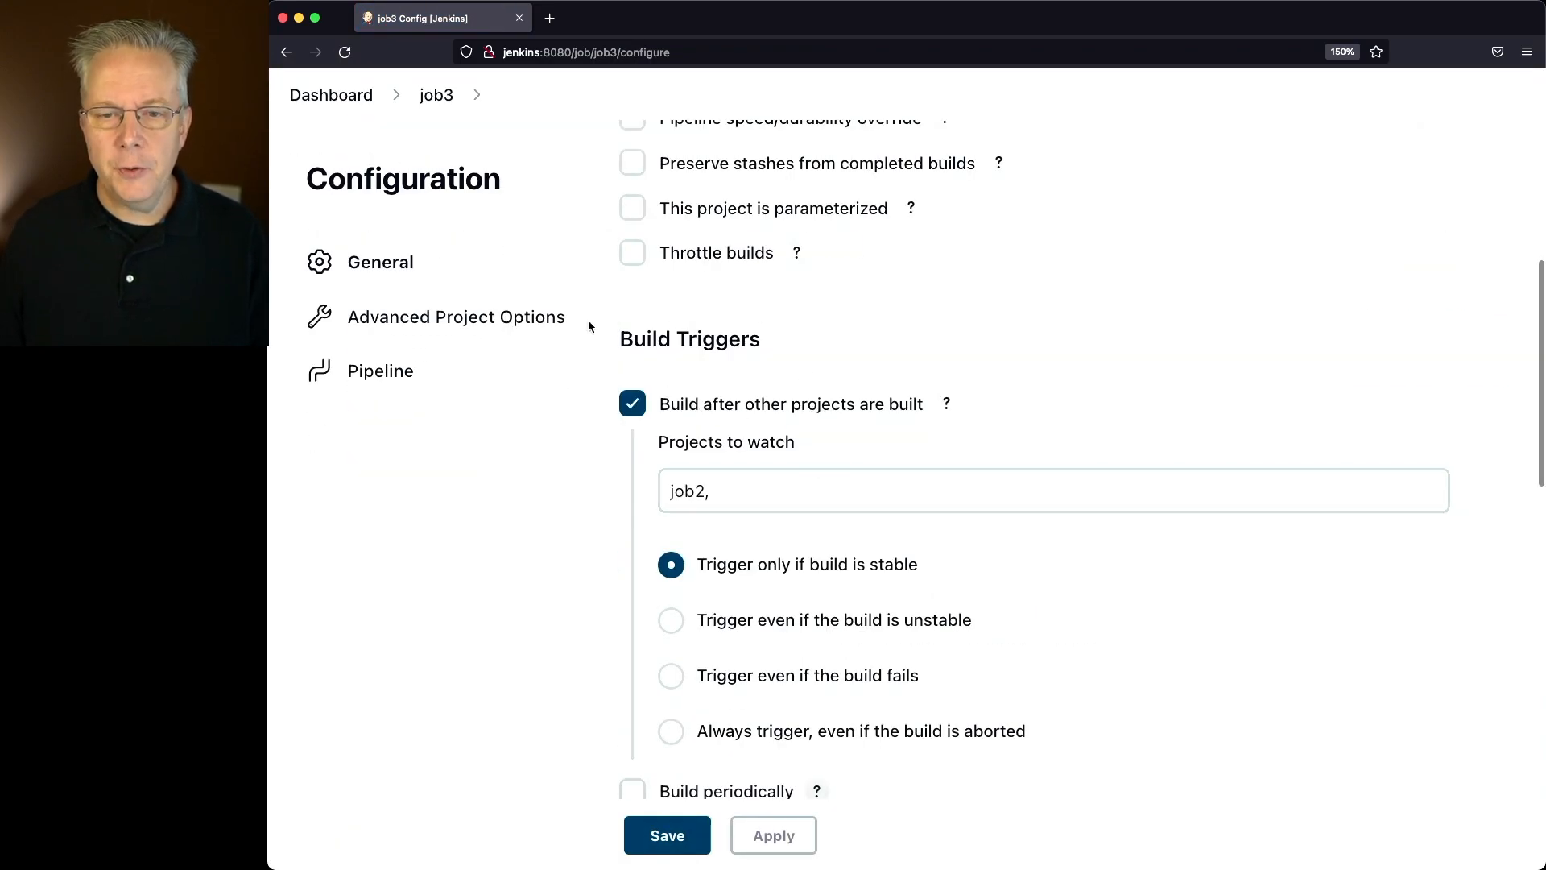
mouse_move(644, 370)
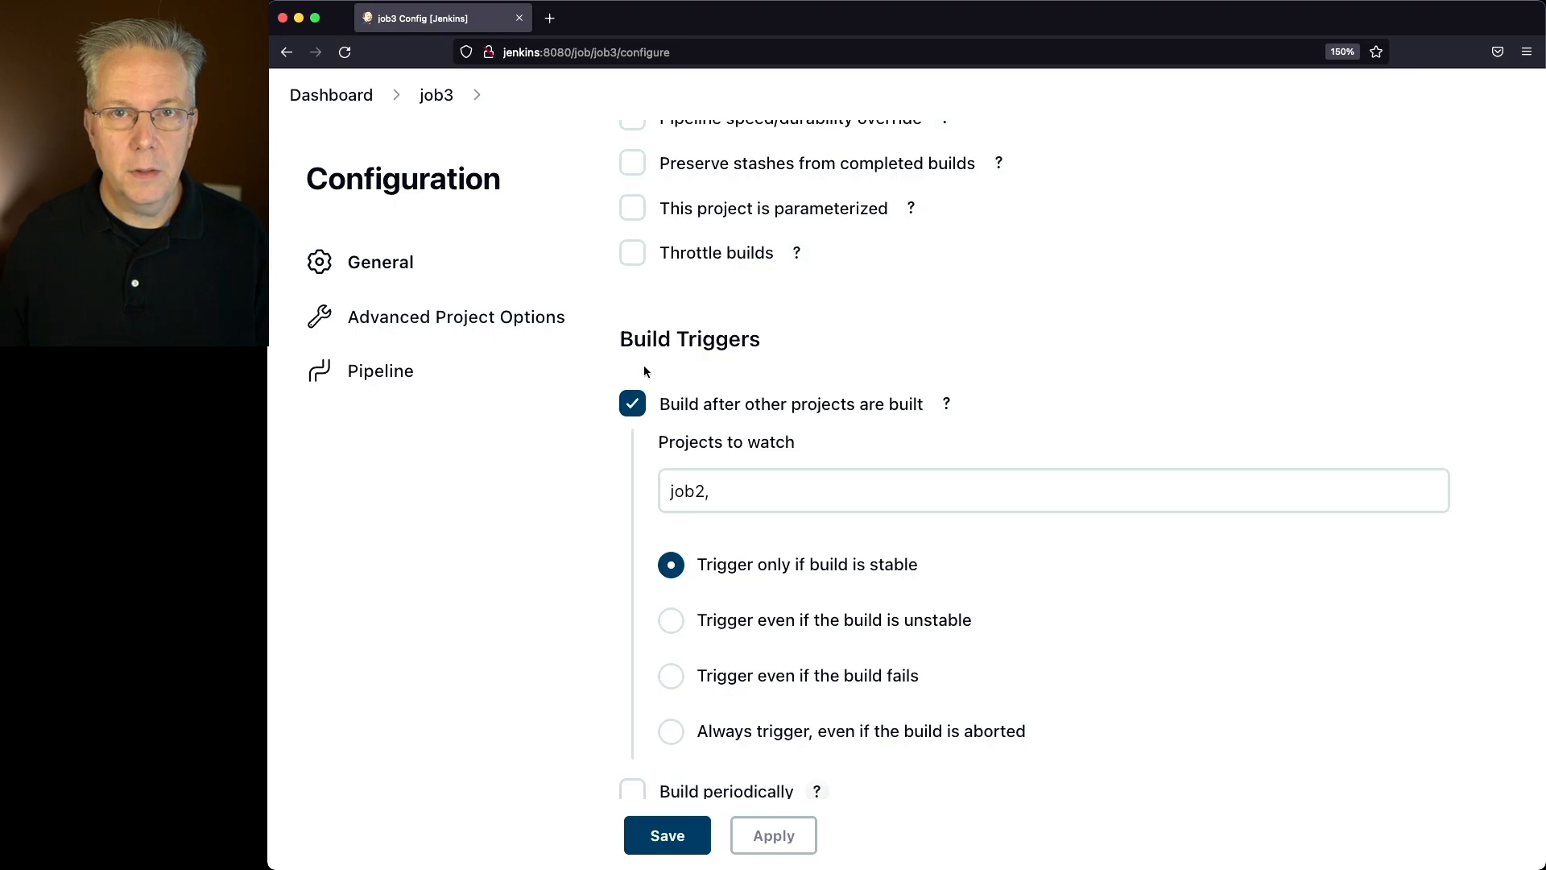
click(631, 403)
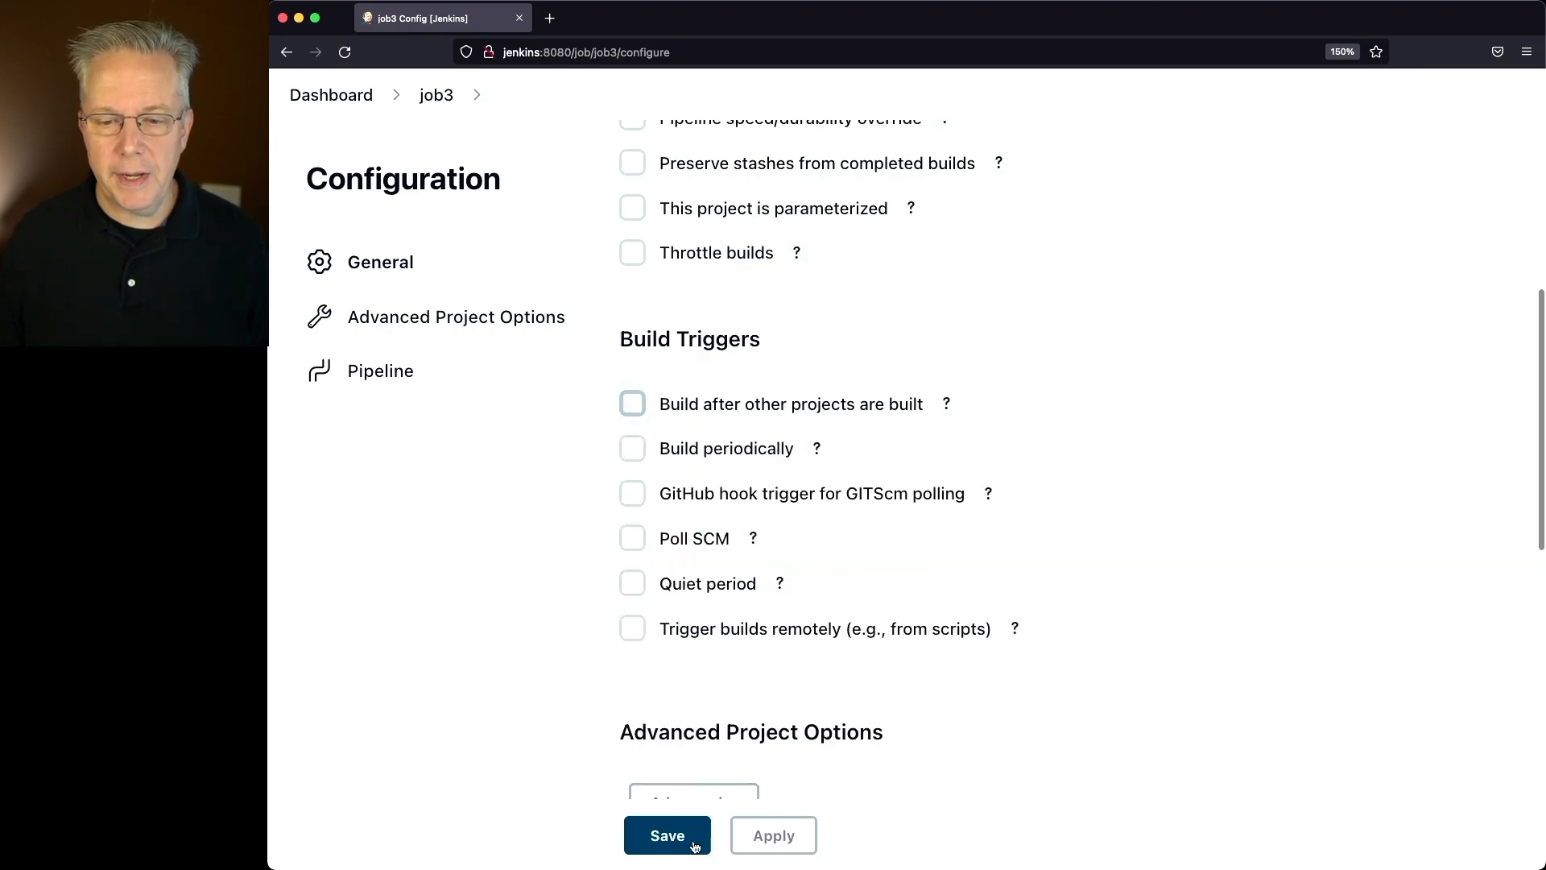
Save job3 without the upstream trigger and return to the dashboard via job2.
click(667, 836)
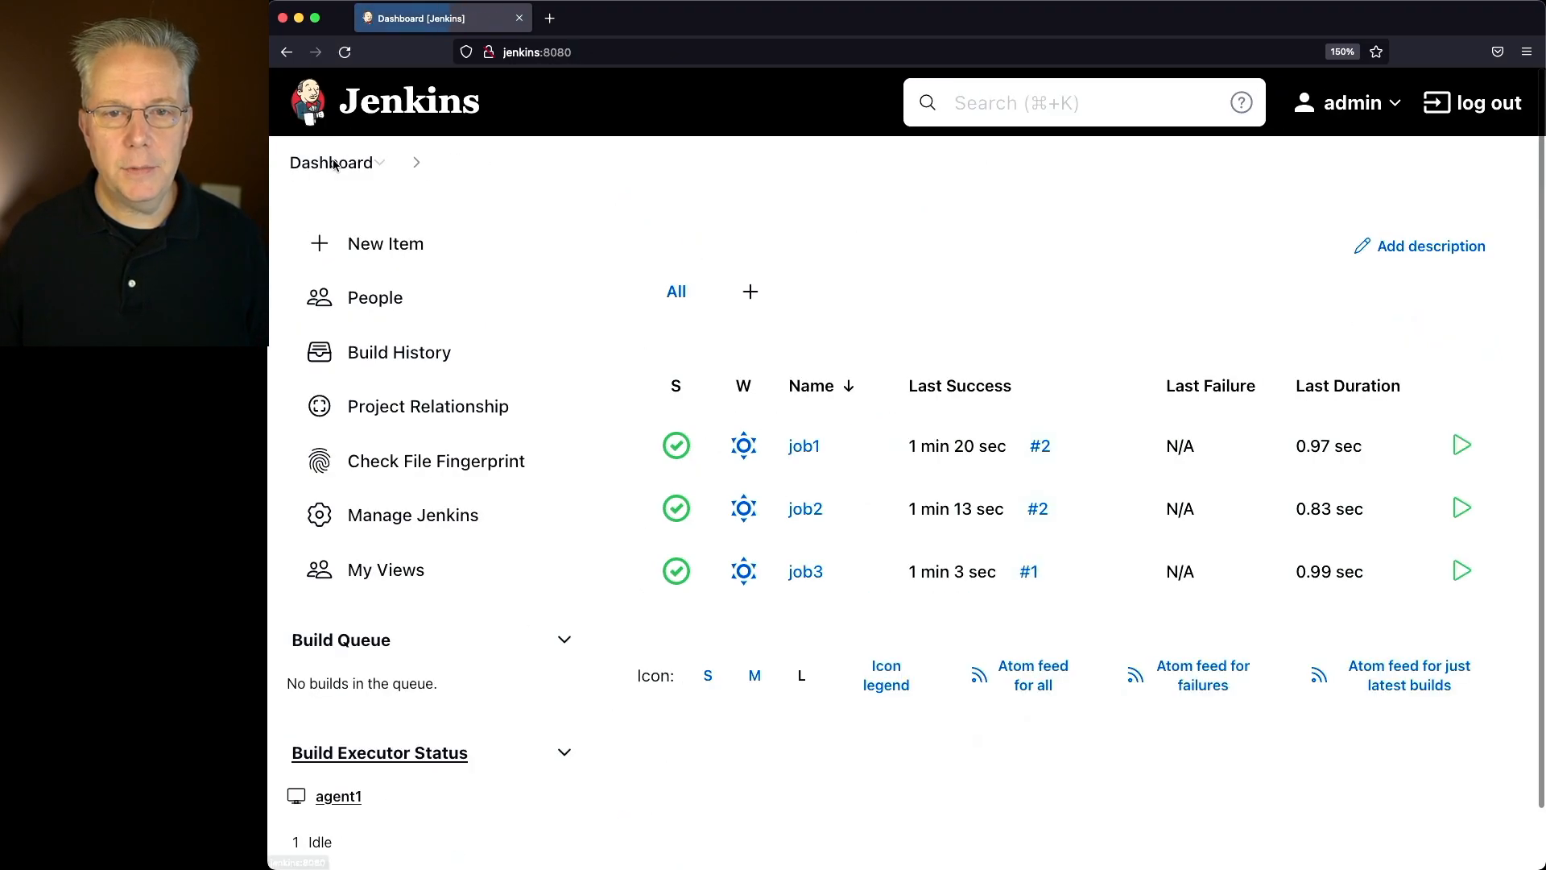
click(805, 507)
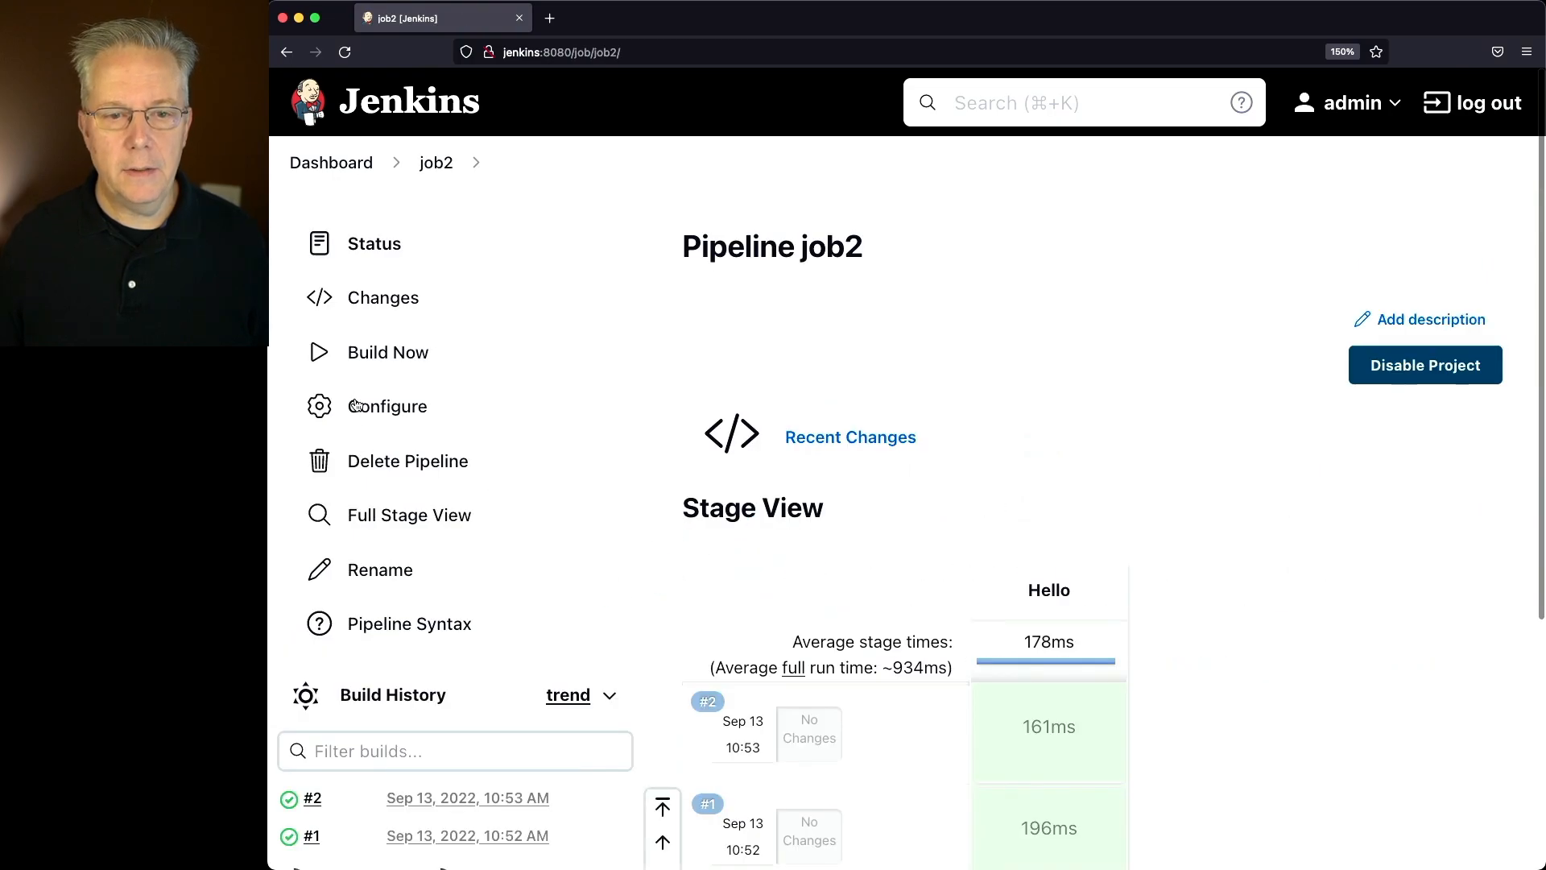
click(330, 161)
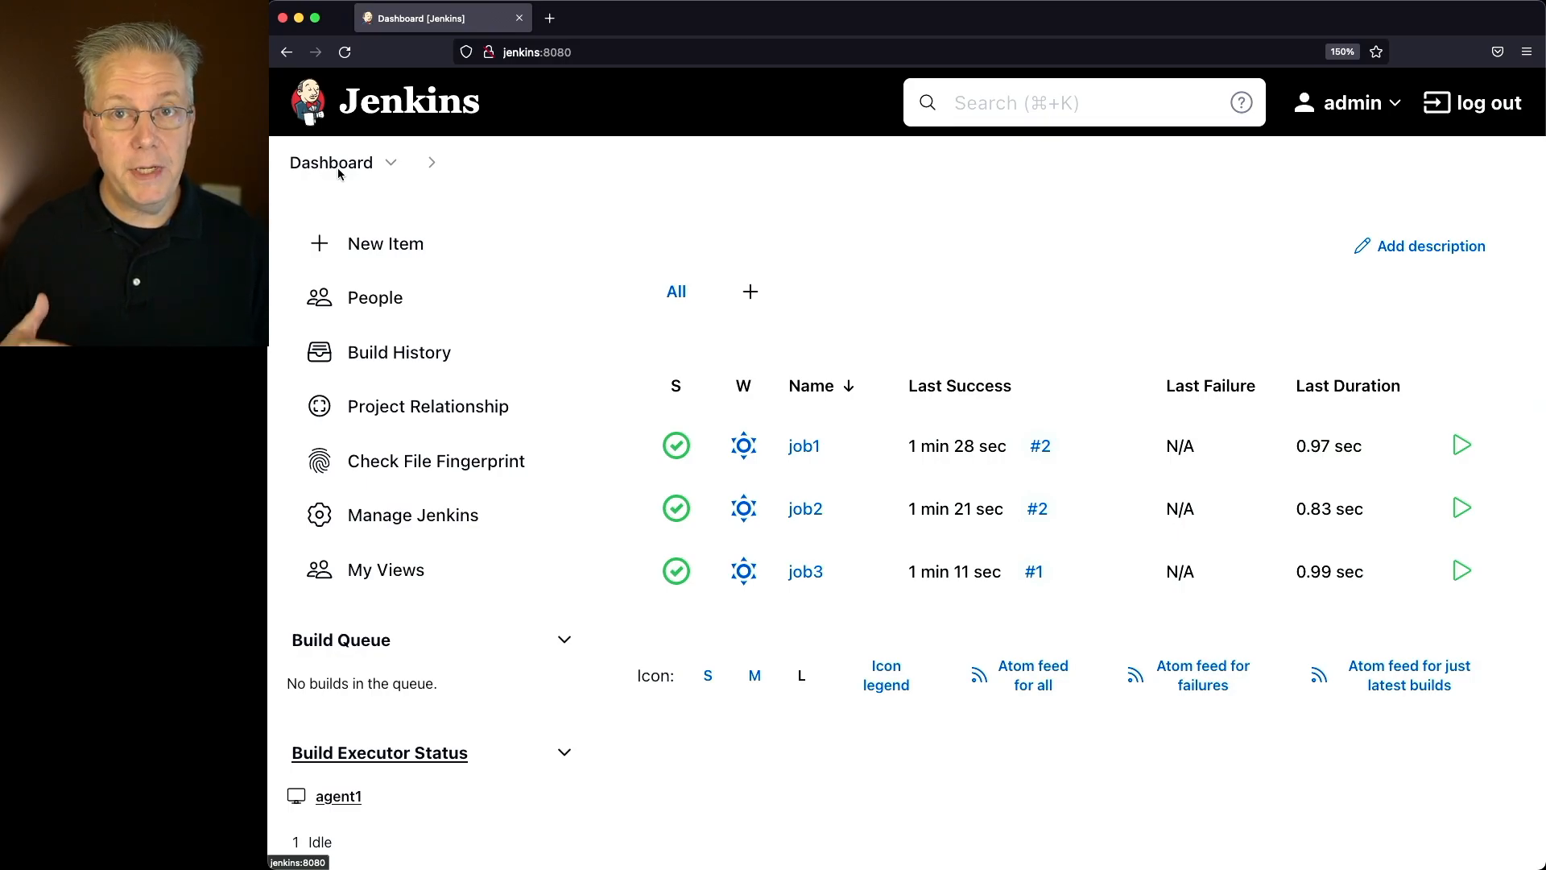
mouse_move(499, 274)
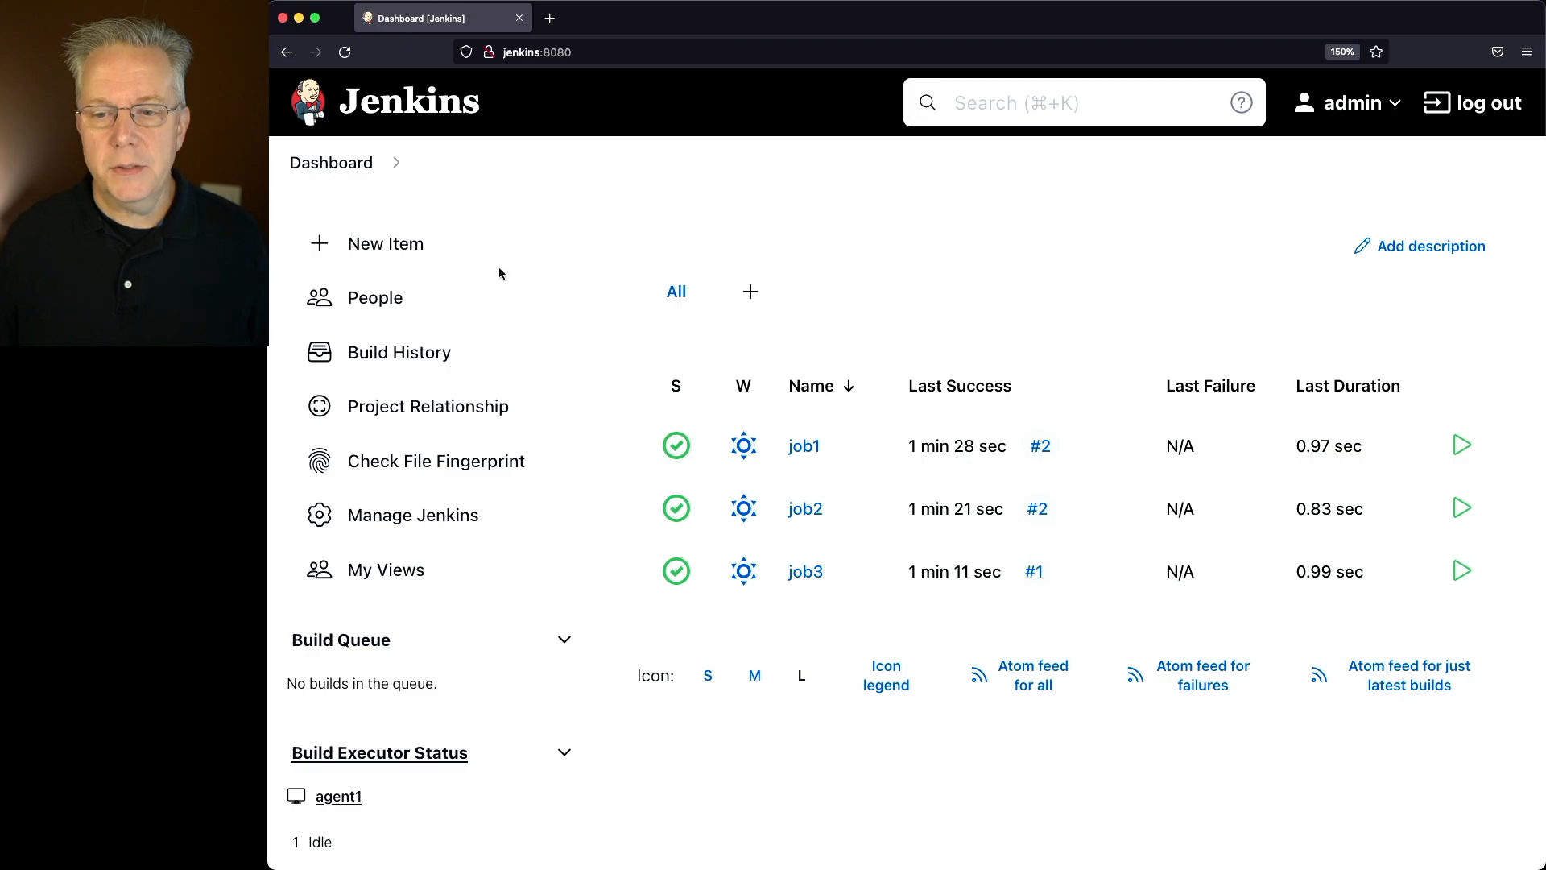
In job3's Declarative Directive Generator, add an upstream entry to a triggers directive.
click(805, 570)
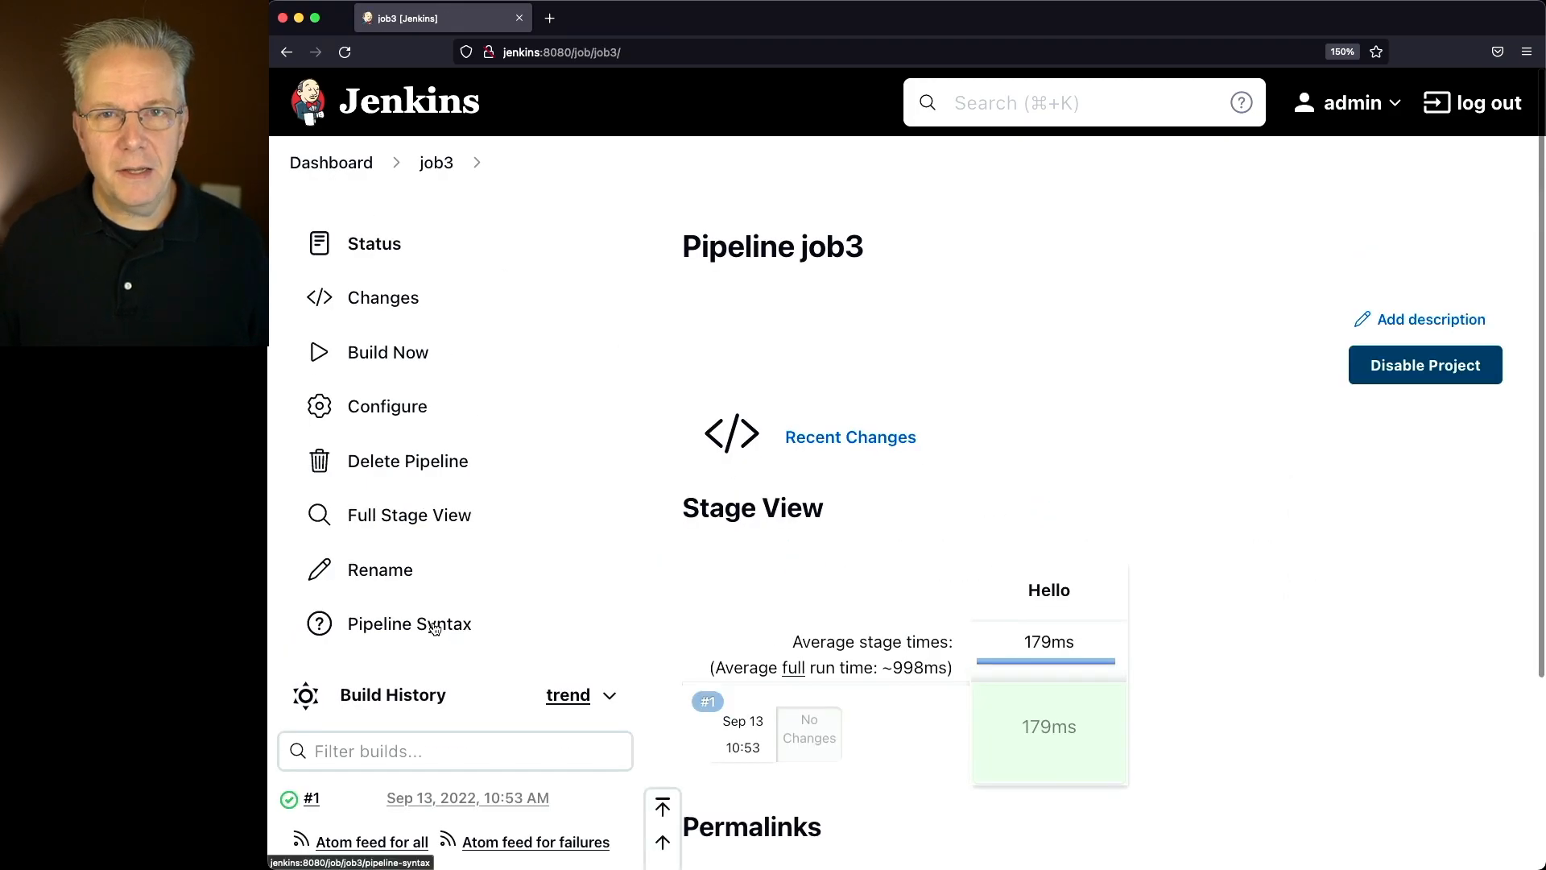
click(409, 623)
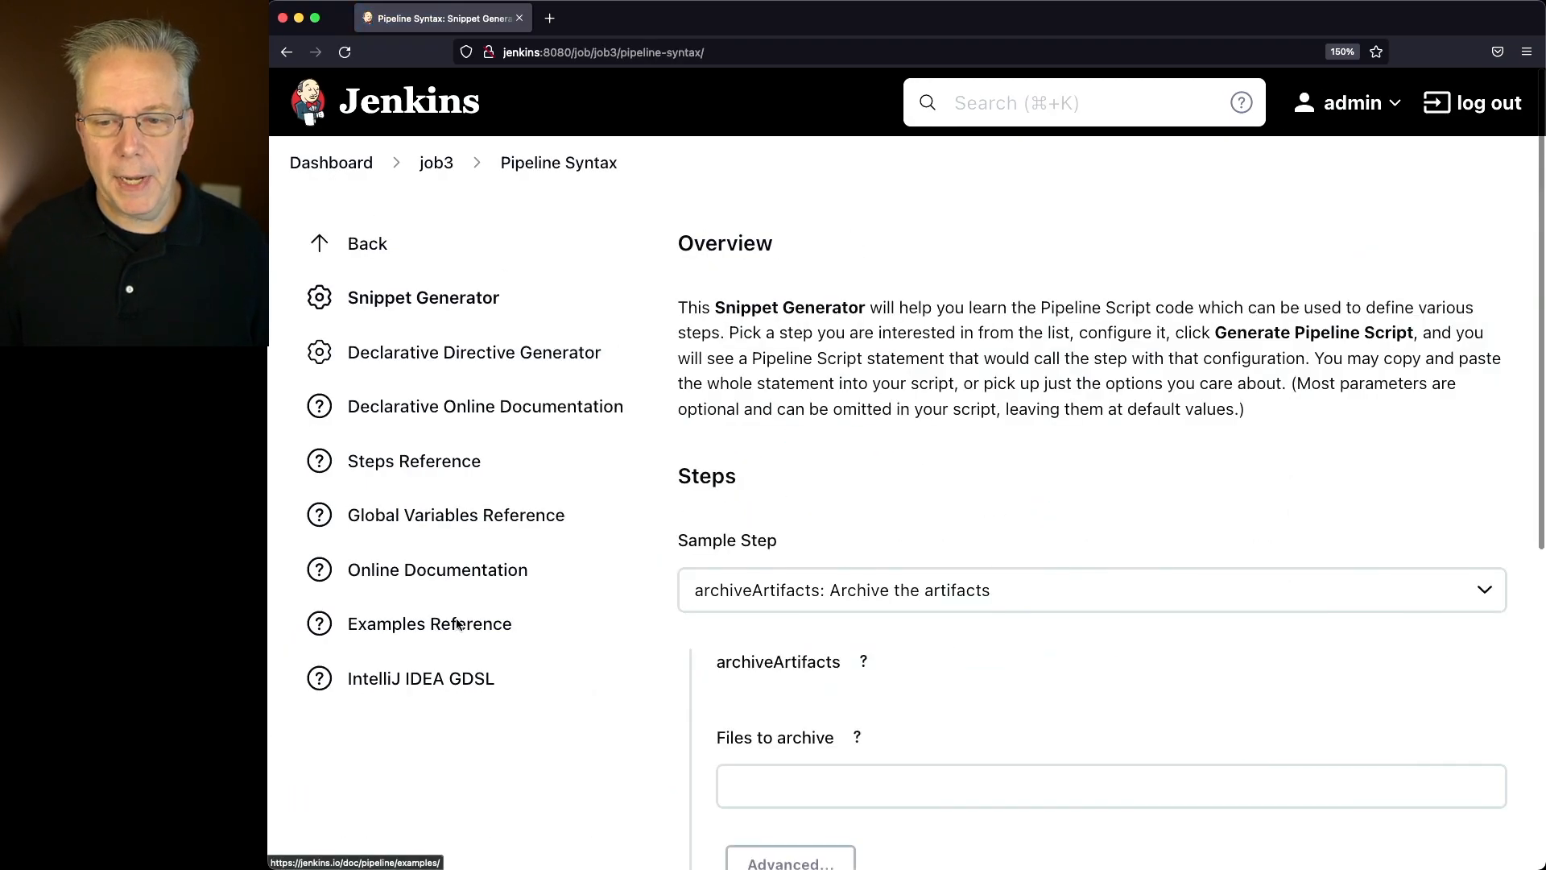
mouse_move(474, 353)
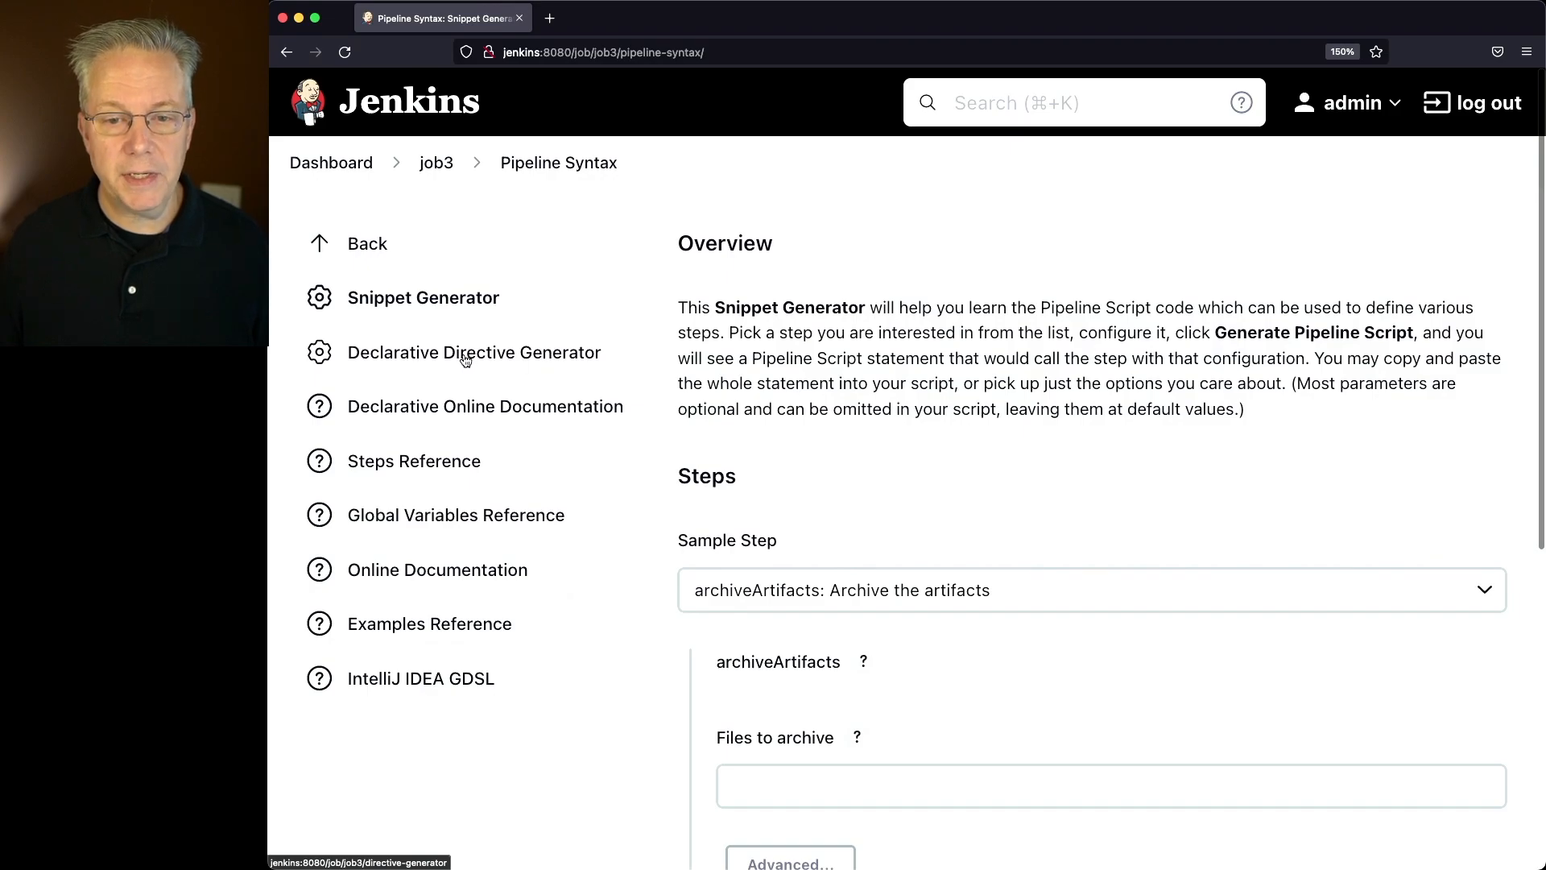
click(473, 353)
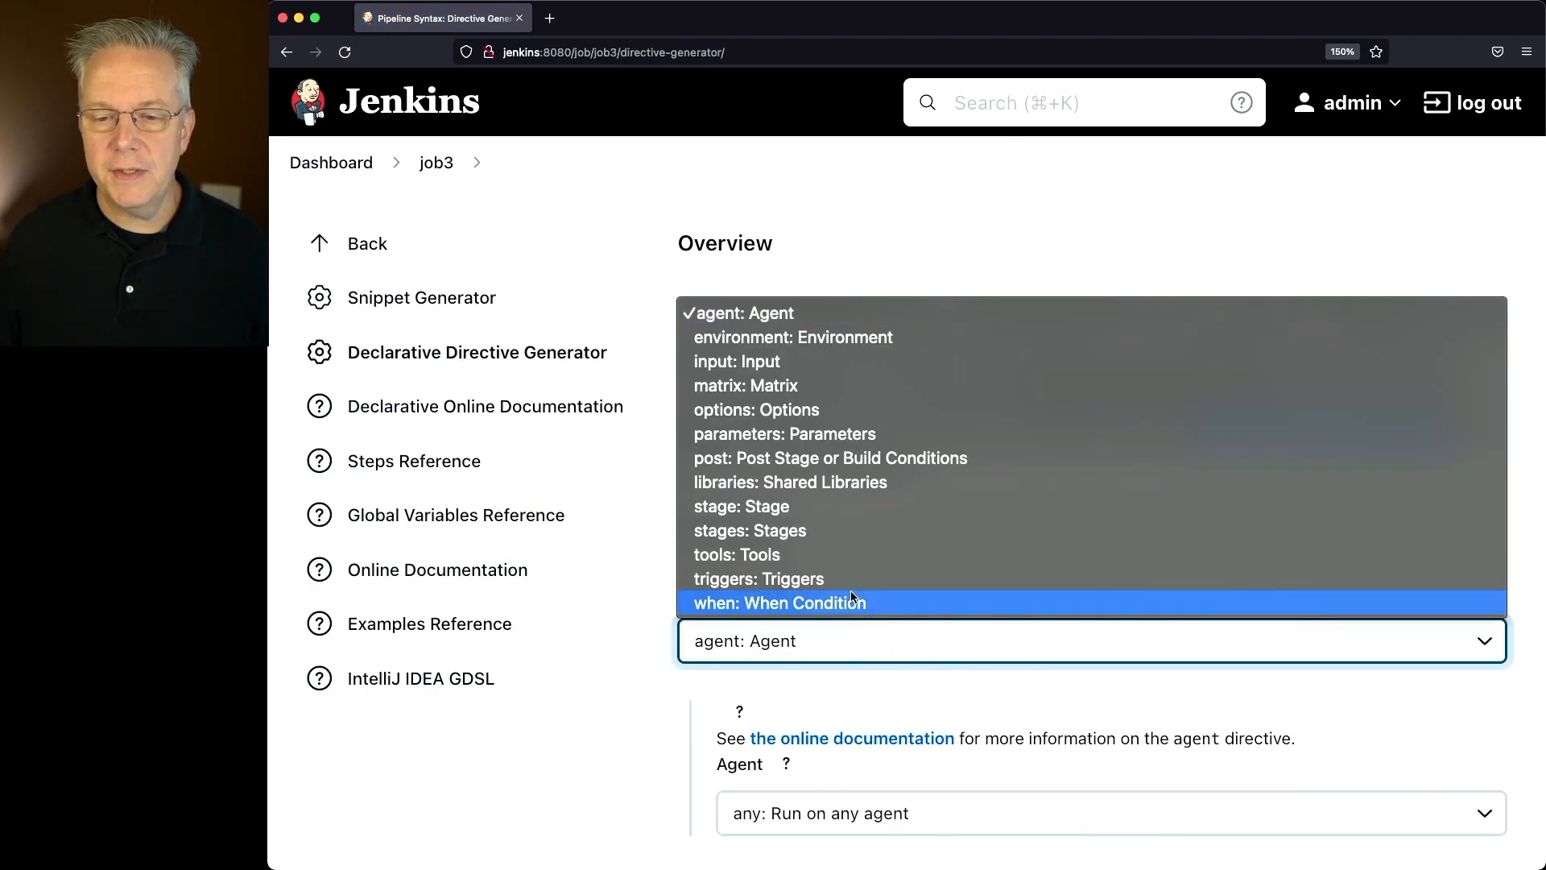
click(758, 578)
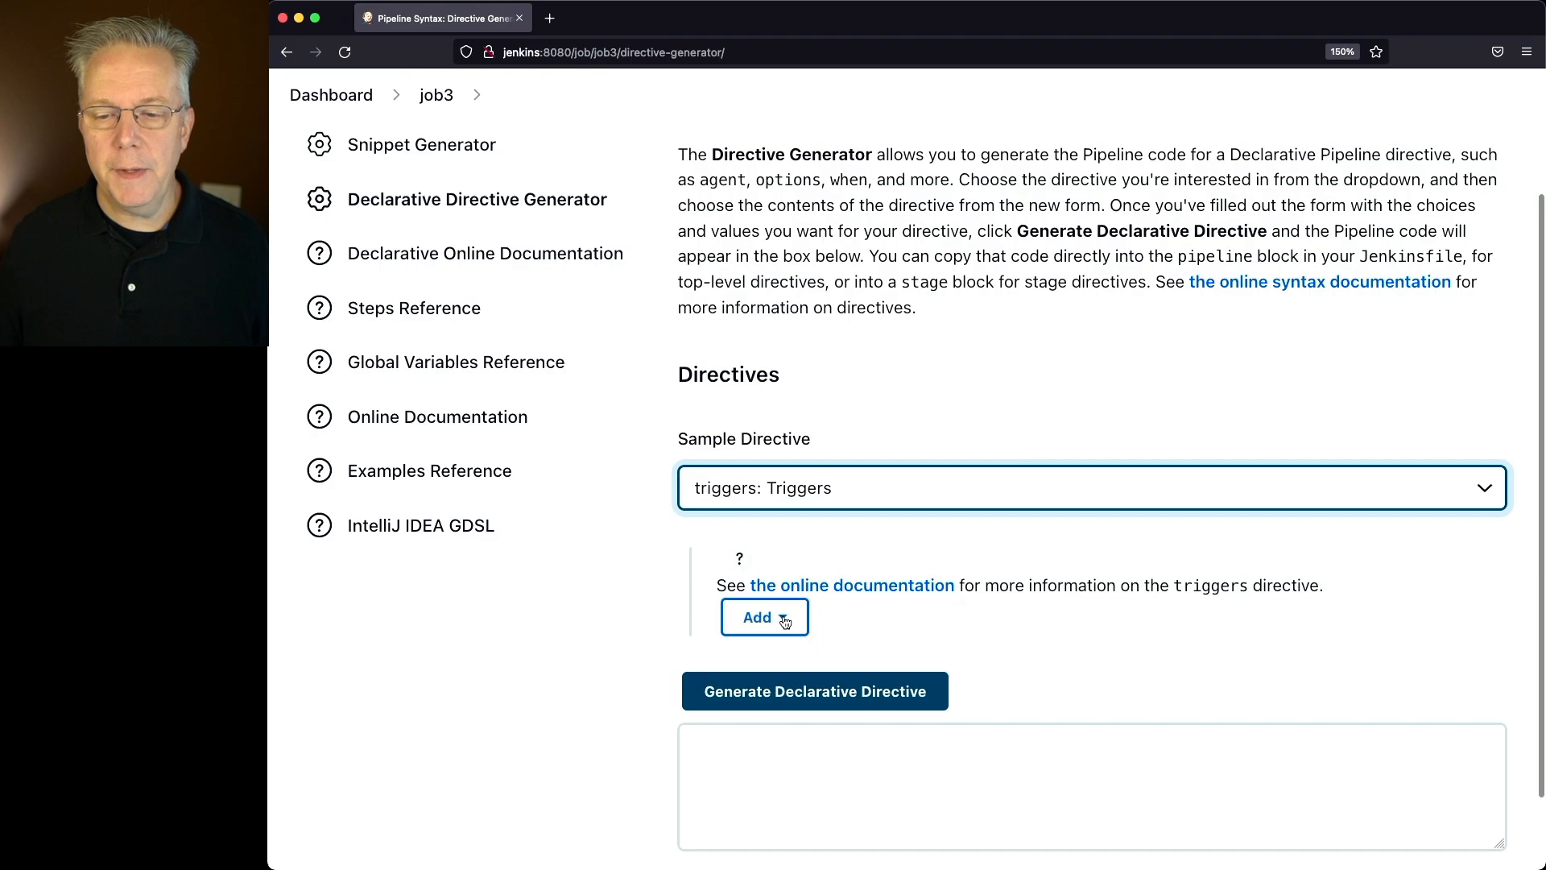
click(763, 617)
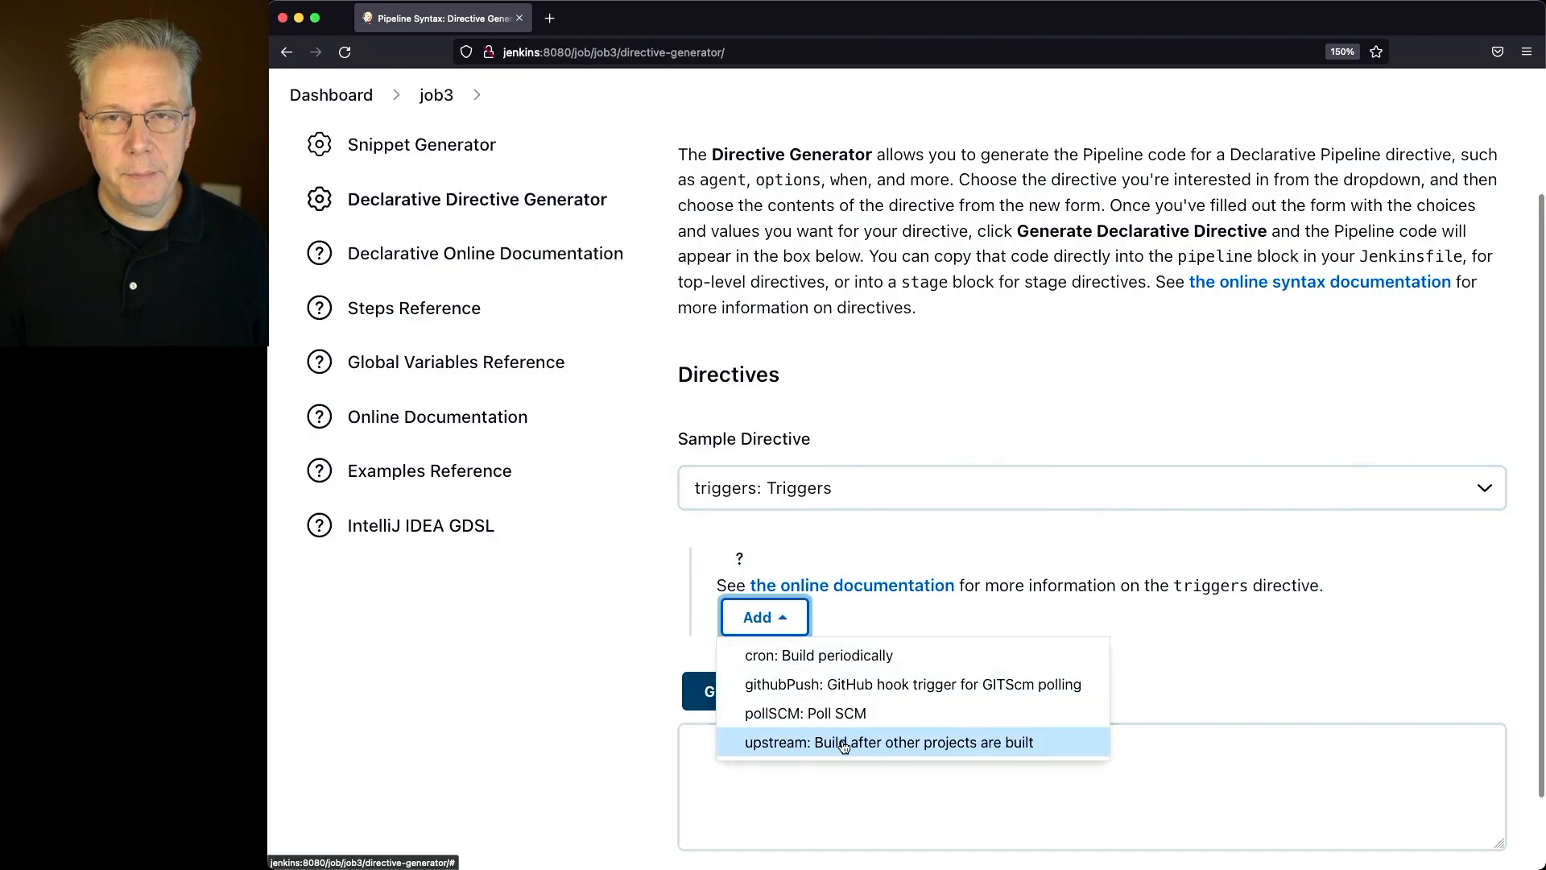
click(889, 740)
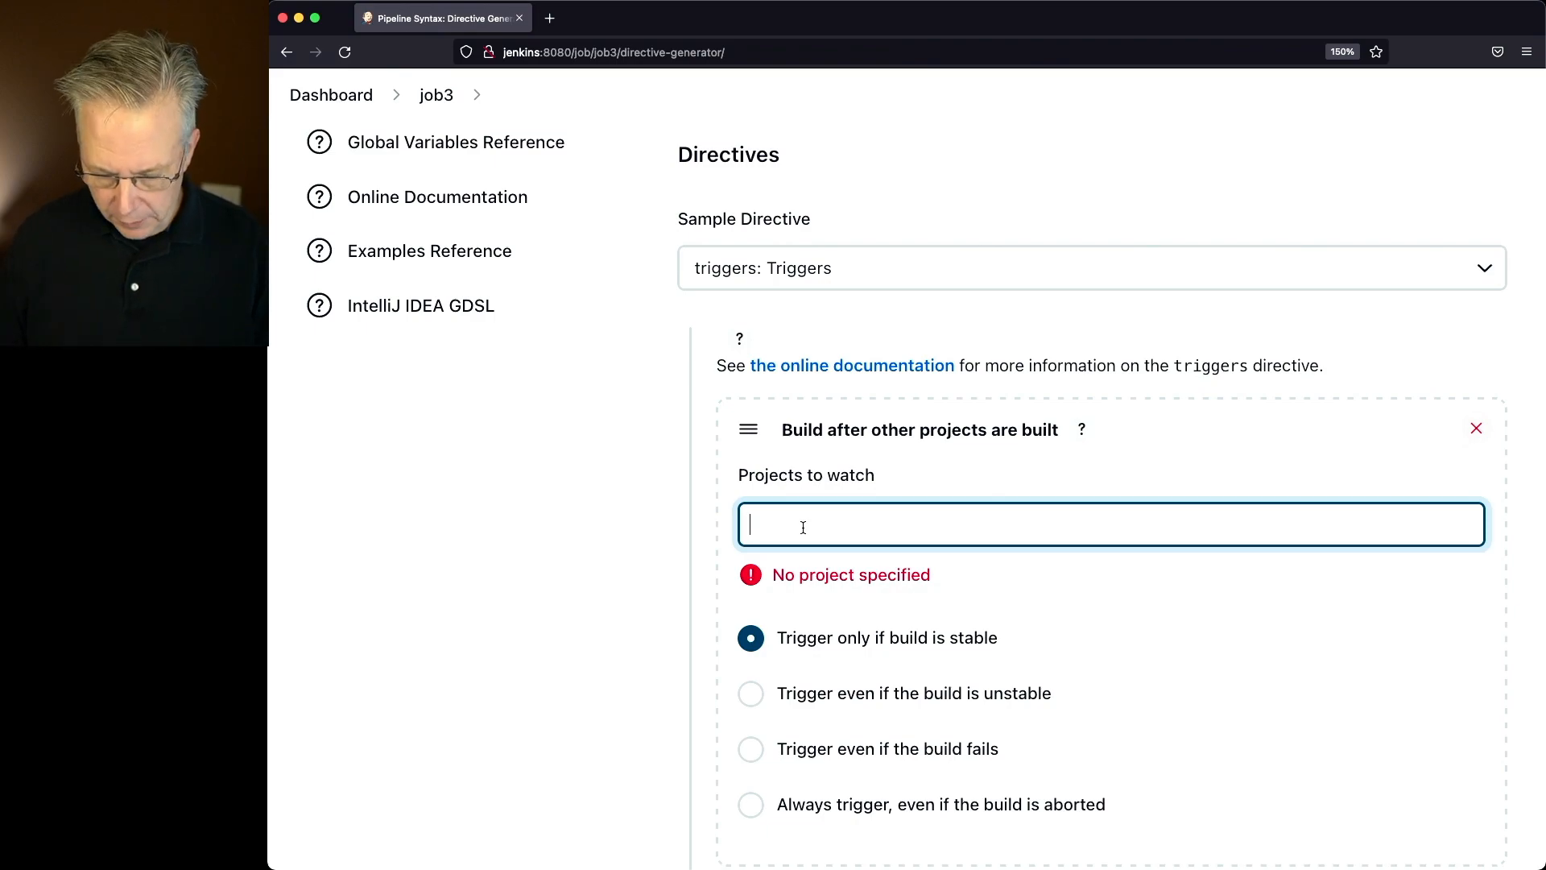
Set job2 as the project to watch and generate the triggers directive code.
text(job2)
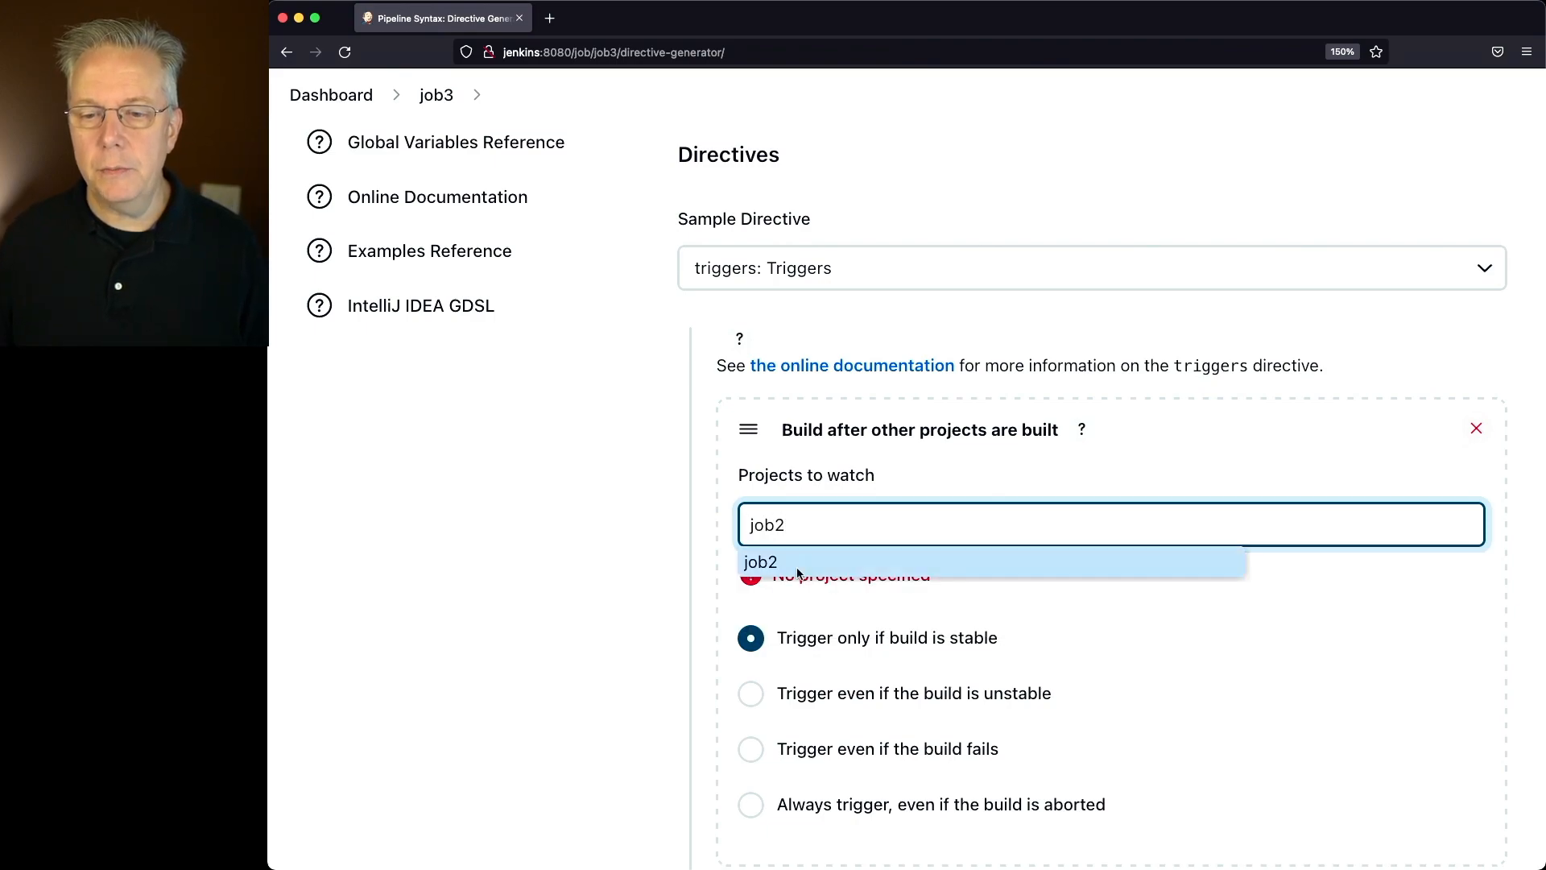
click(760, 562)
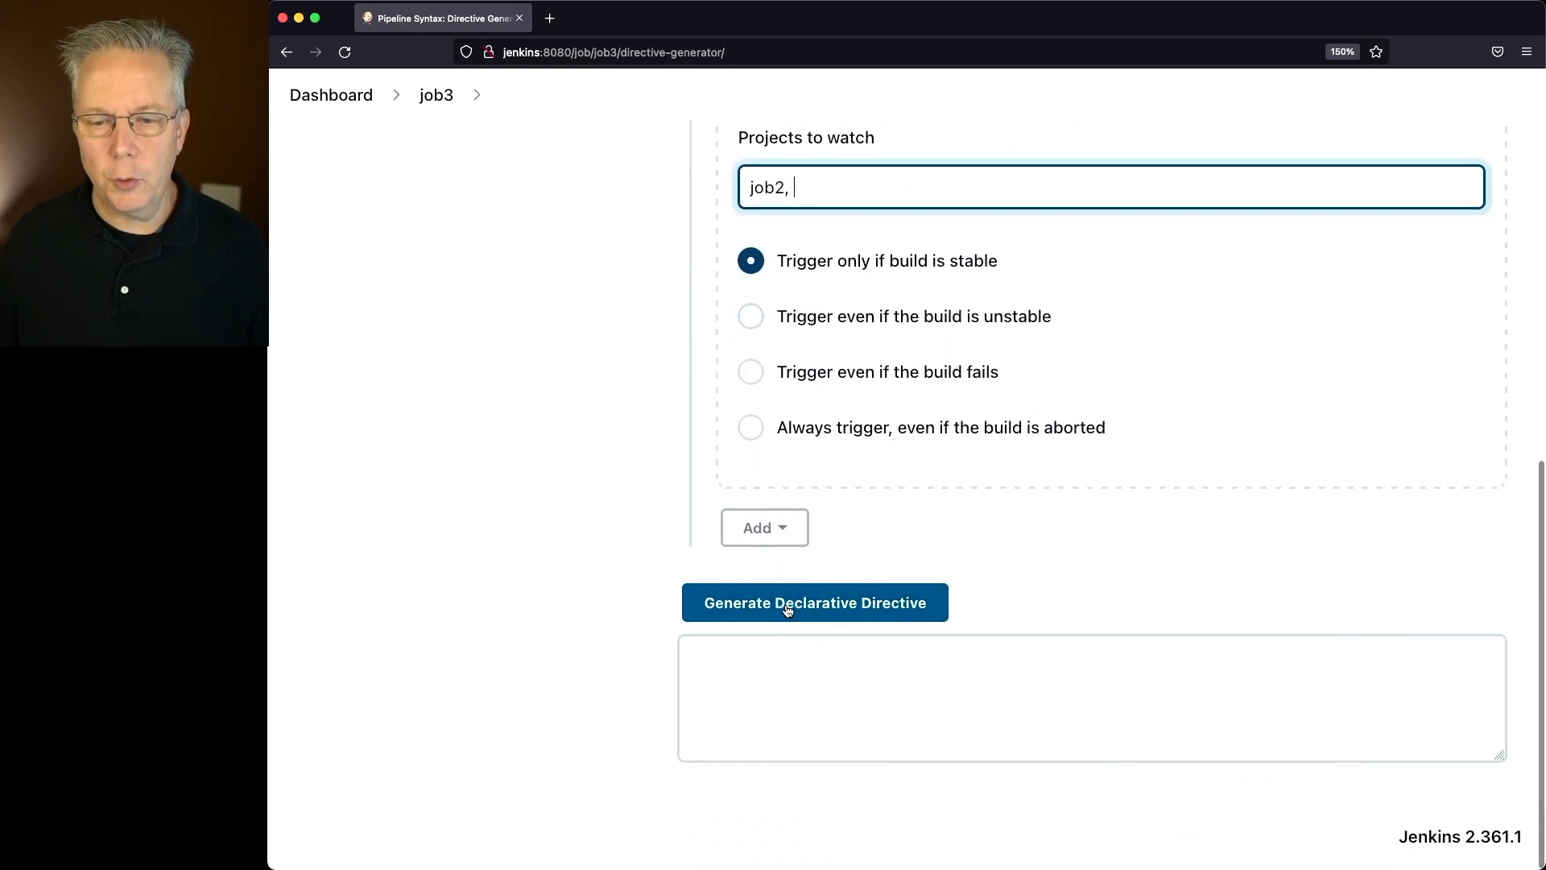
click(813, 602)
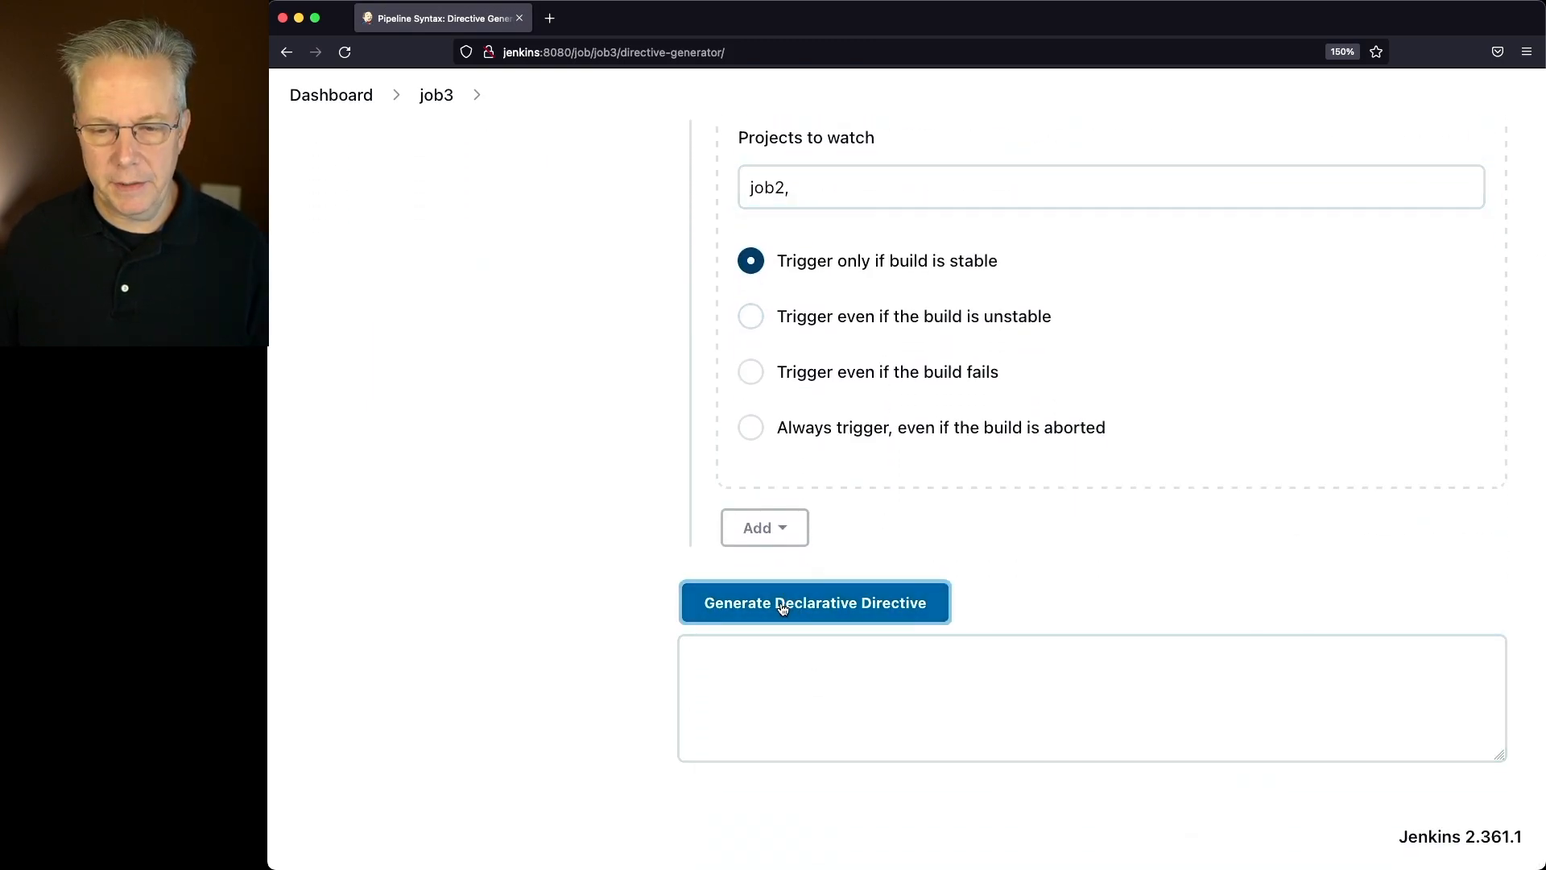
click(815, 603)
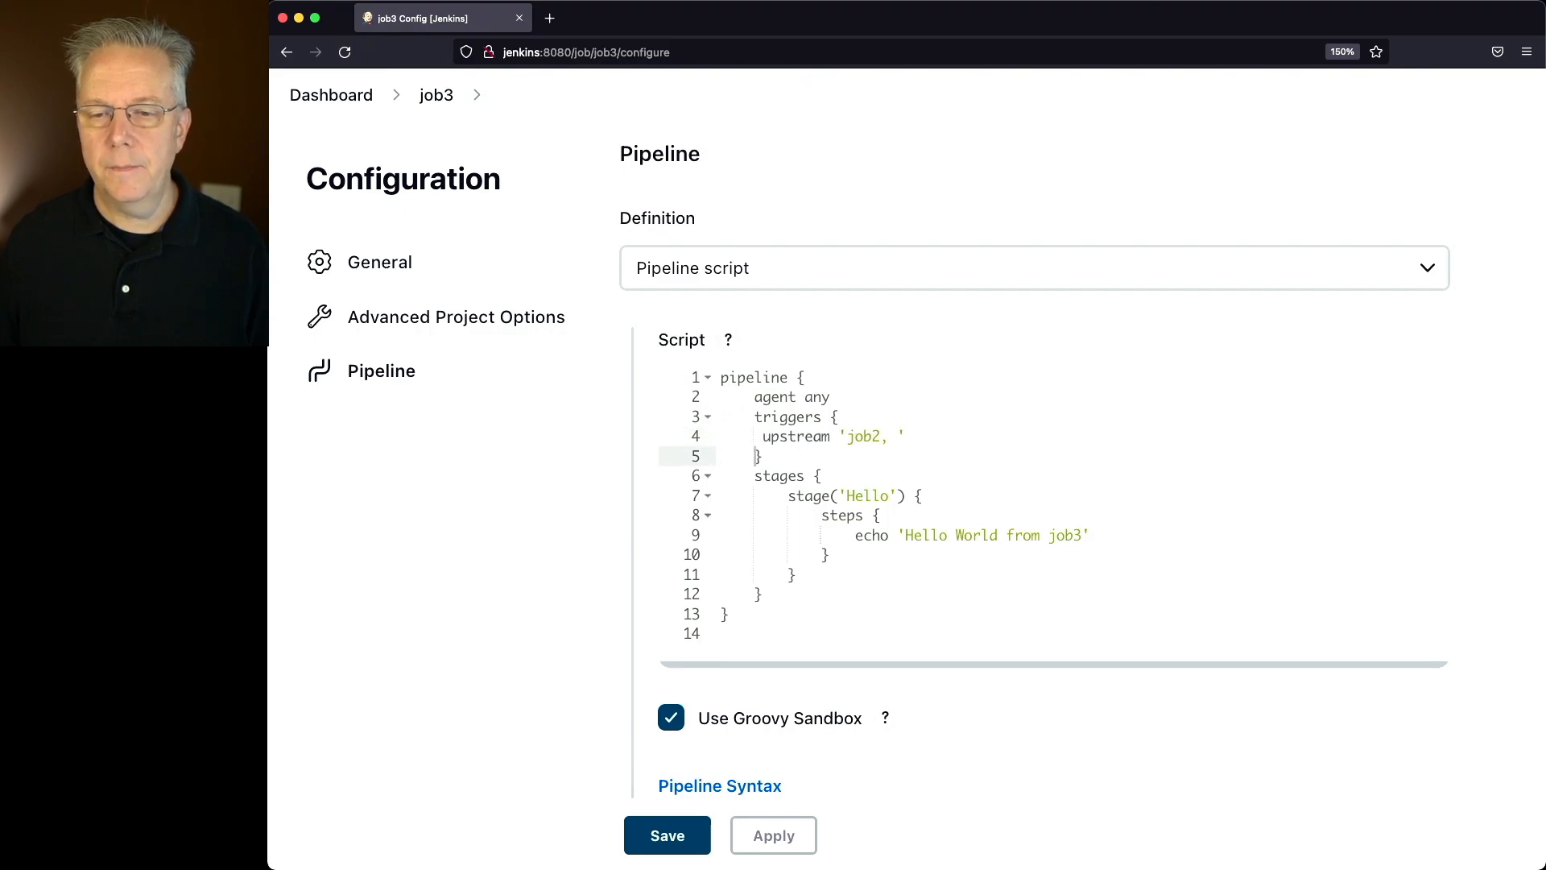
Save job3's pipeline script with the job2 upstream trigger.
click(667, 835)
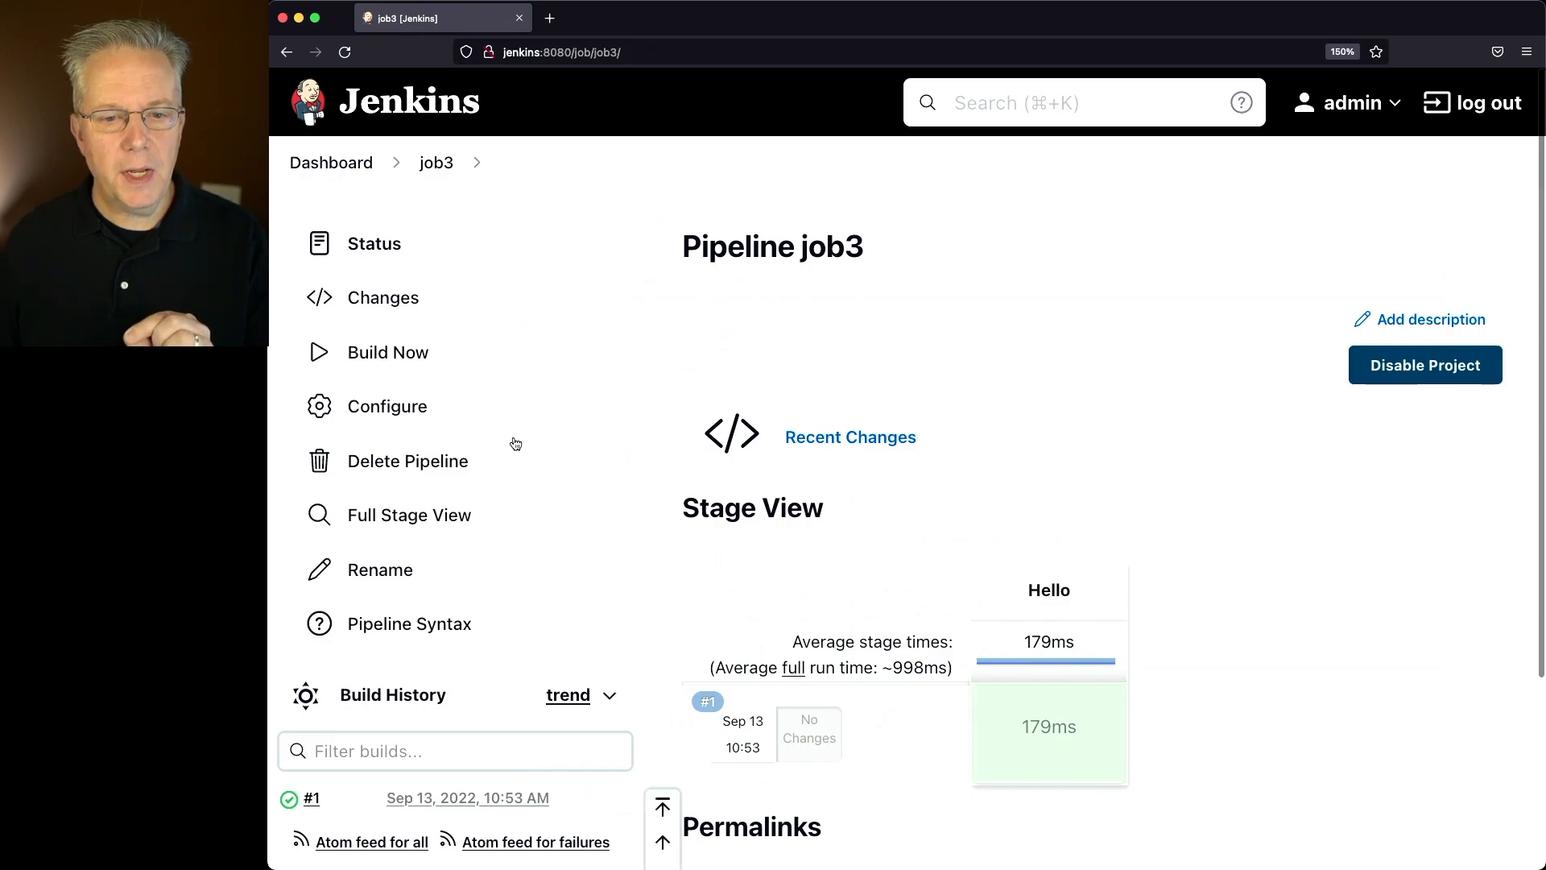
mouse_move(388, 406)
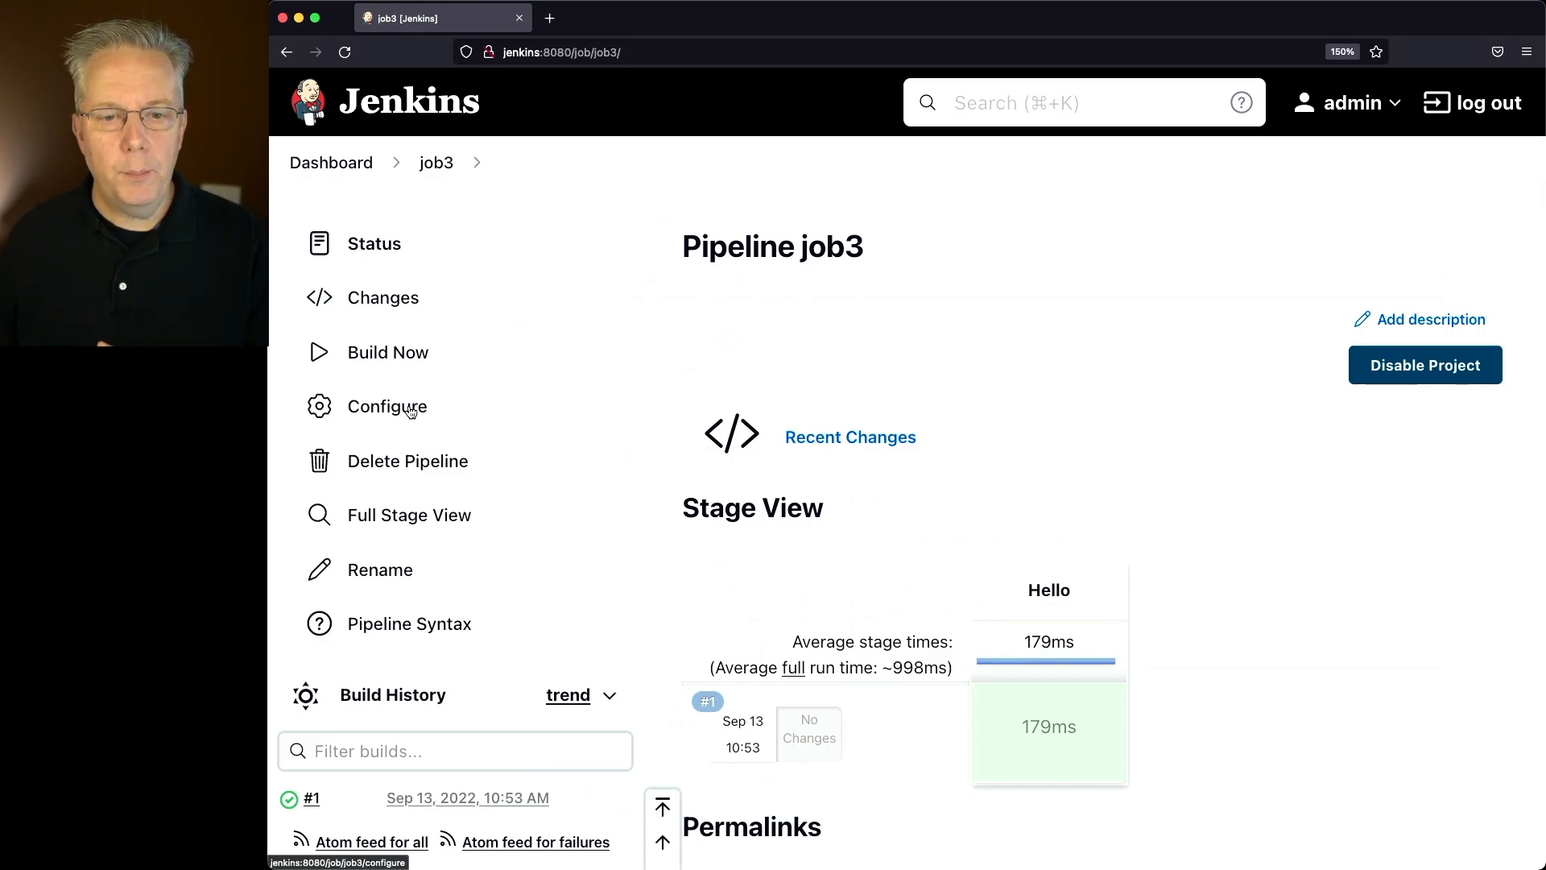
click(388, 406)
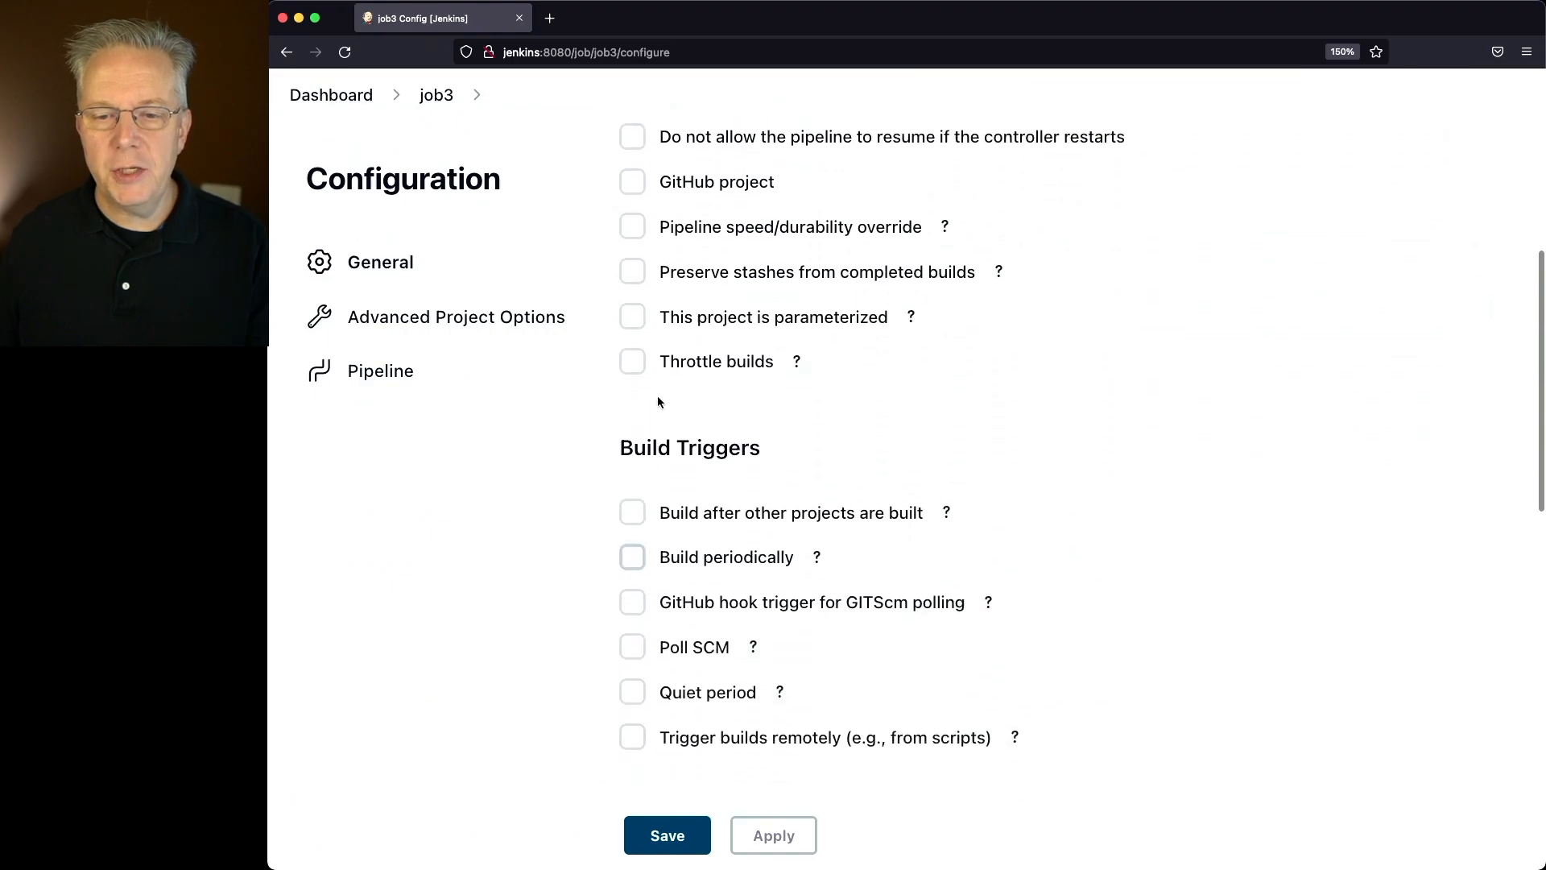
mouse_move(686, 473)
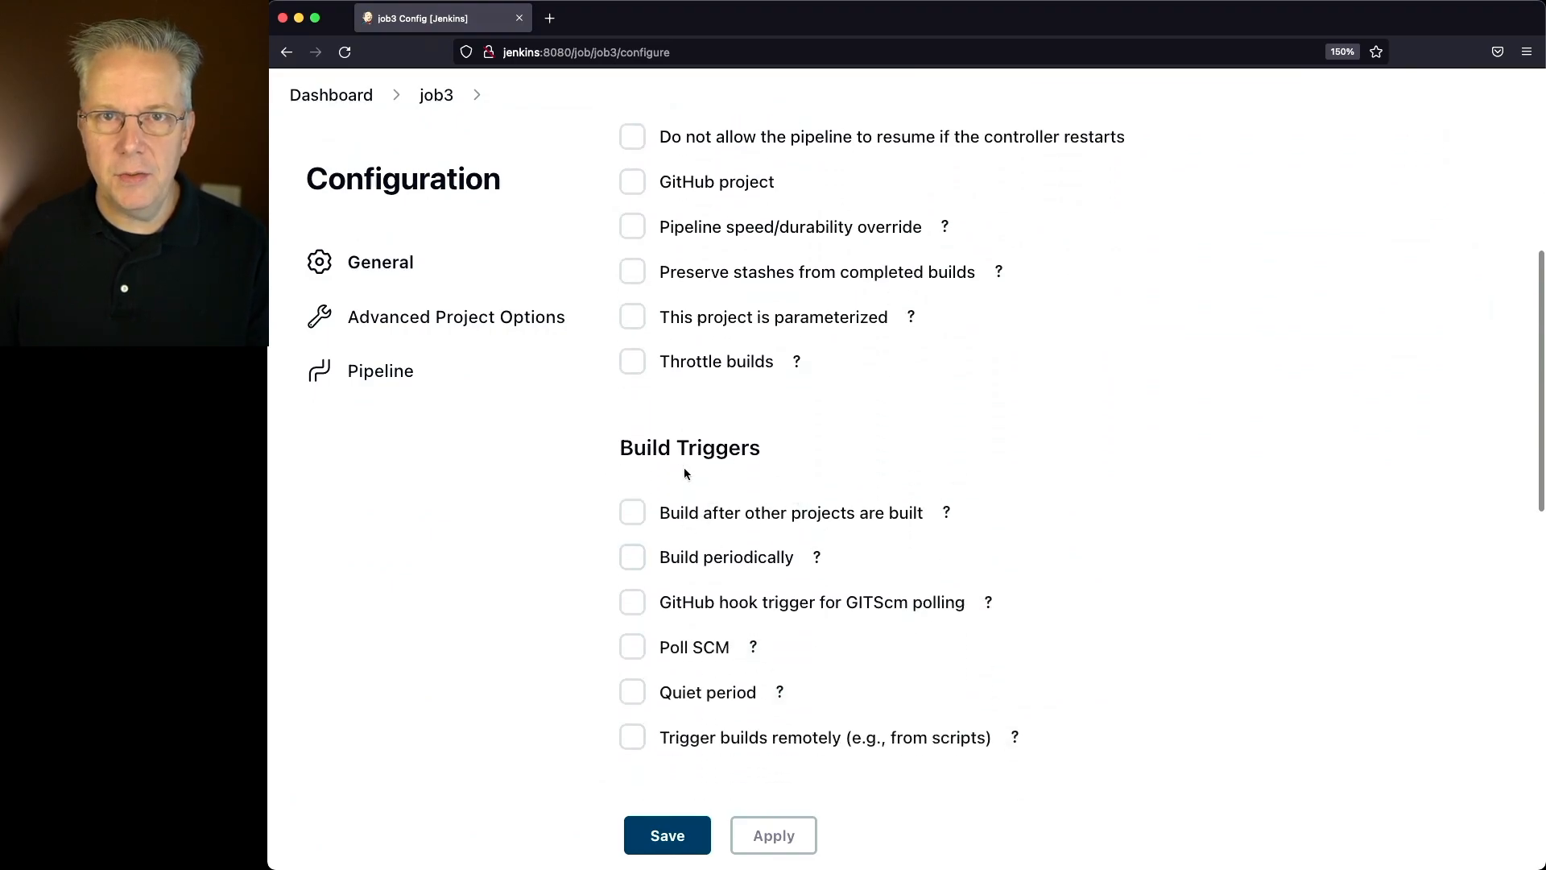
click(666, 836)
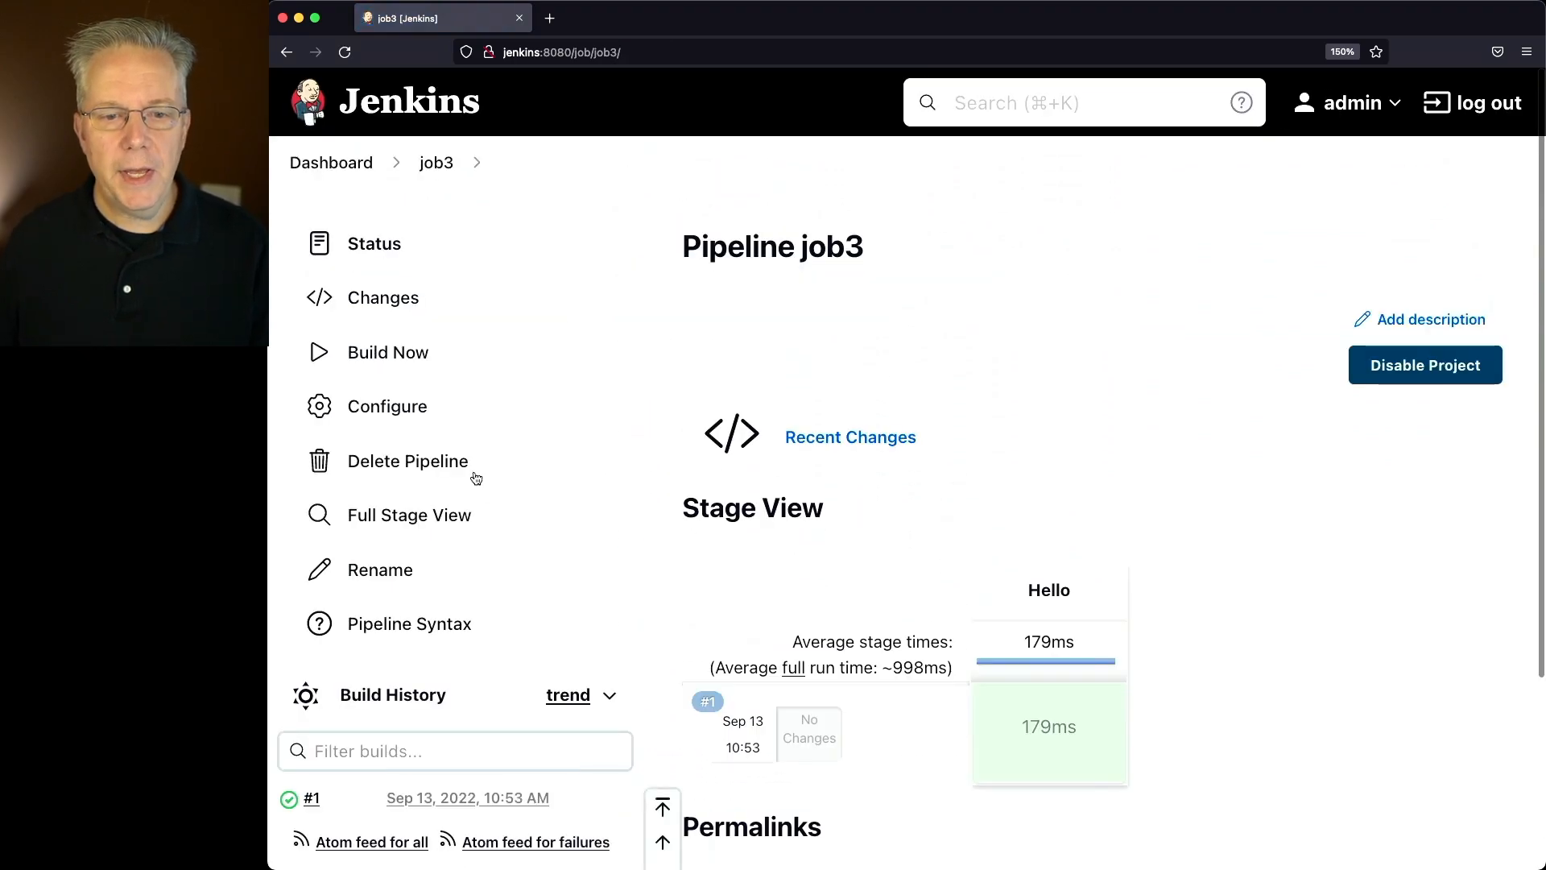
Run job3 build #2 and reopen its configuration to check the job2 trigger.
click(388, 353)
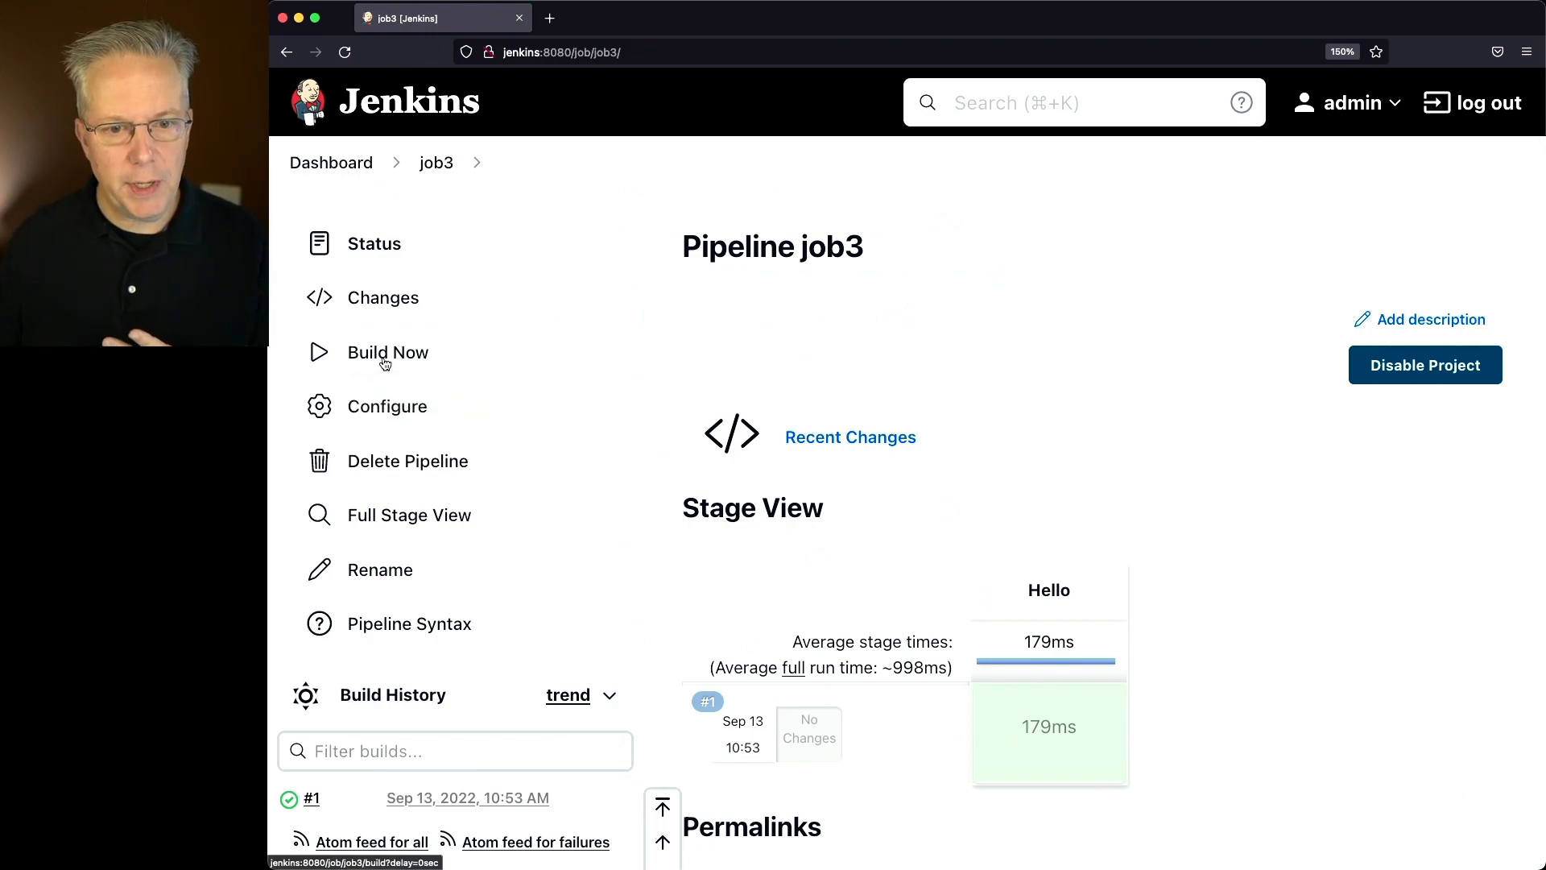
click(388, 353)
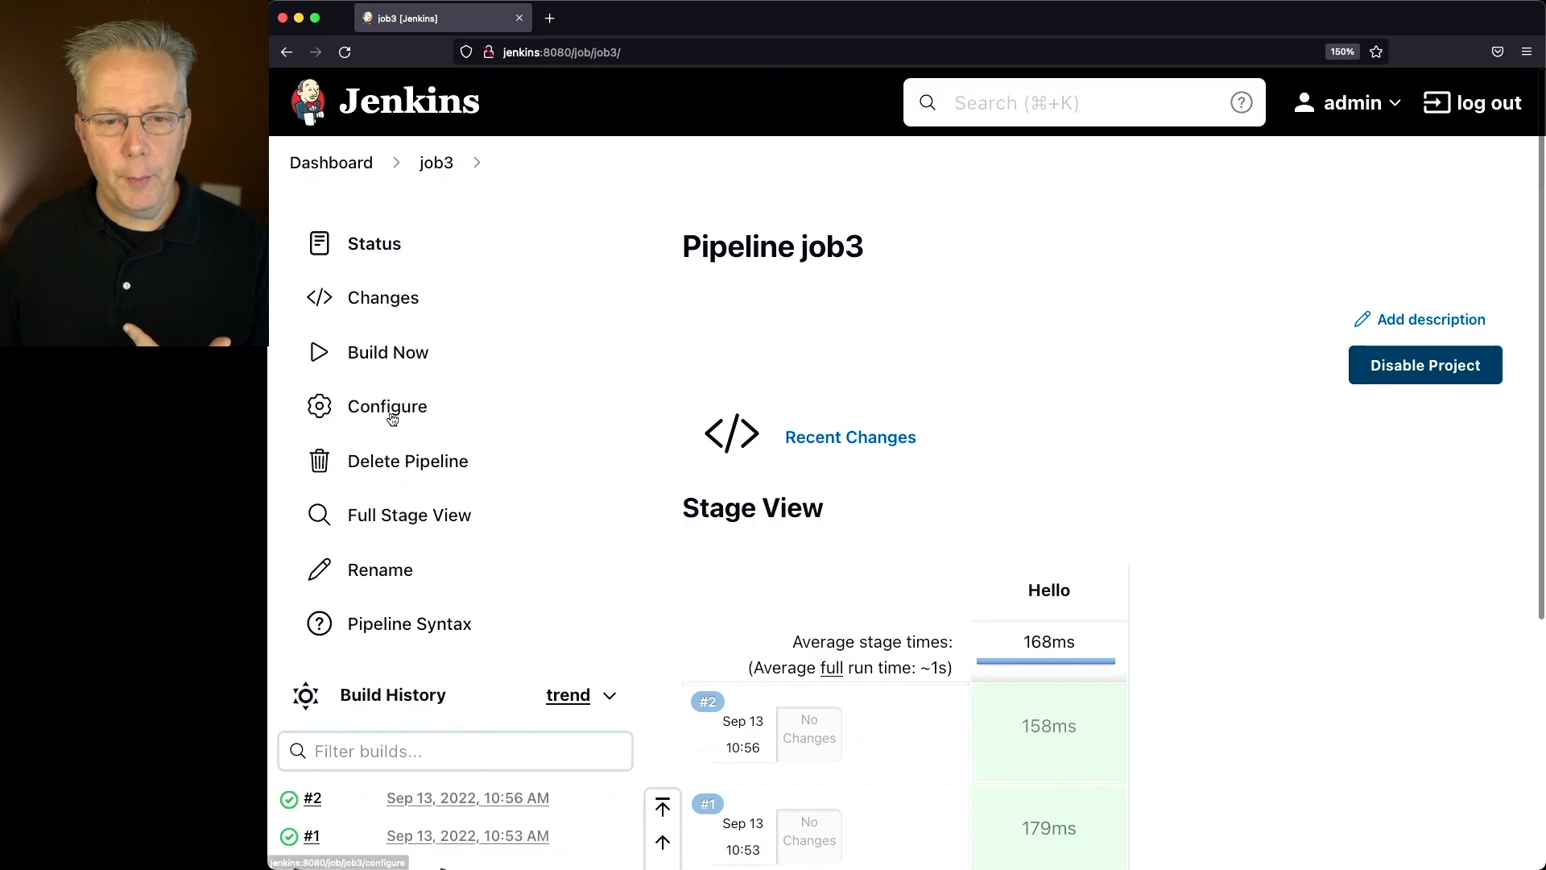
click(386, 406)
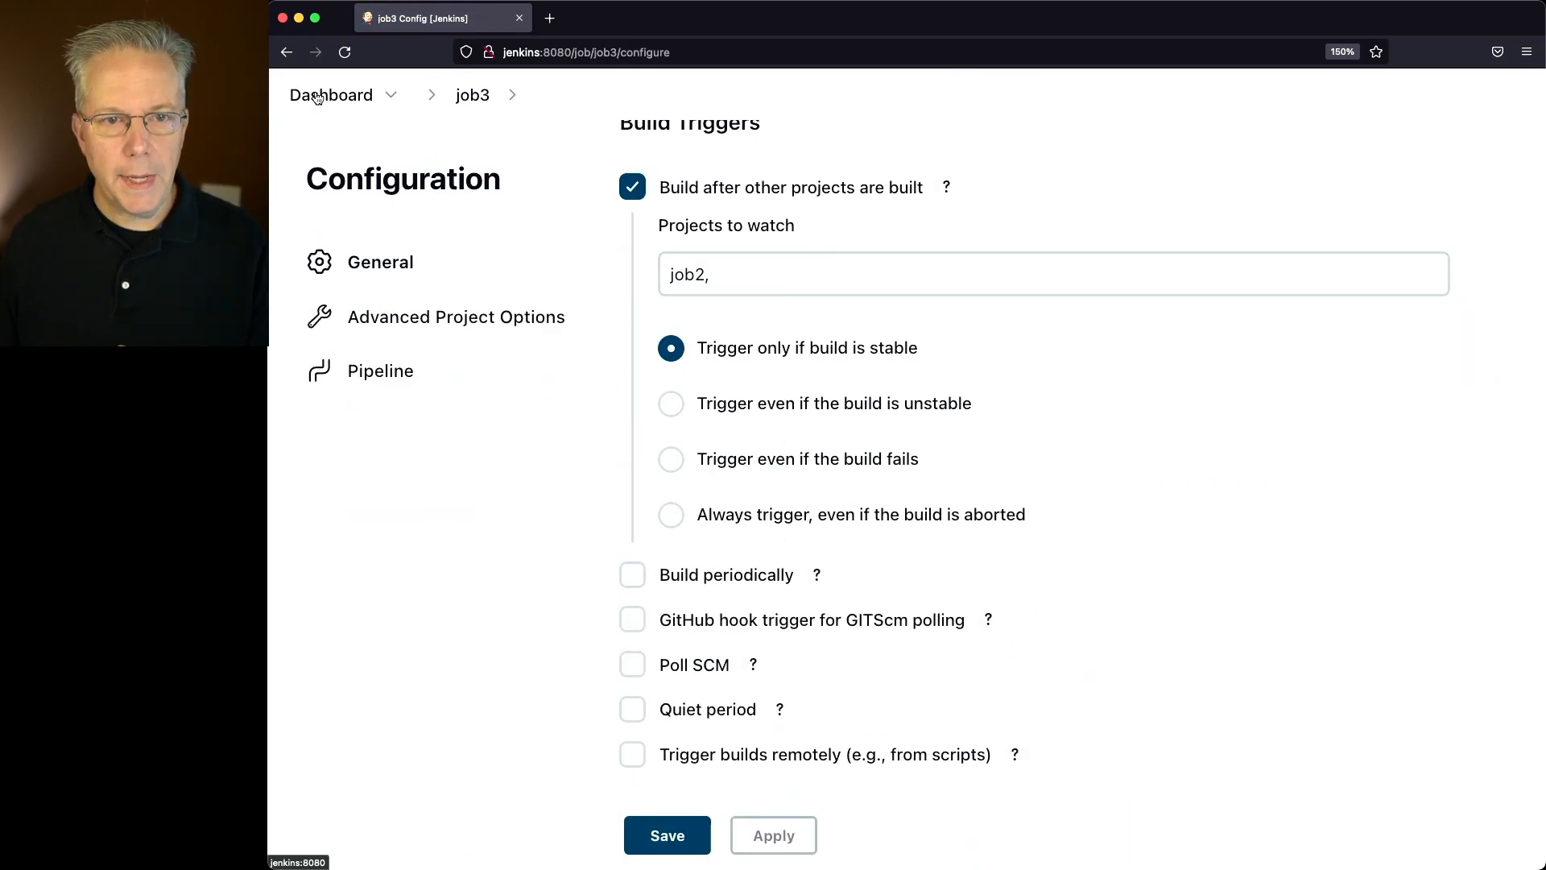
Re-indent the triggers block in job2's pipeline script and save it.
click(330, 95)
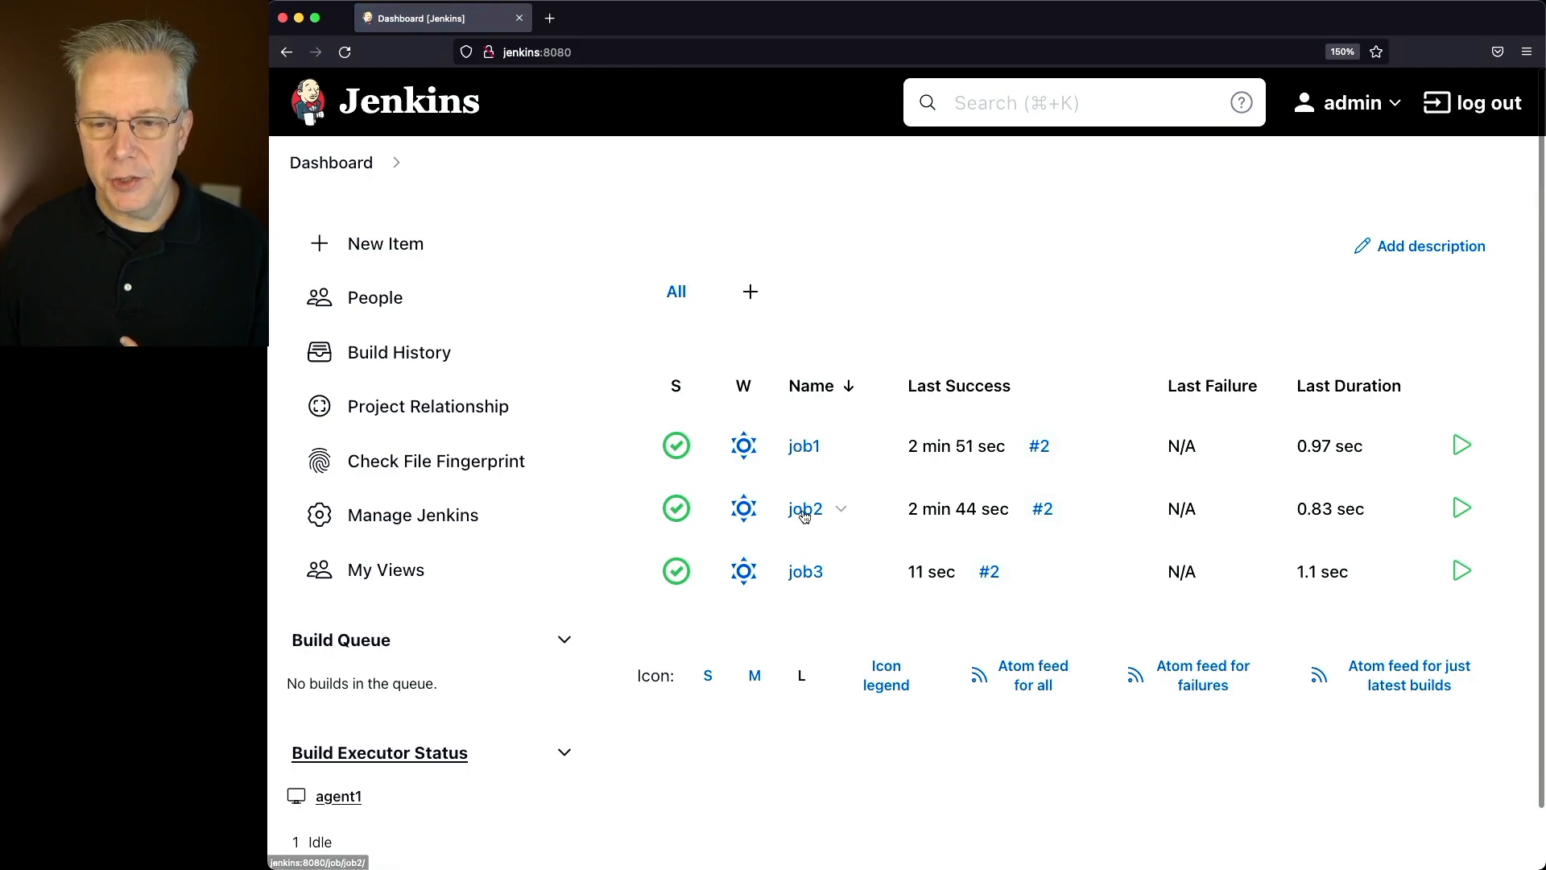
click(803, 509)
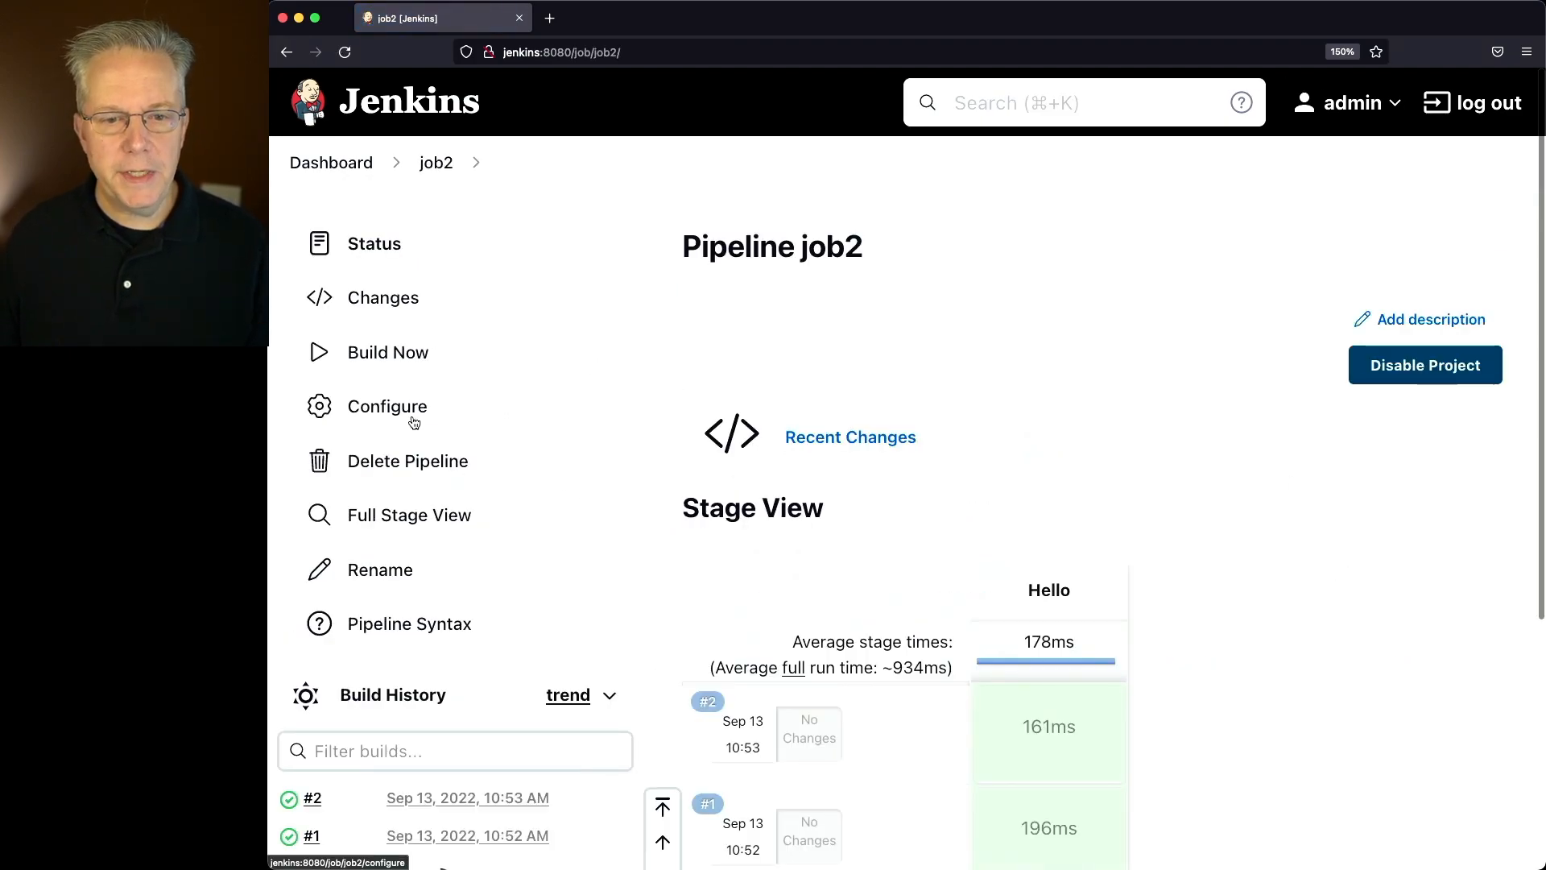
click(386, 406)
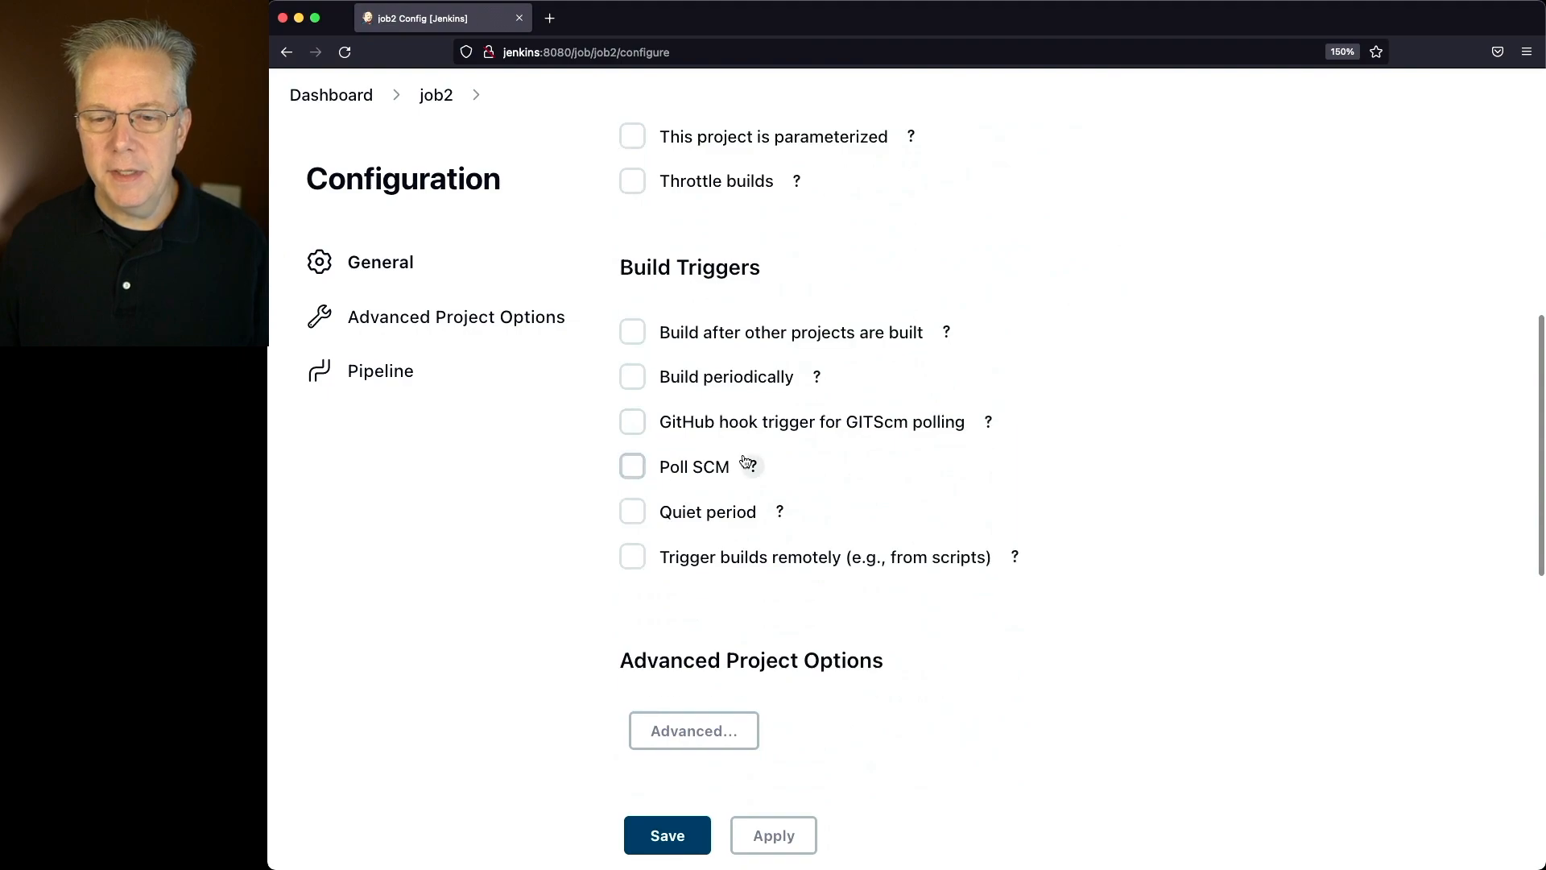
scroll(down, 3)
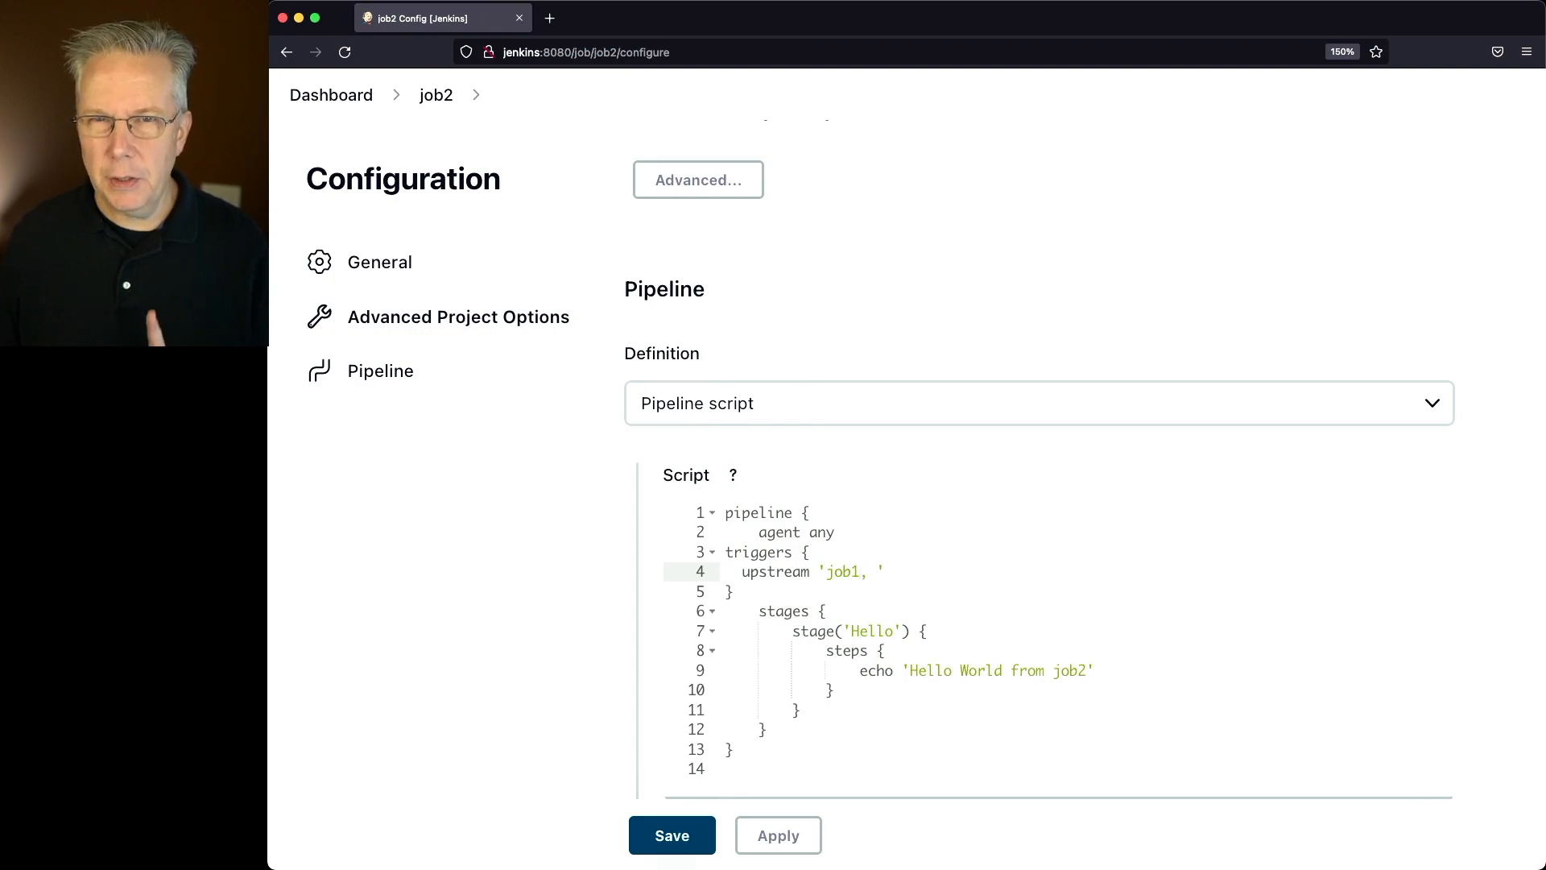
click(758, 550)
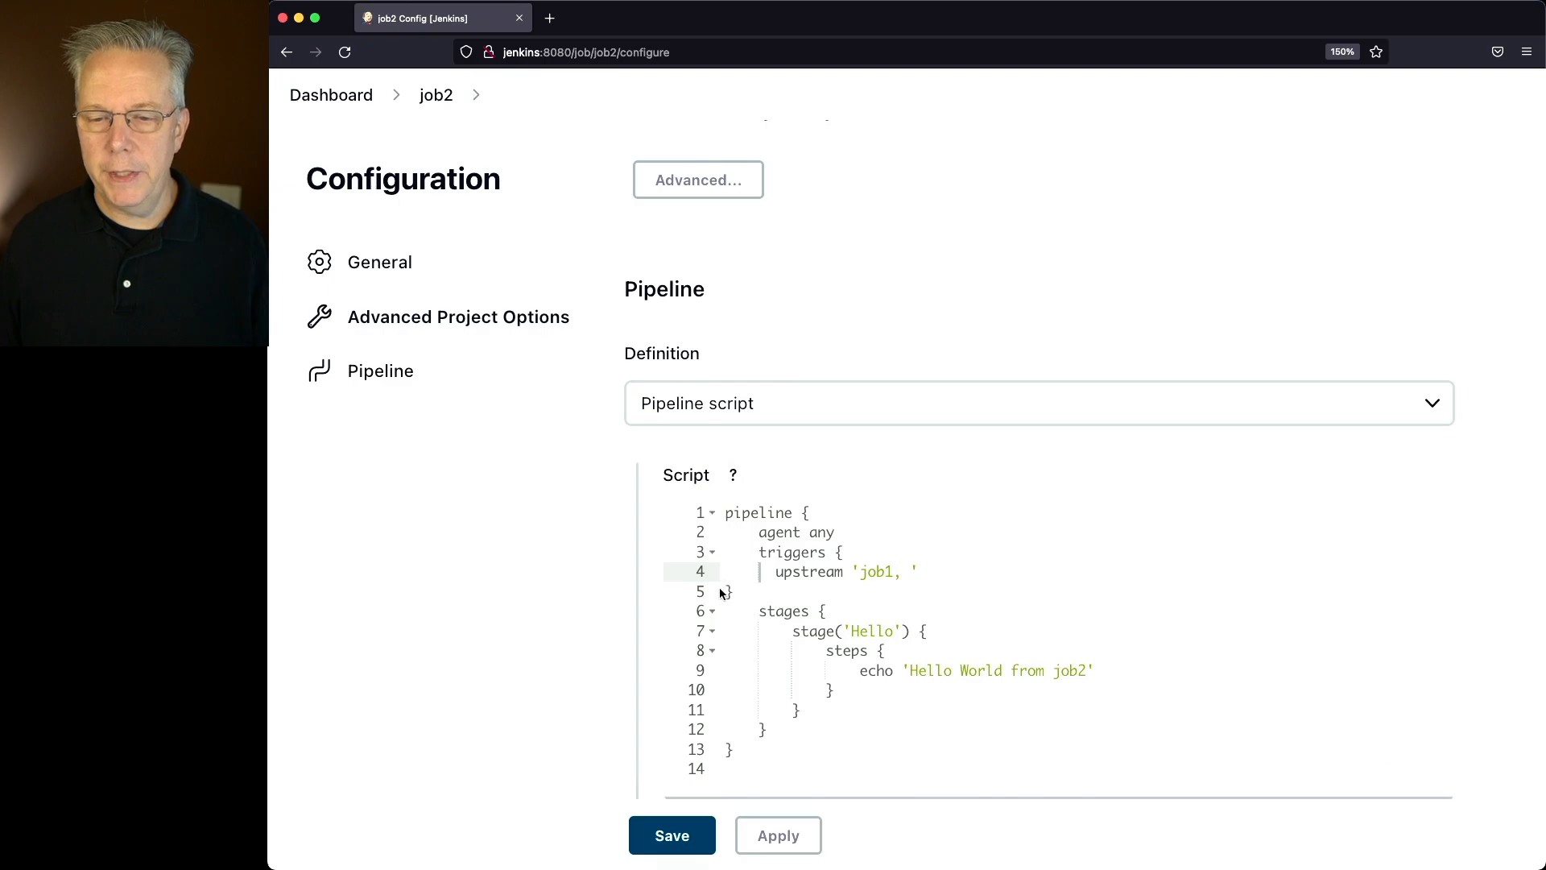
click(672, 836)
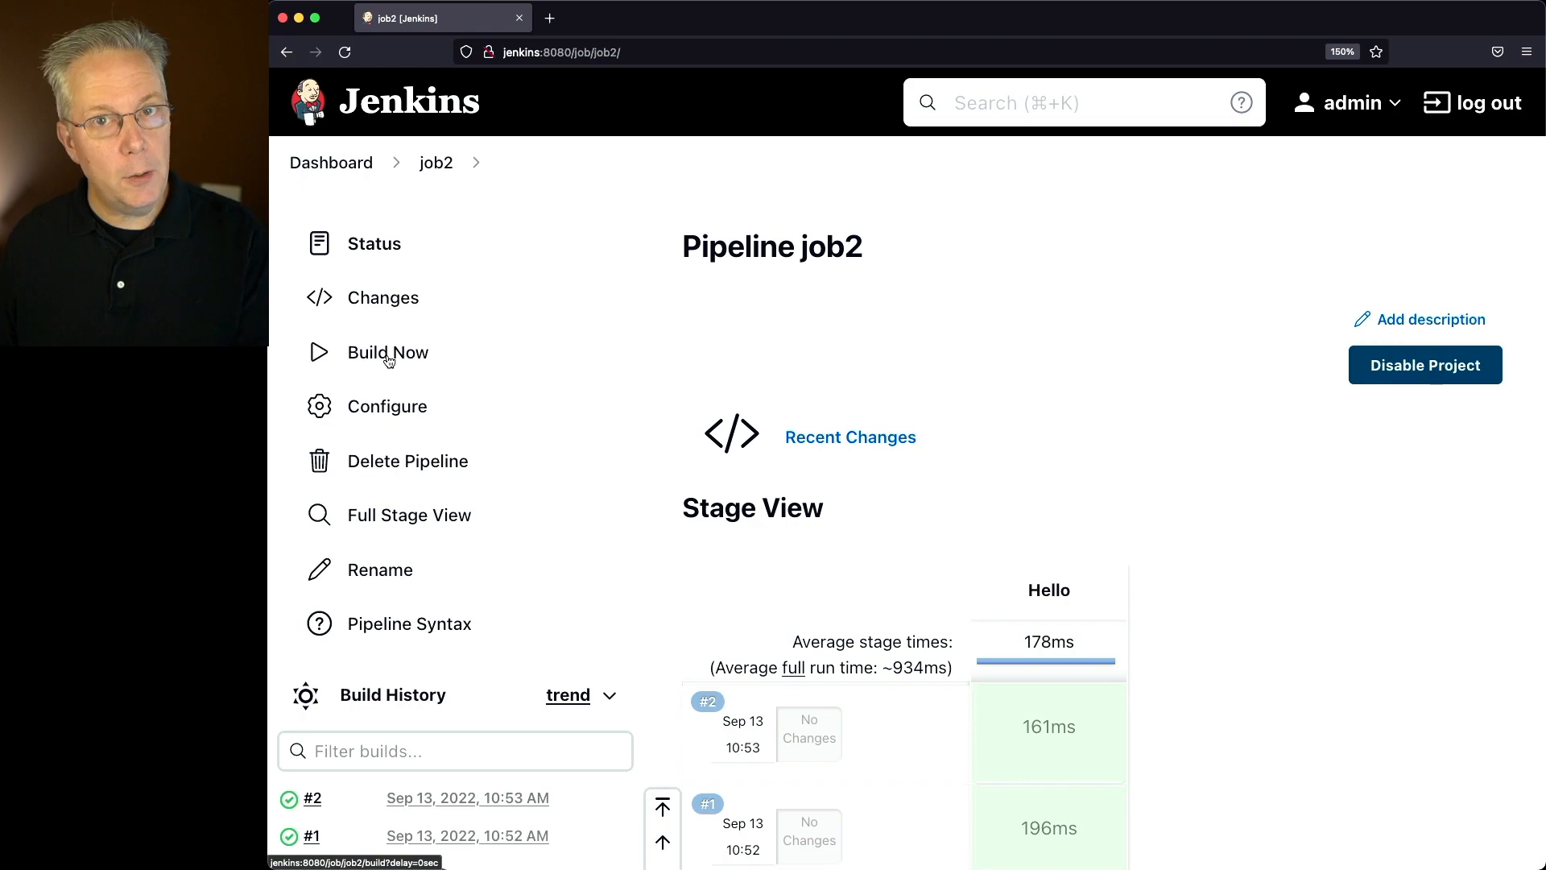
Run job2 build #3 and follow its console link to the triggered job3 build #3.
click(388, 352)
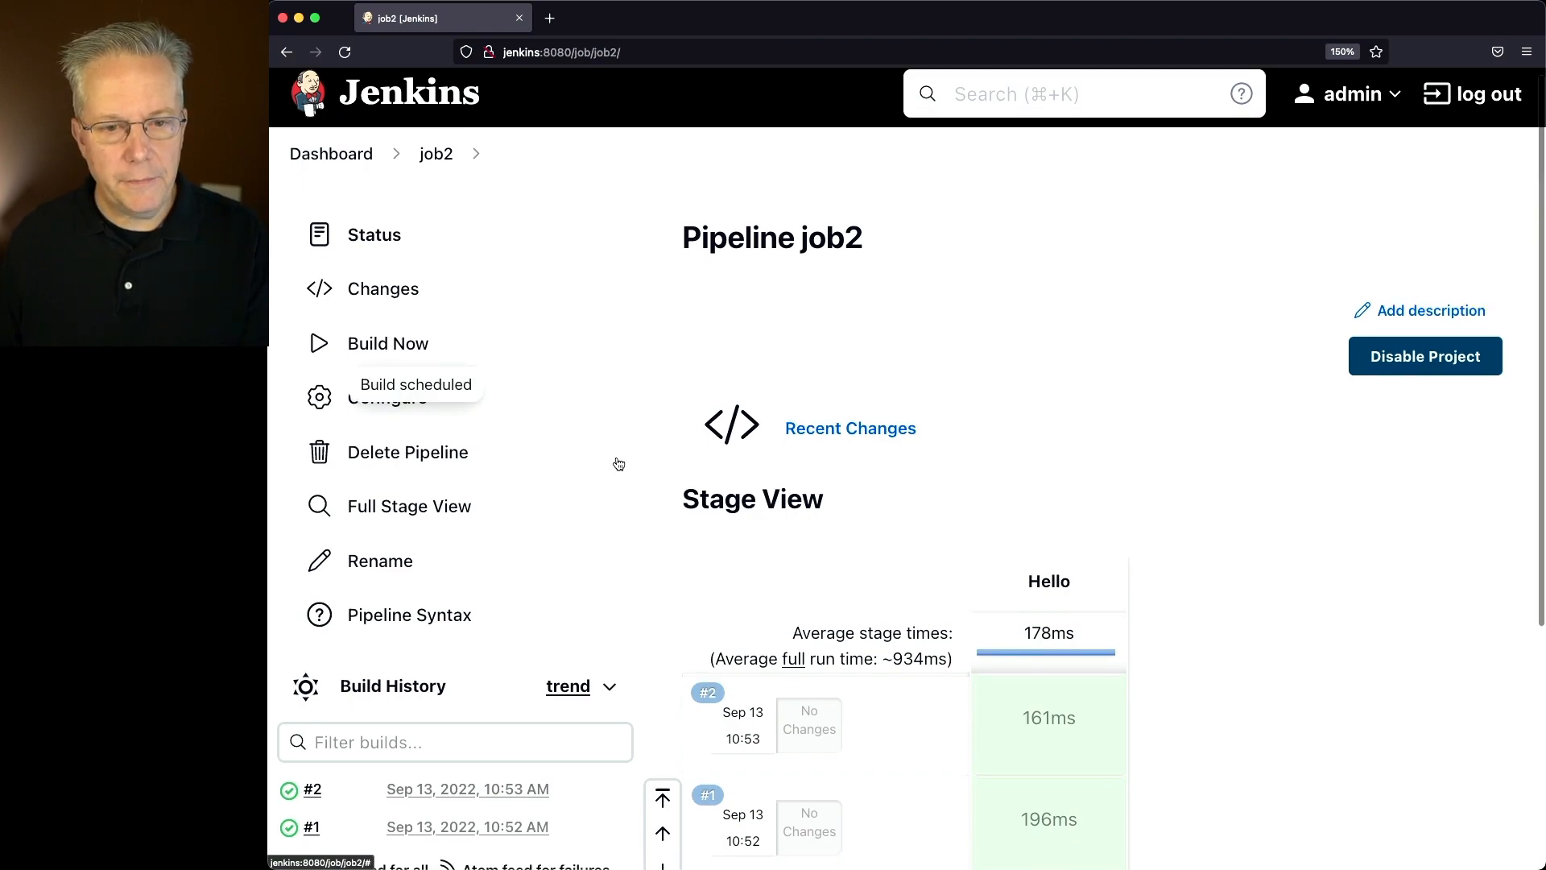
scroll(down, 3)
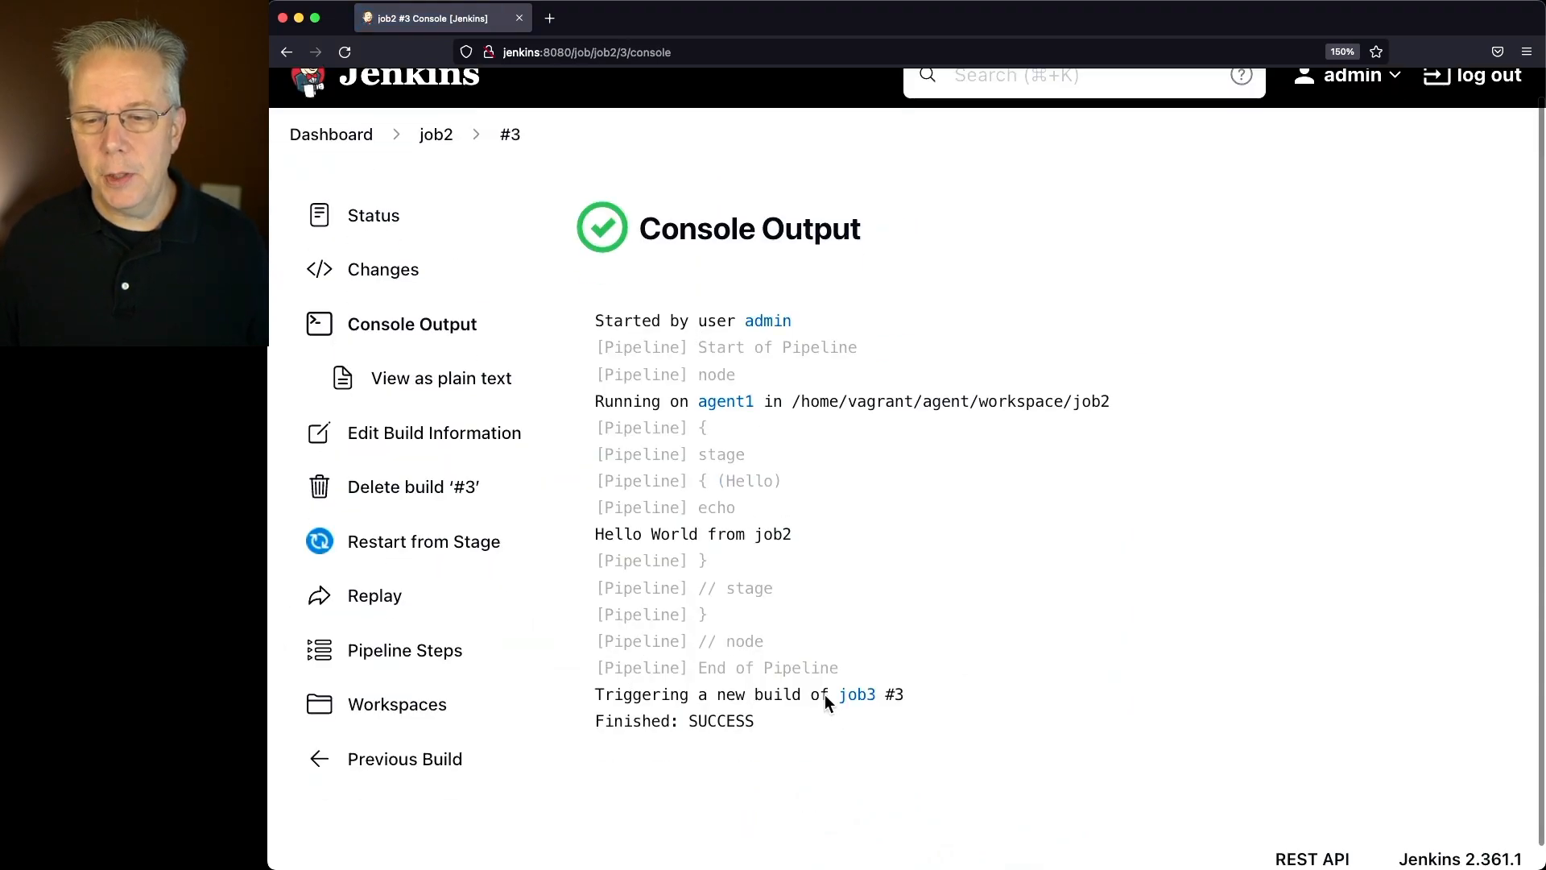
mouse_move(871, 678)
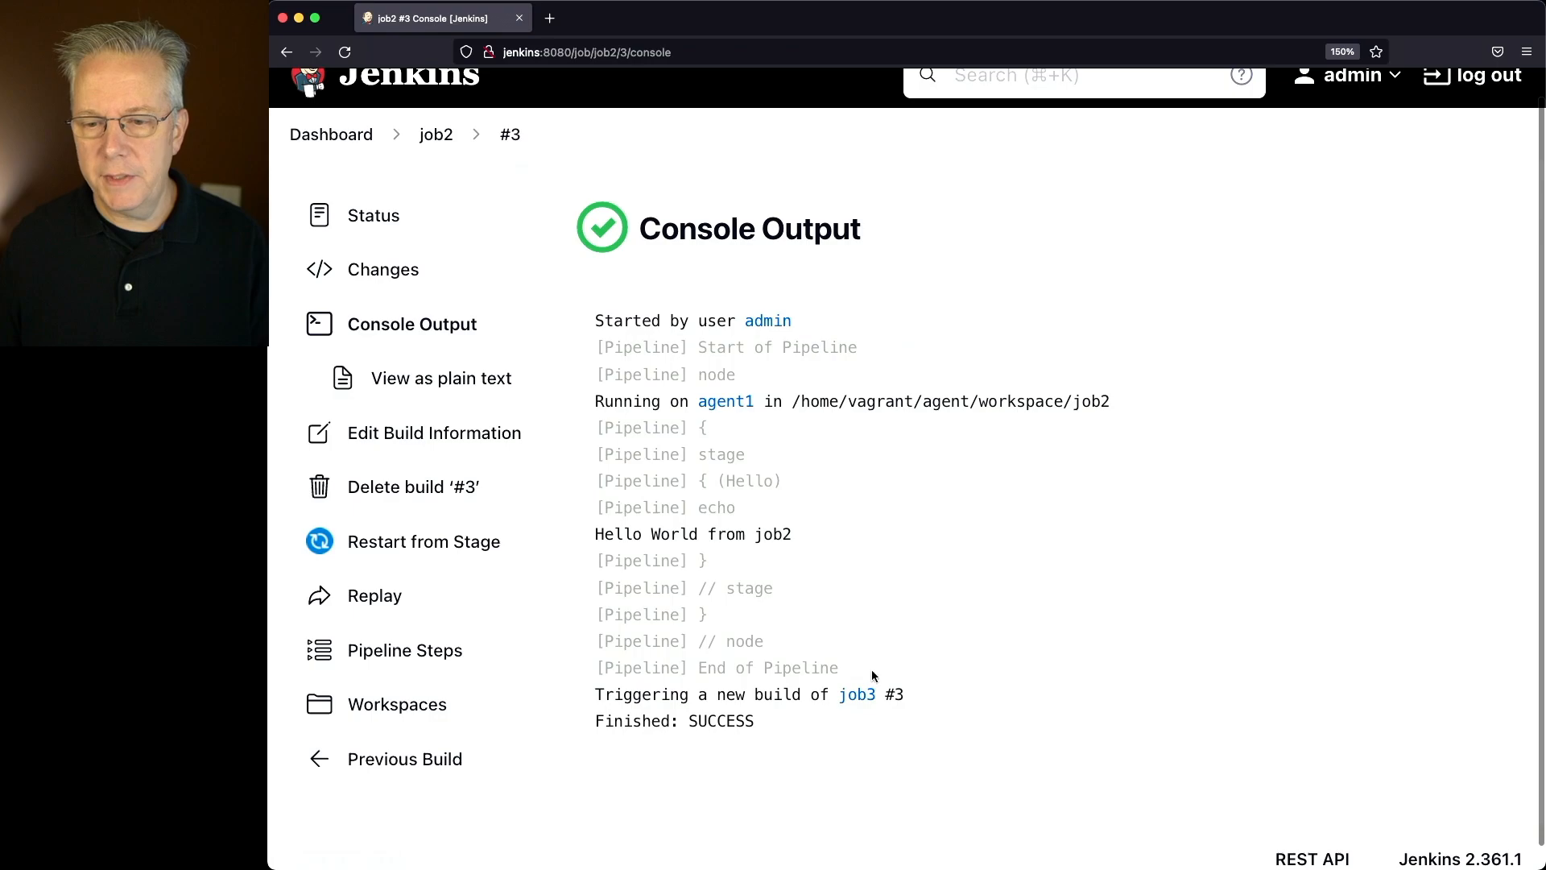
click(855, 693)
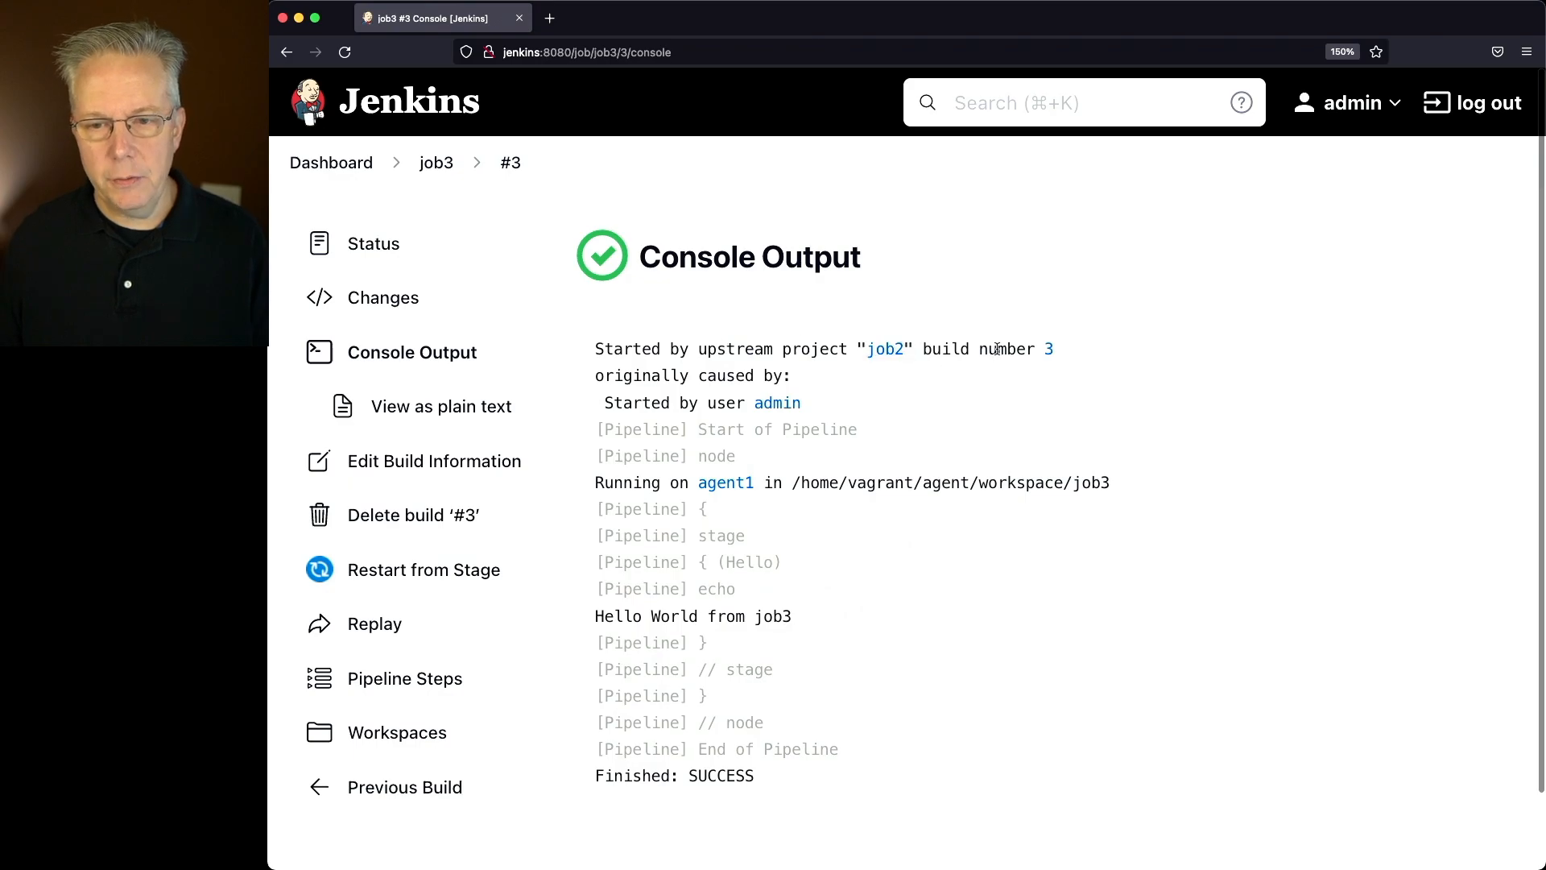
mouse_move(934, 497)
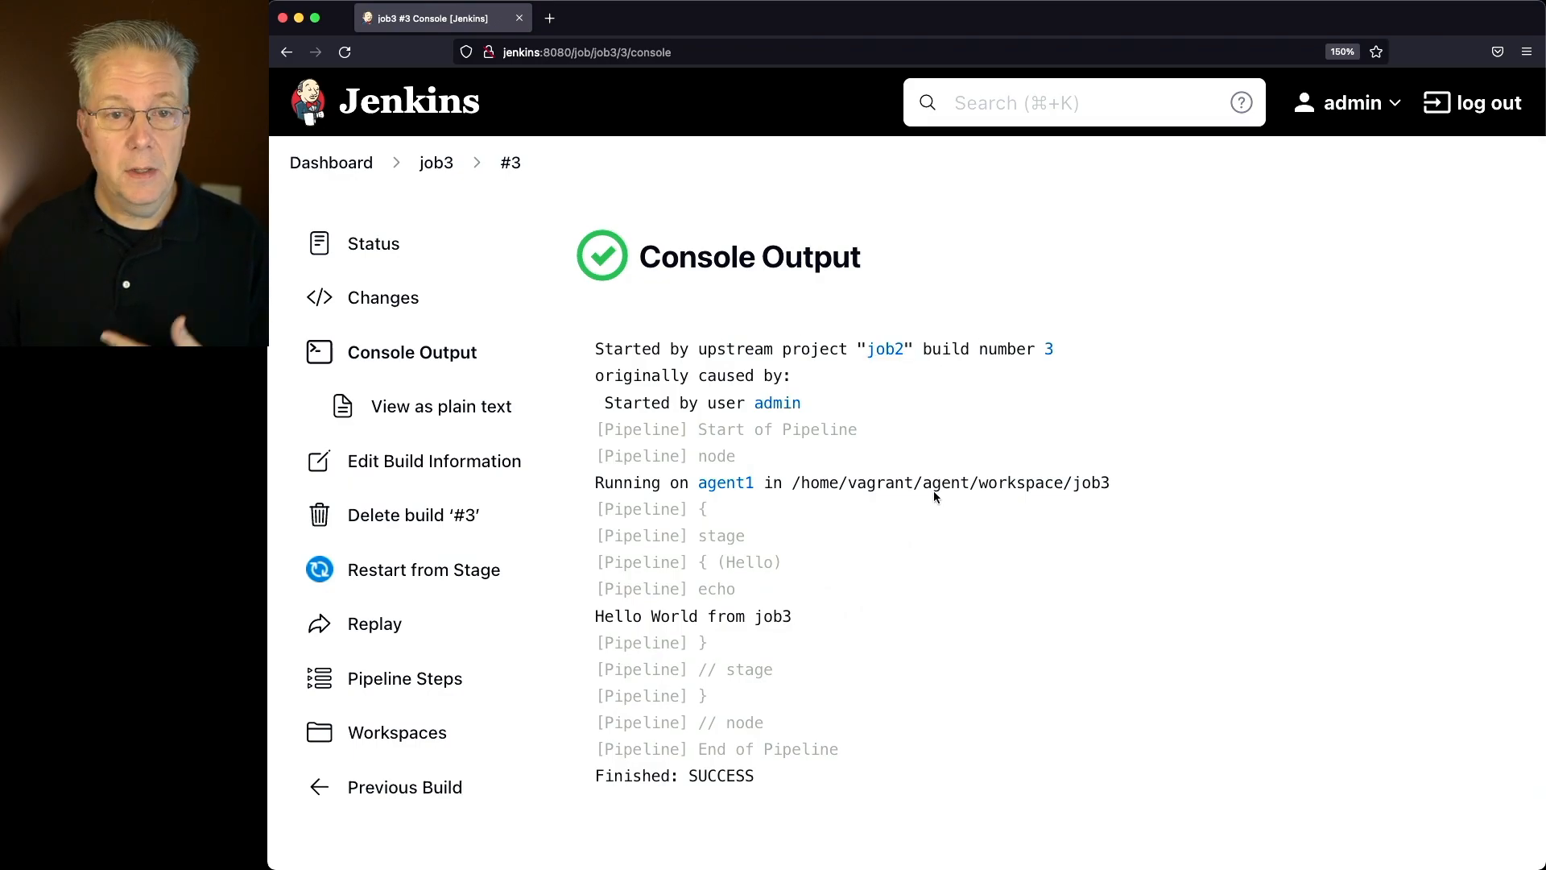
click(330, 163)
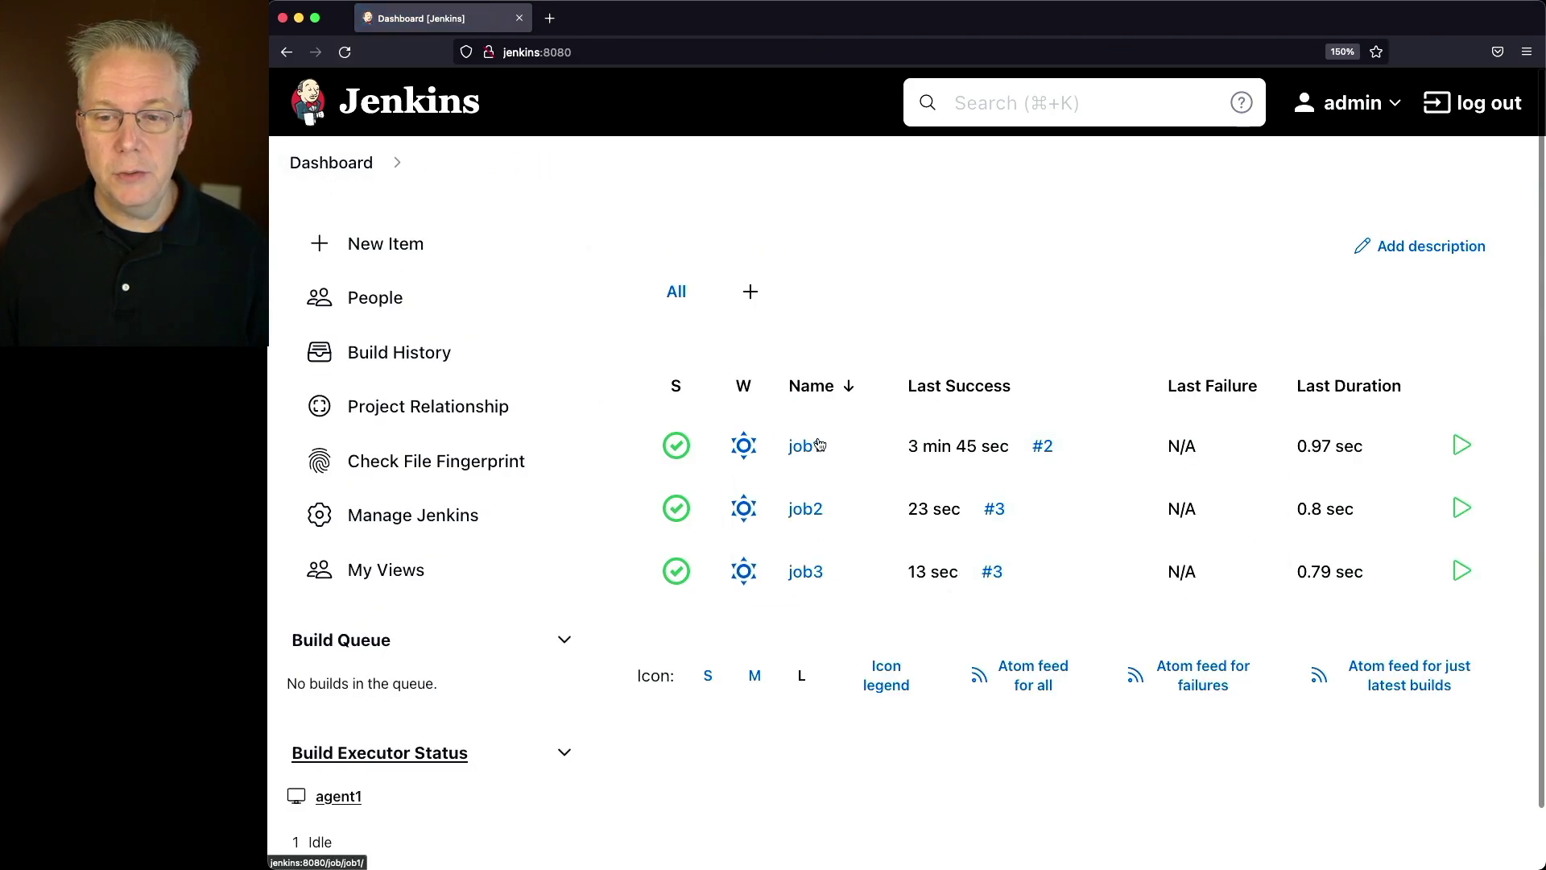
Run job1 build #3 and check its console output showing job2 triggered.
click(801, 446)
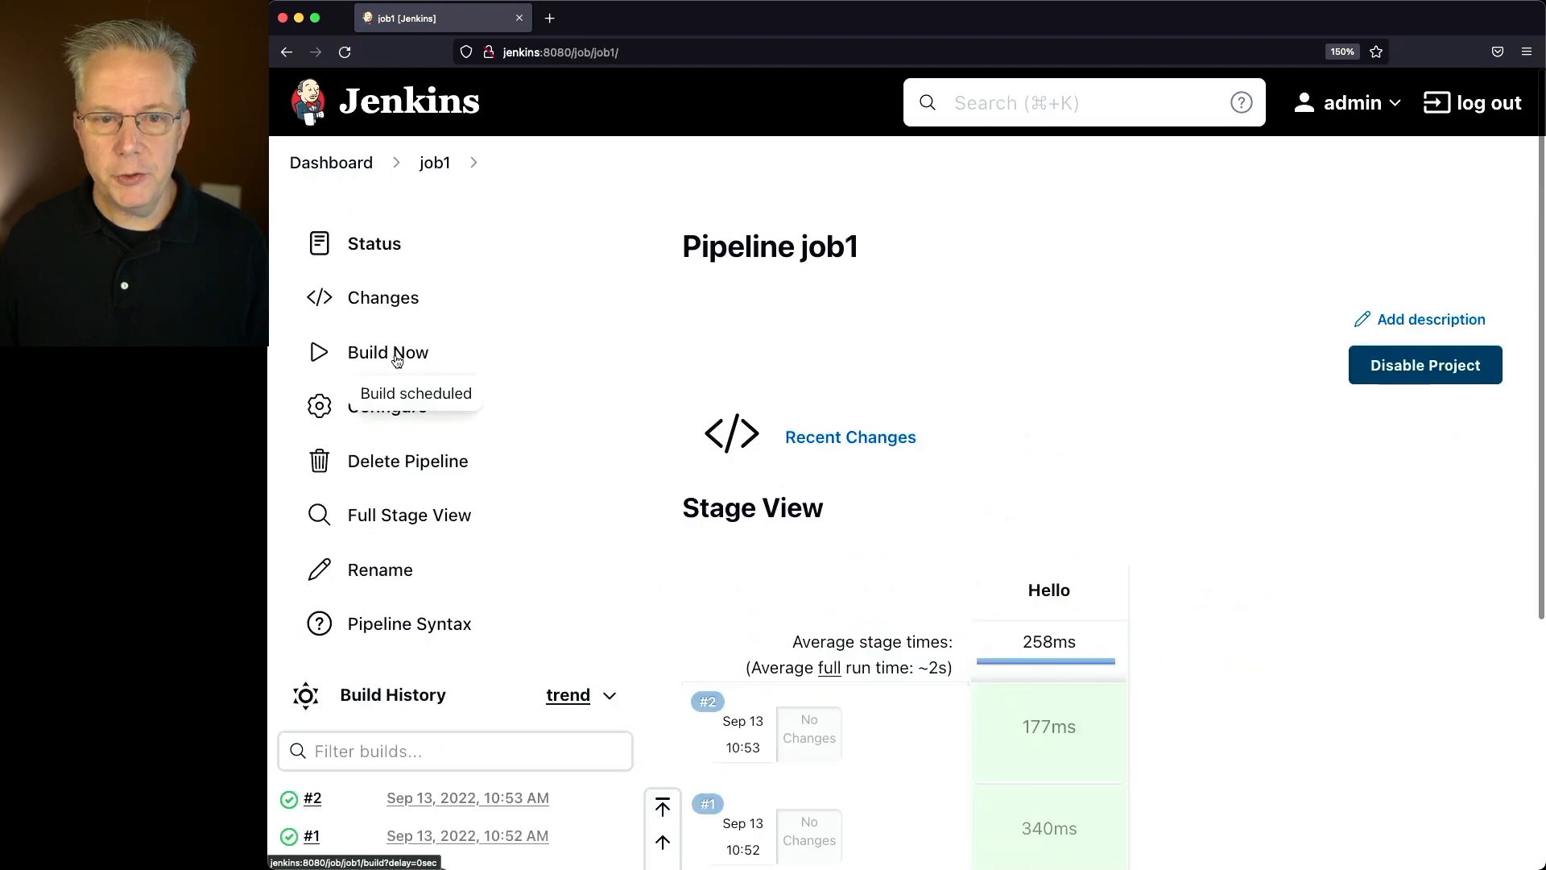
scroll(down, 3)
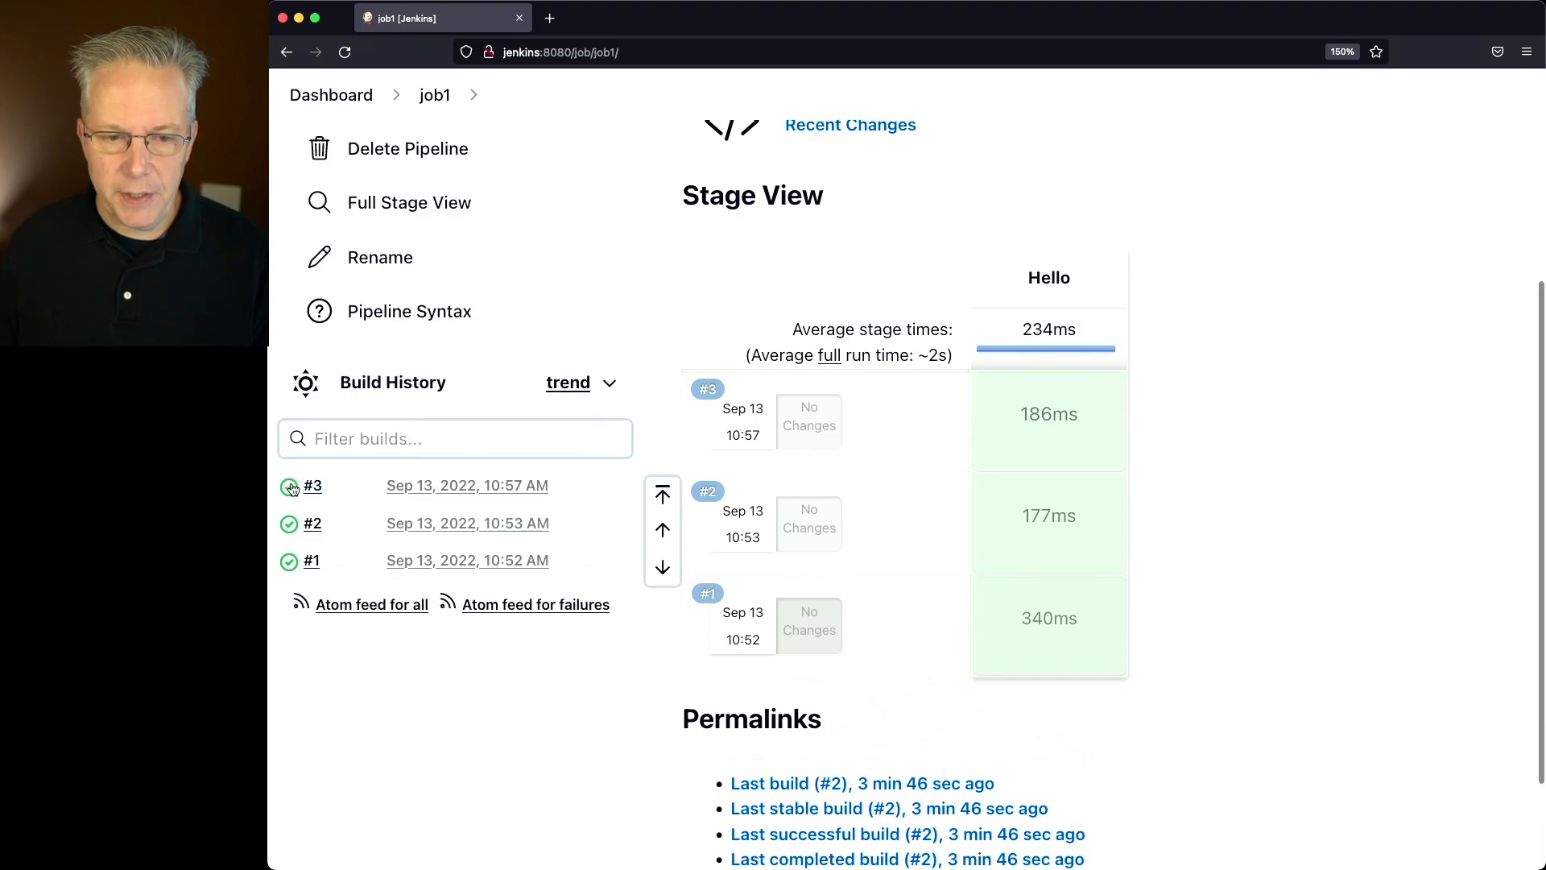
click(314, 485)
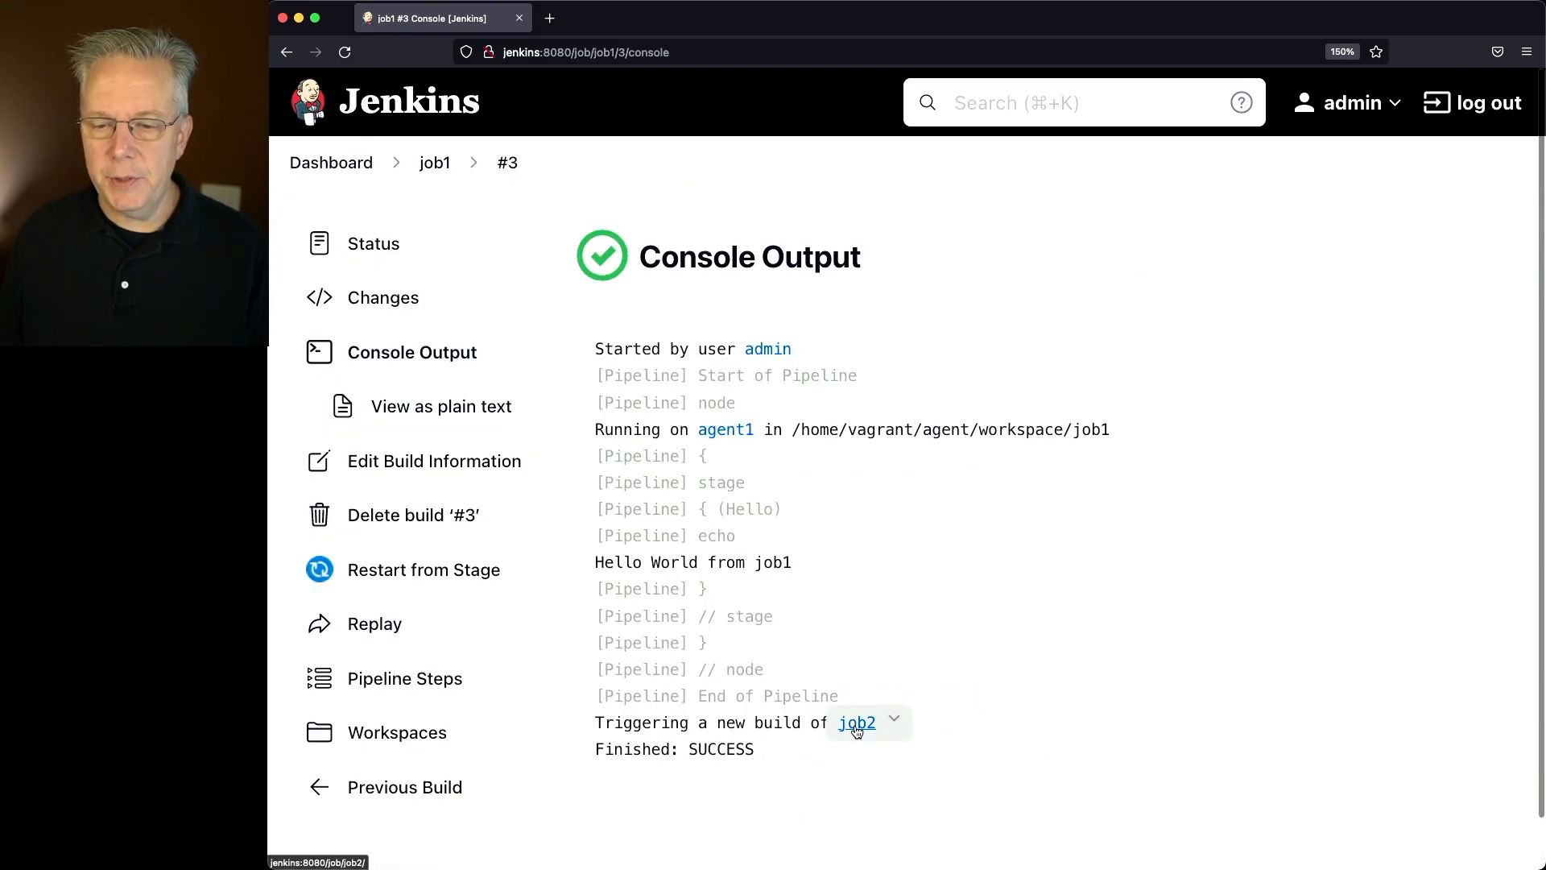
click(855, 721)
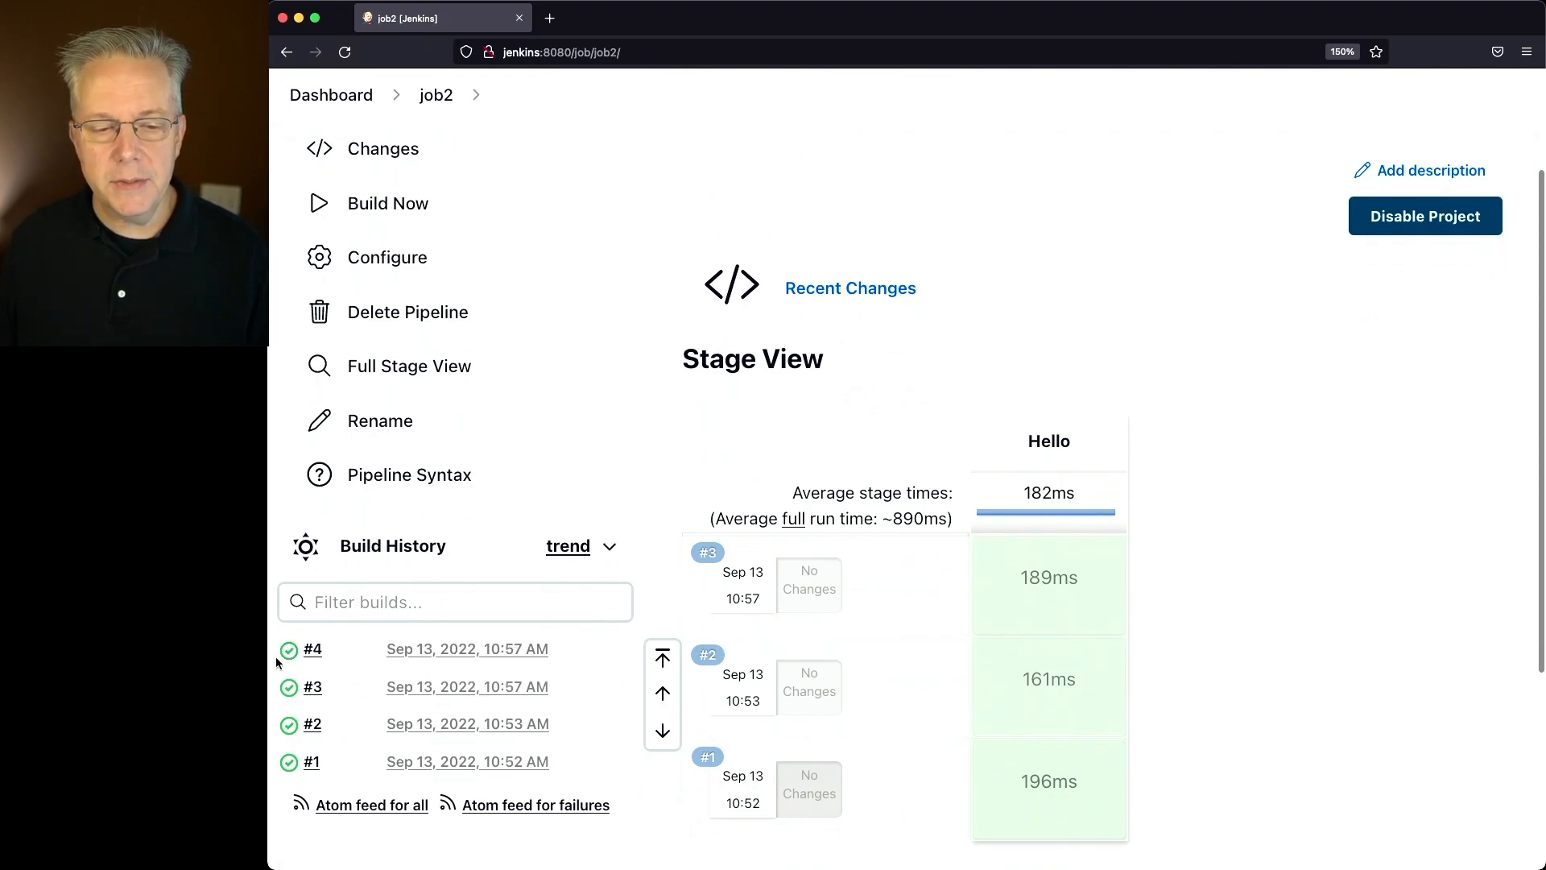
Inspect the consoles of job2 #4 and job3 #4 tracing the chain back to job1.
click(312, 649)
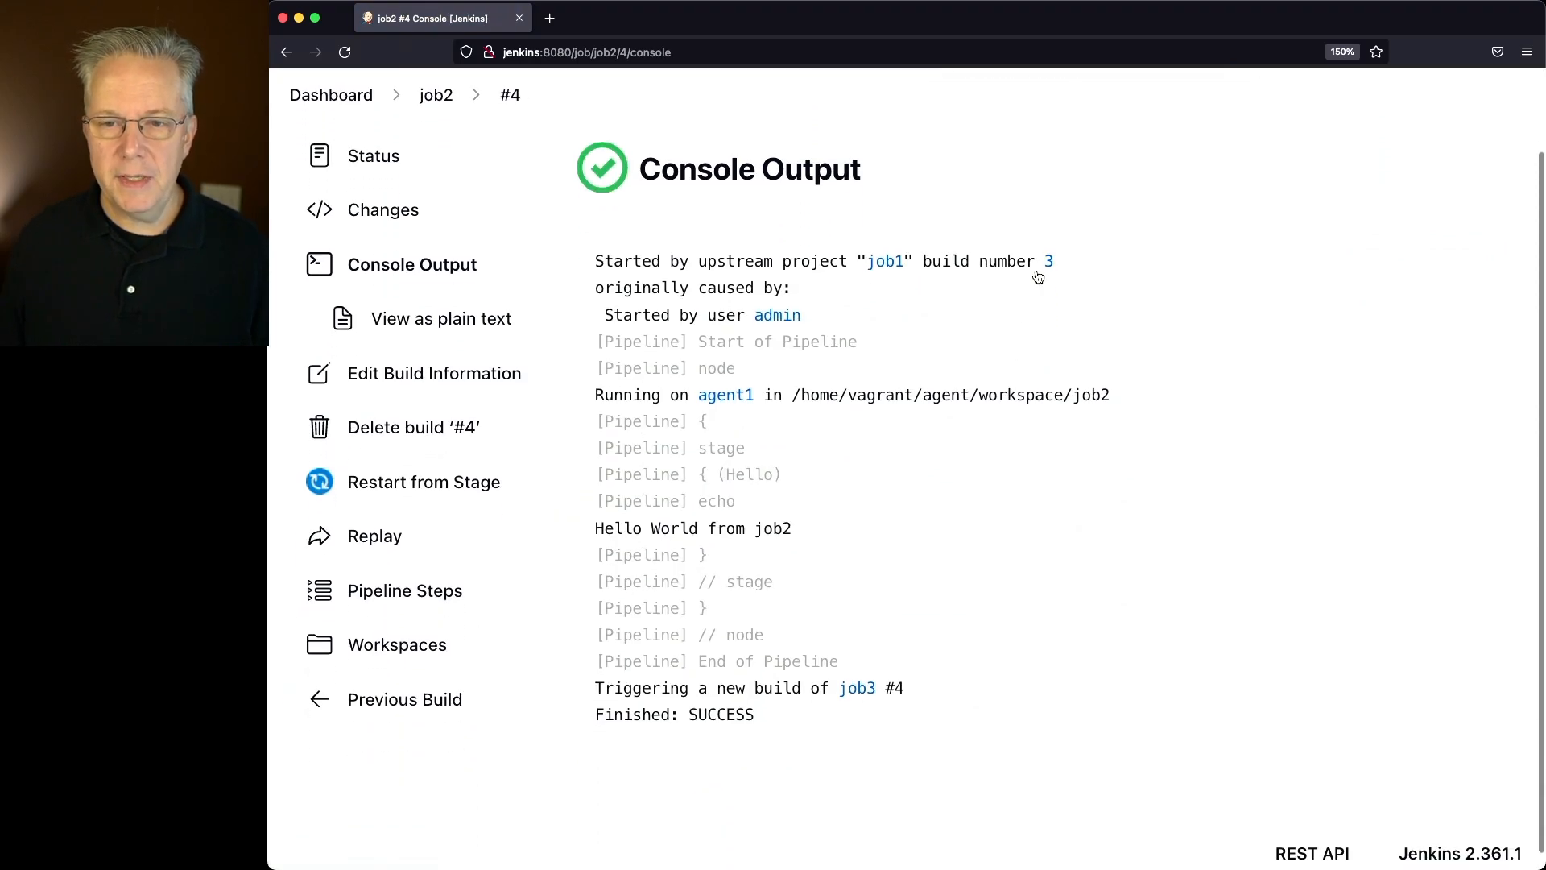
mouse_move(884, 261)
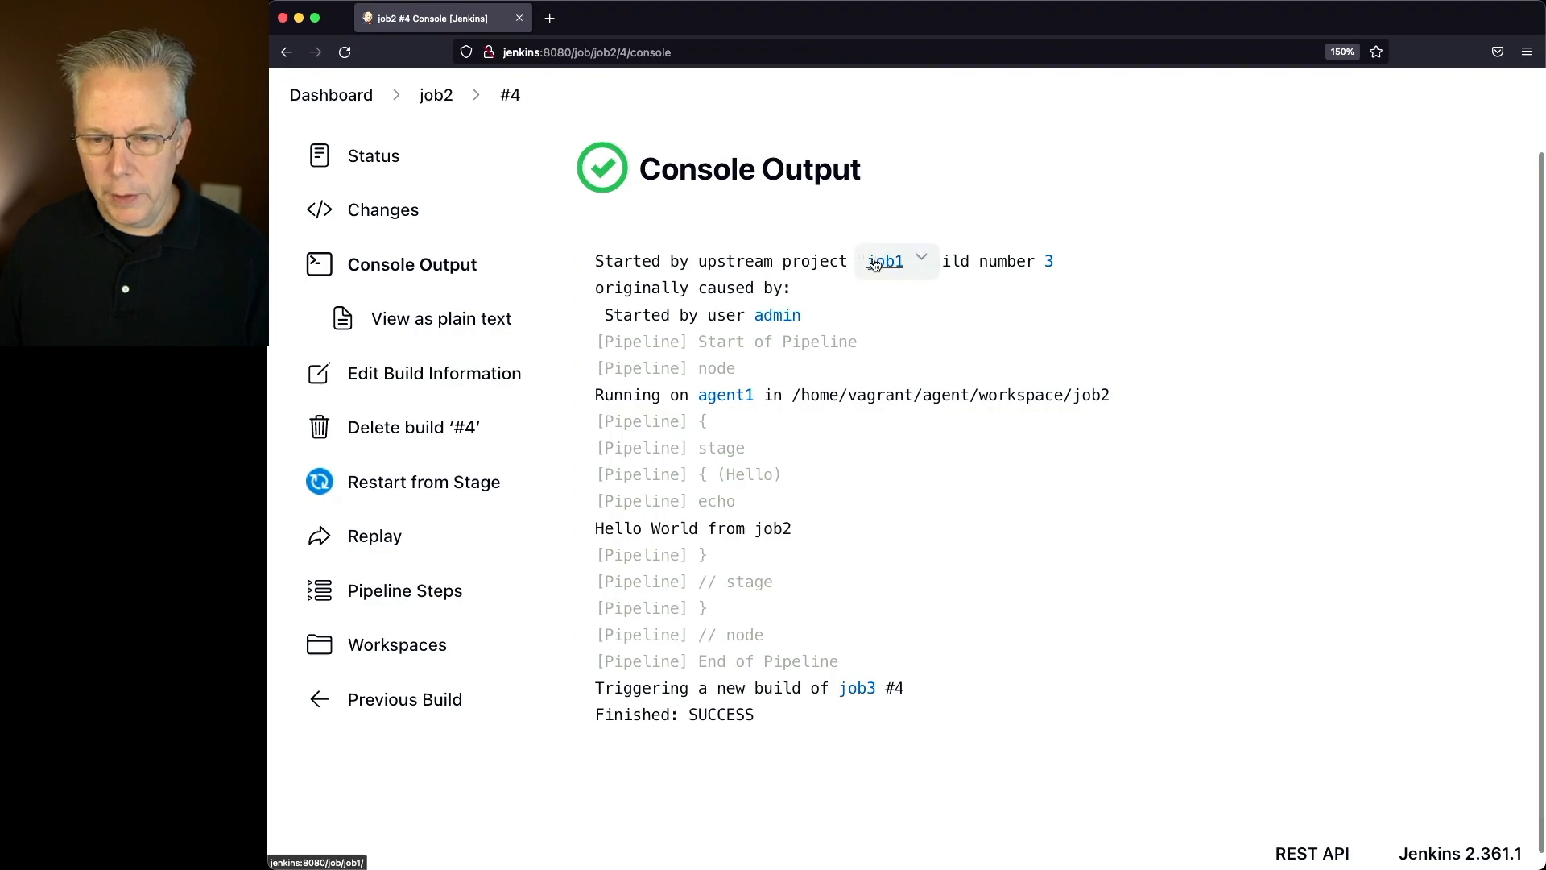
click(855, 687)
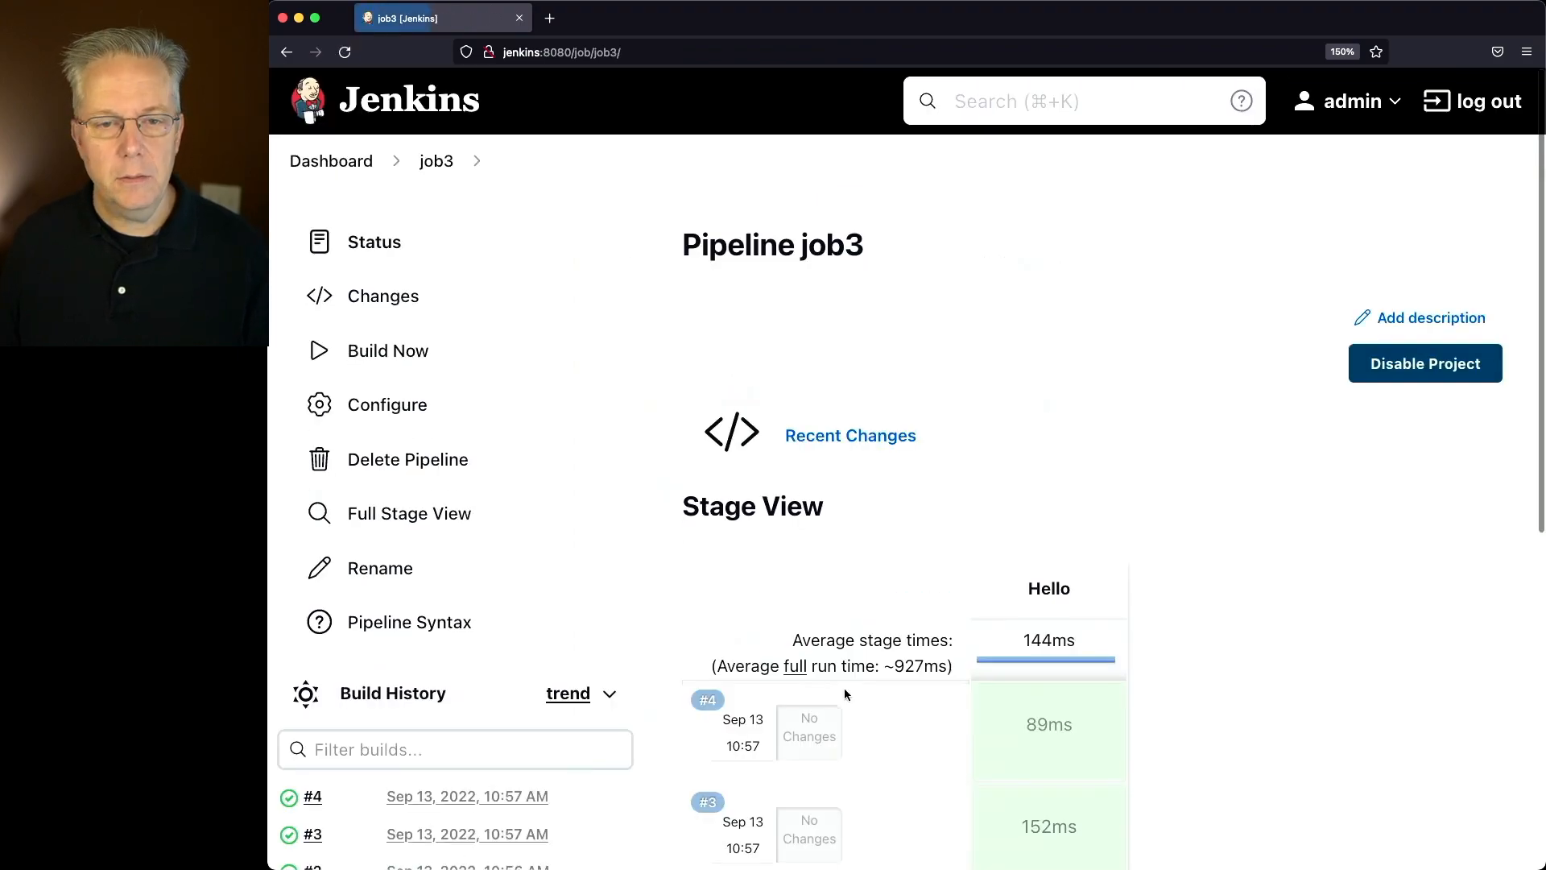
scroll(down, 3)
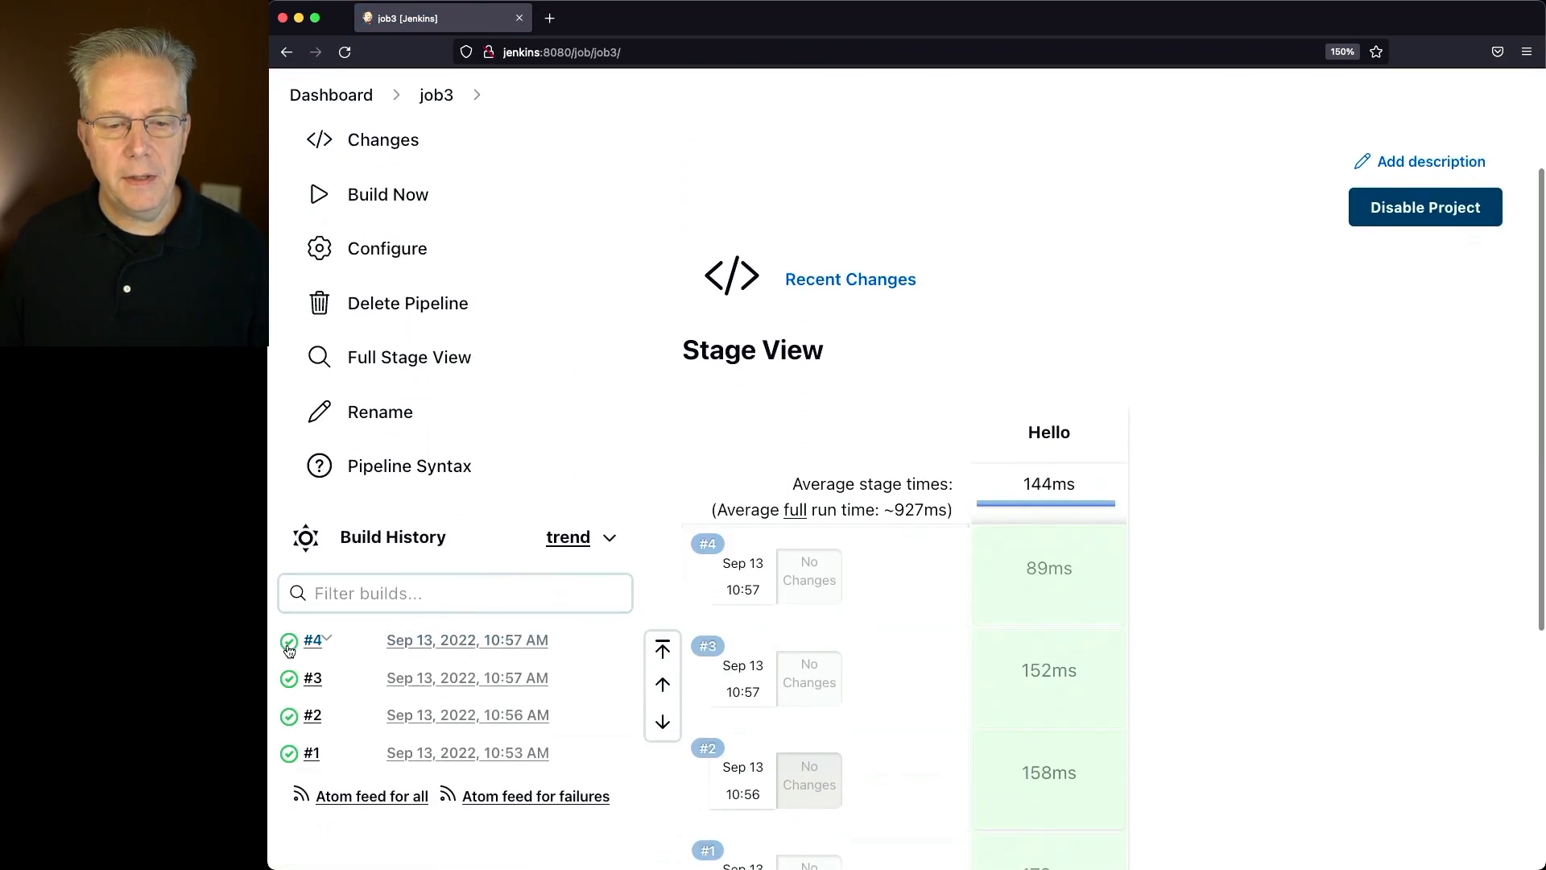
click(311, 639)
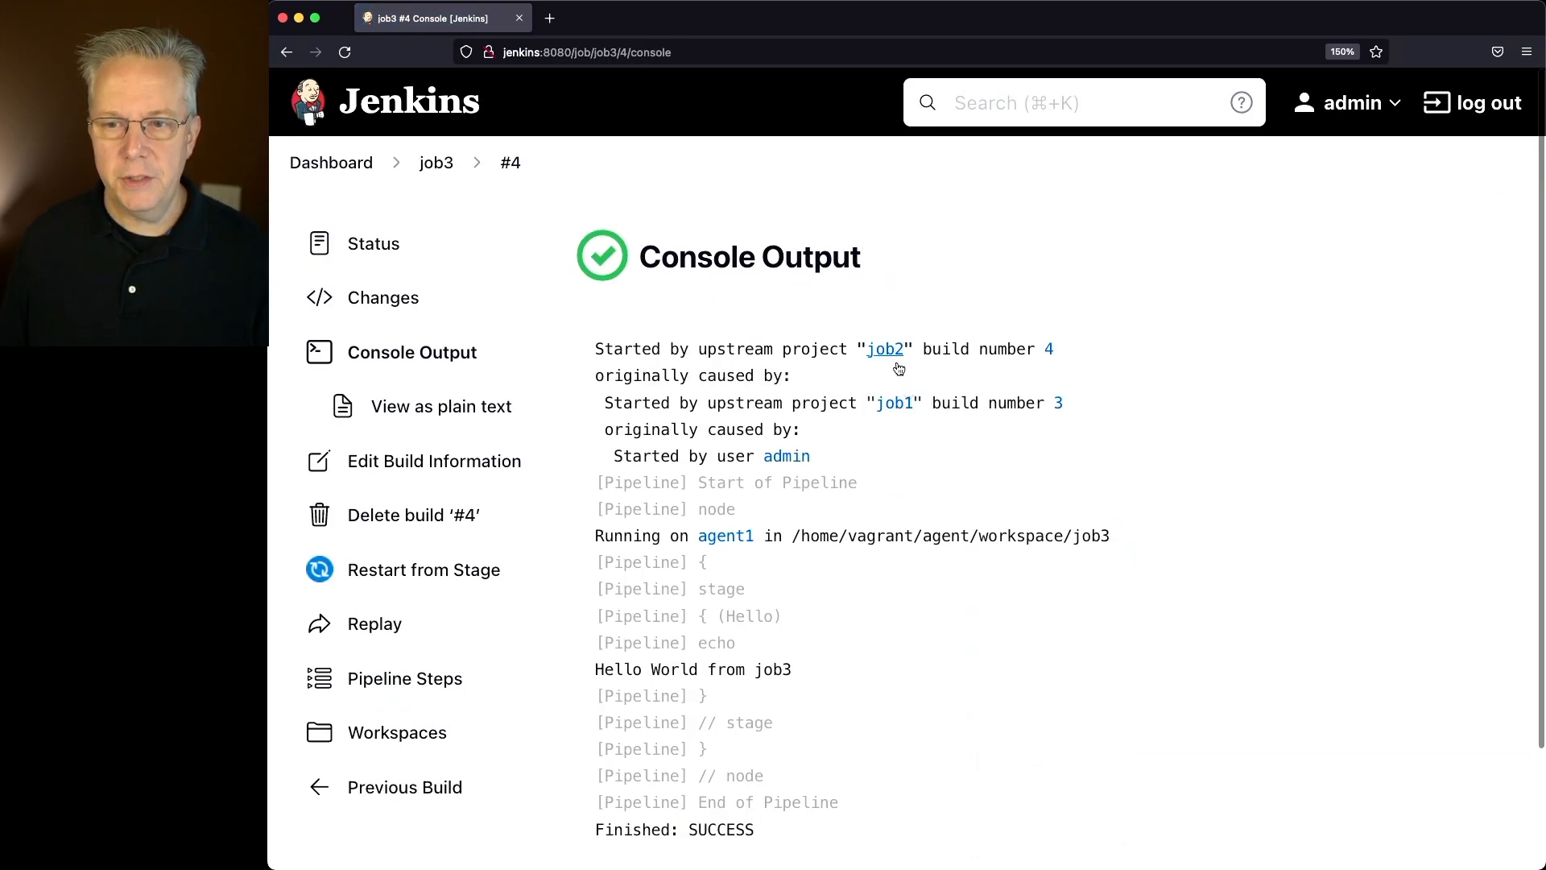
scroll(down, 3)
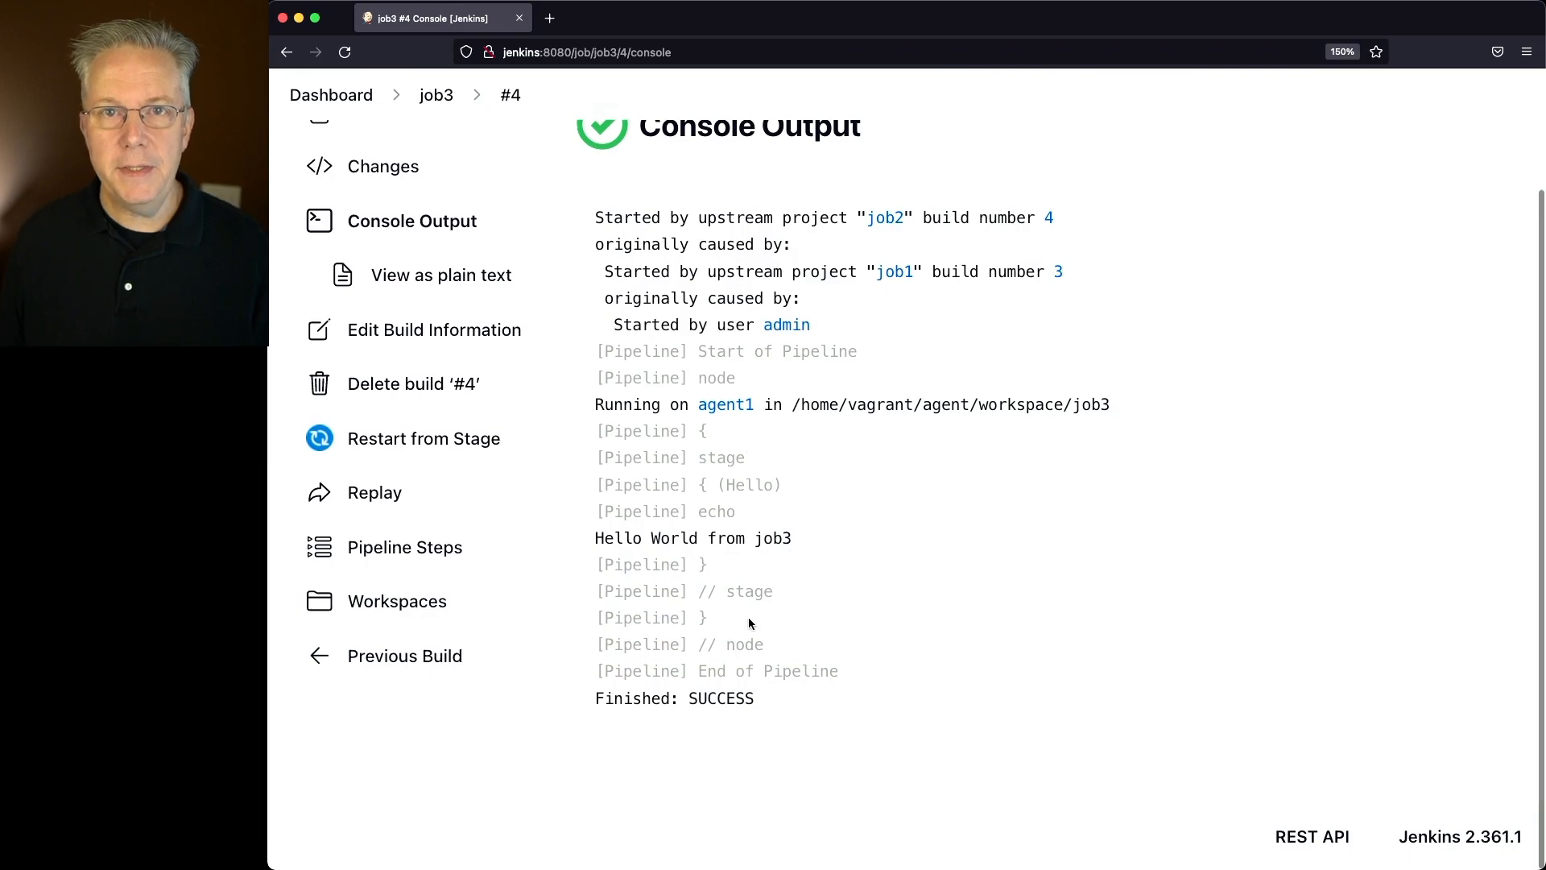